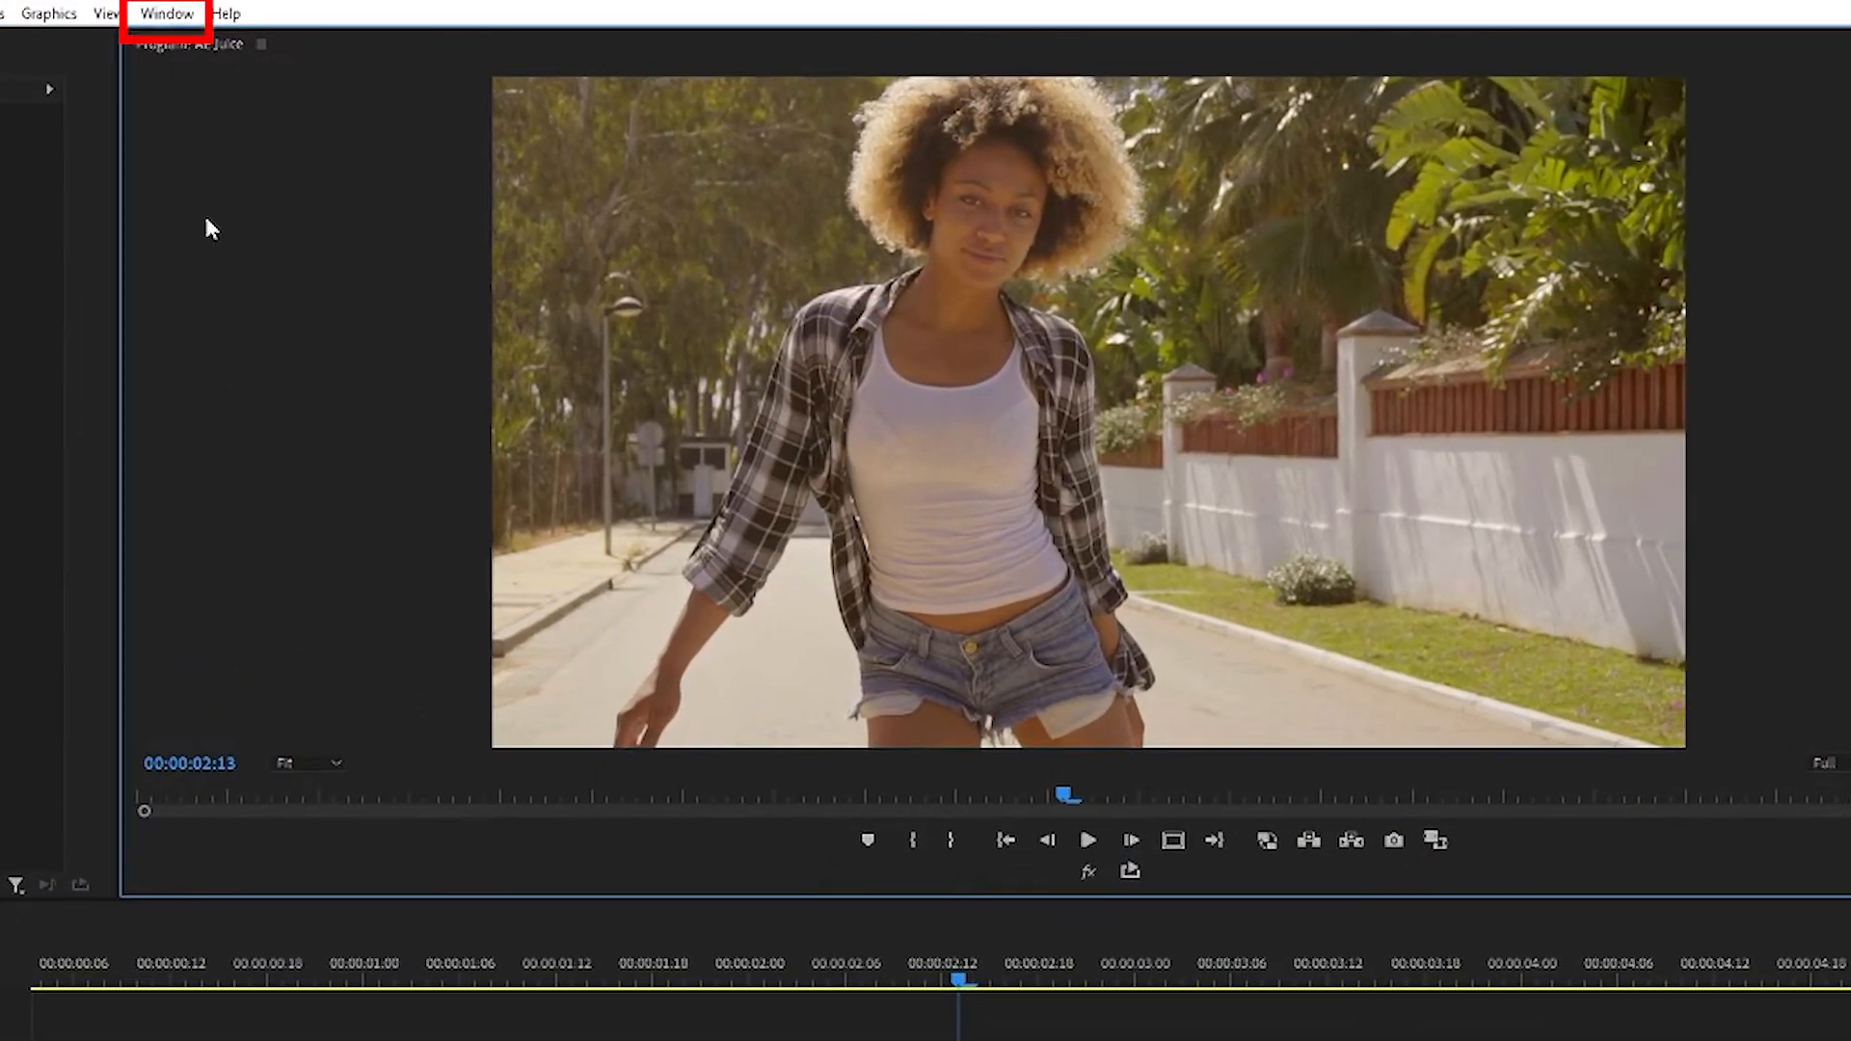
Launch AEJuice Pack Manager 3 from the Window > Extensions menu
{"action": "left_click", "coordinate": [165, 13]}
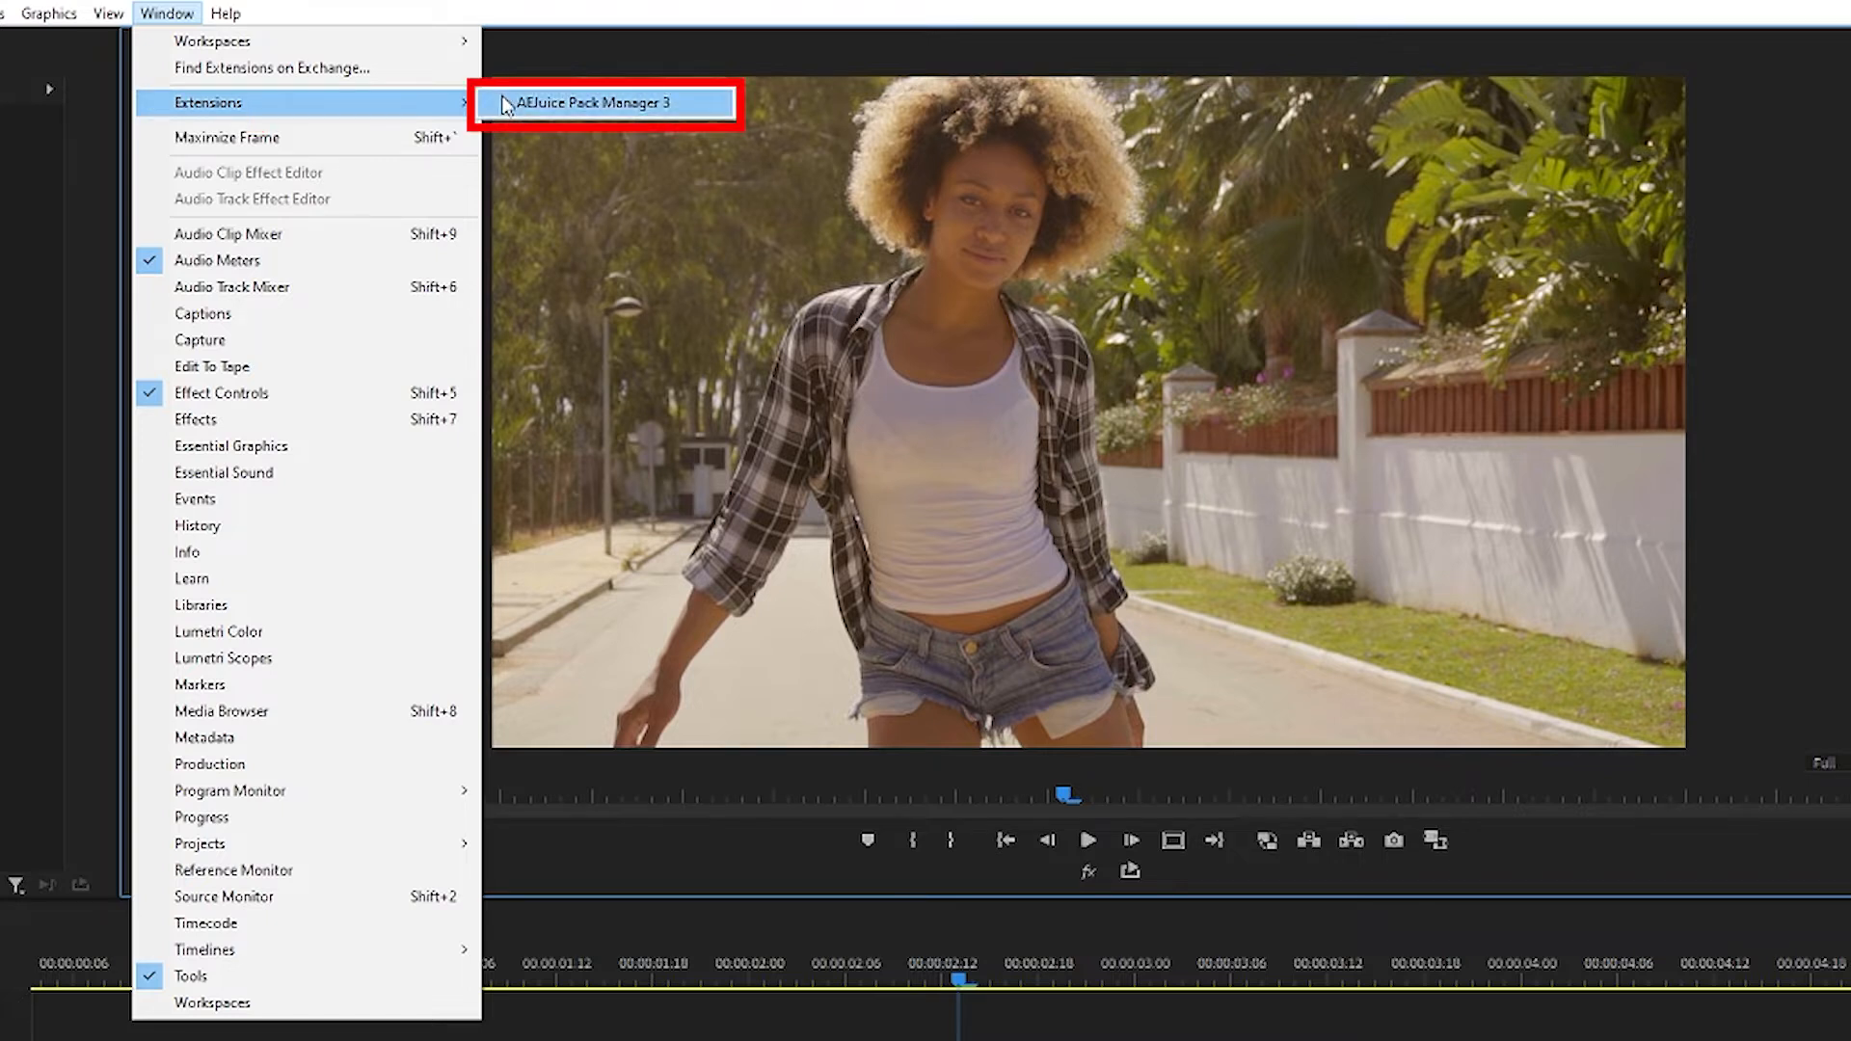
{"action": "left_click", "coordinate": [603, 104]}
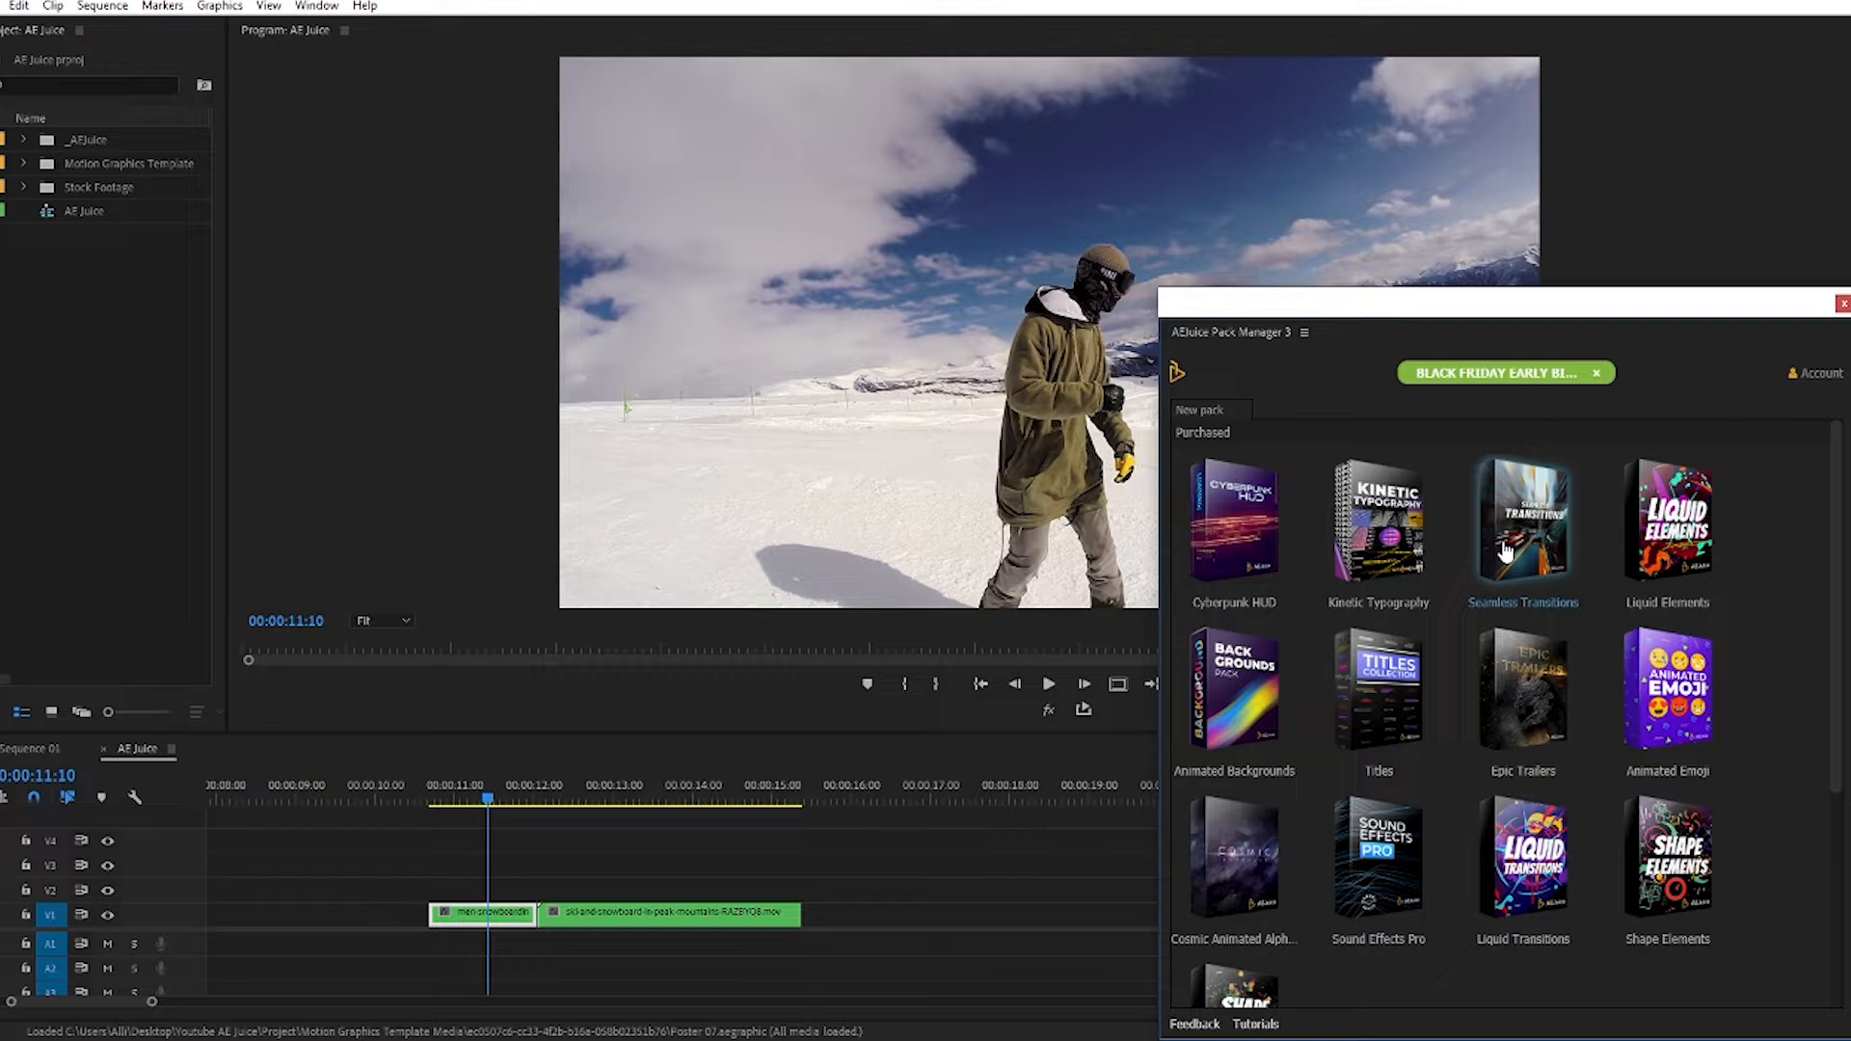
Open the Seamless Transitions pack and preview the transition at the snowboard cut
{"action": "left_click", "coordinate": [1521, 523]}
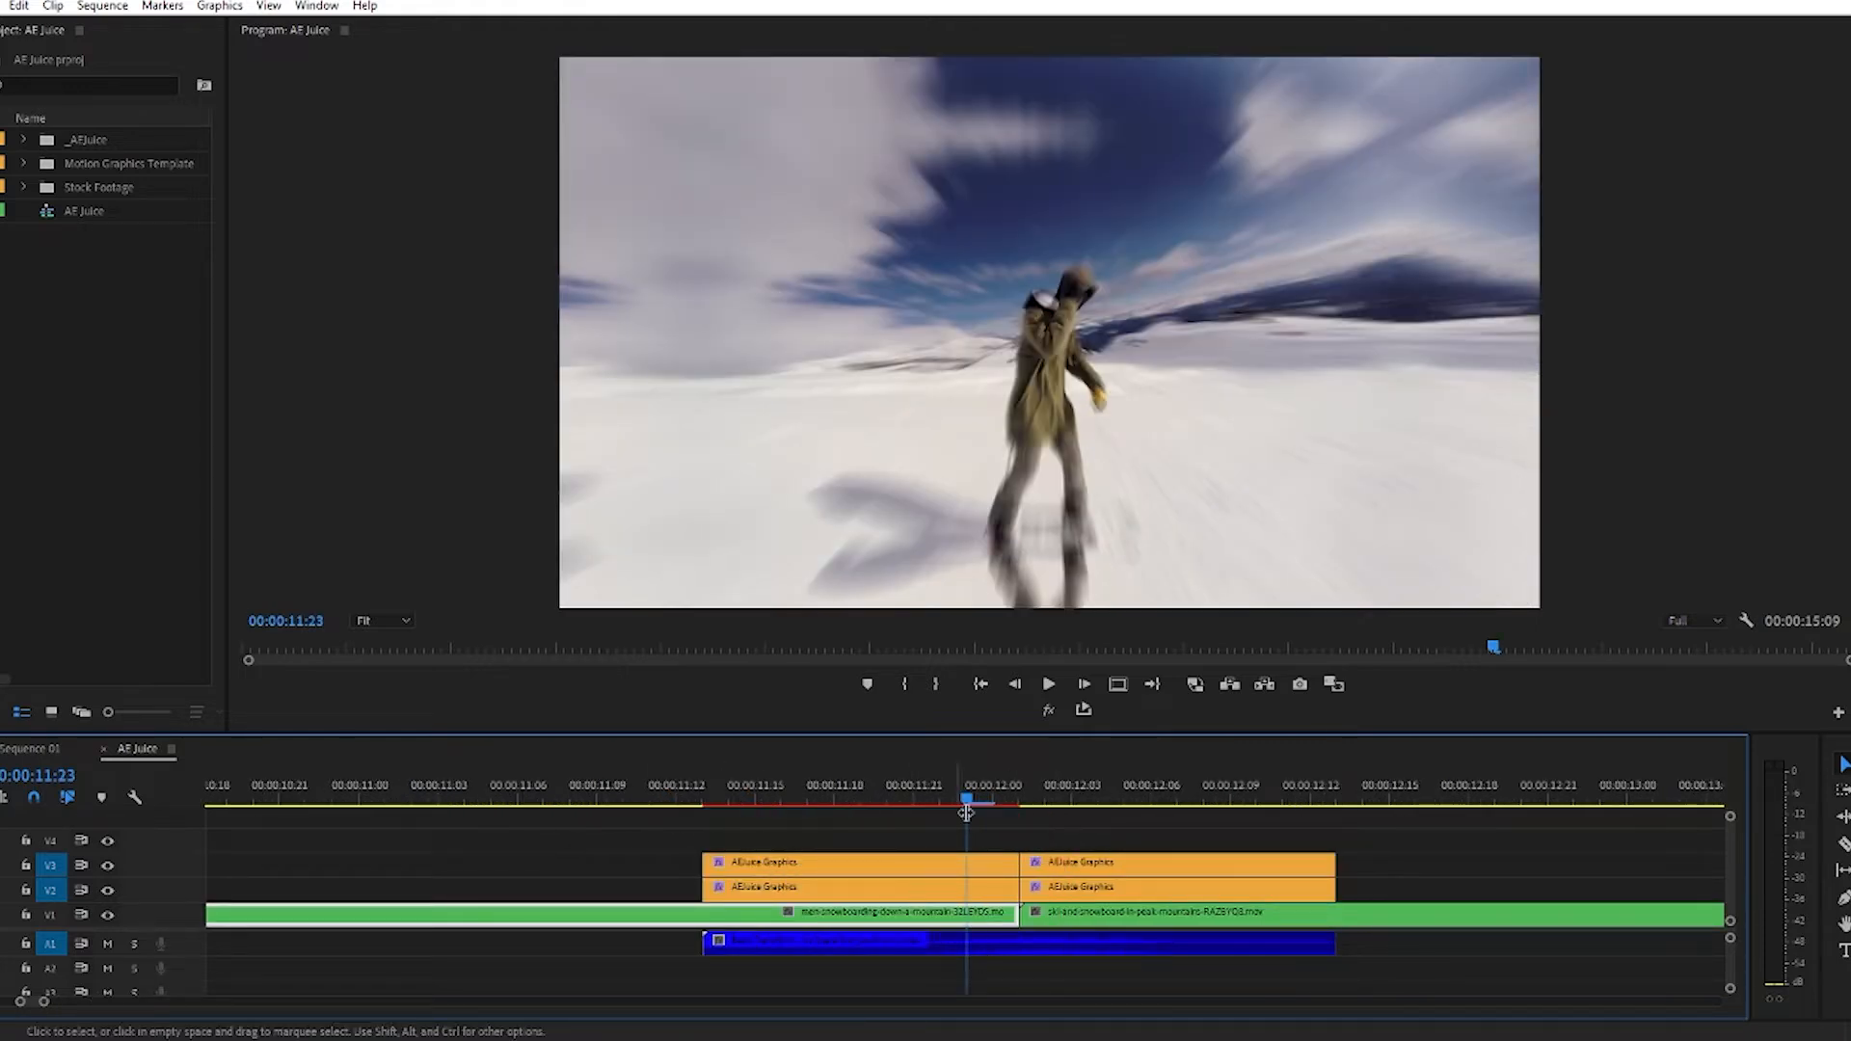
{"action": "left_click", "coordinate": [1015, 941]}
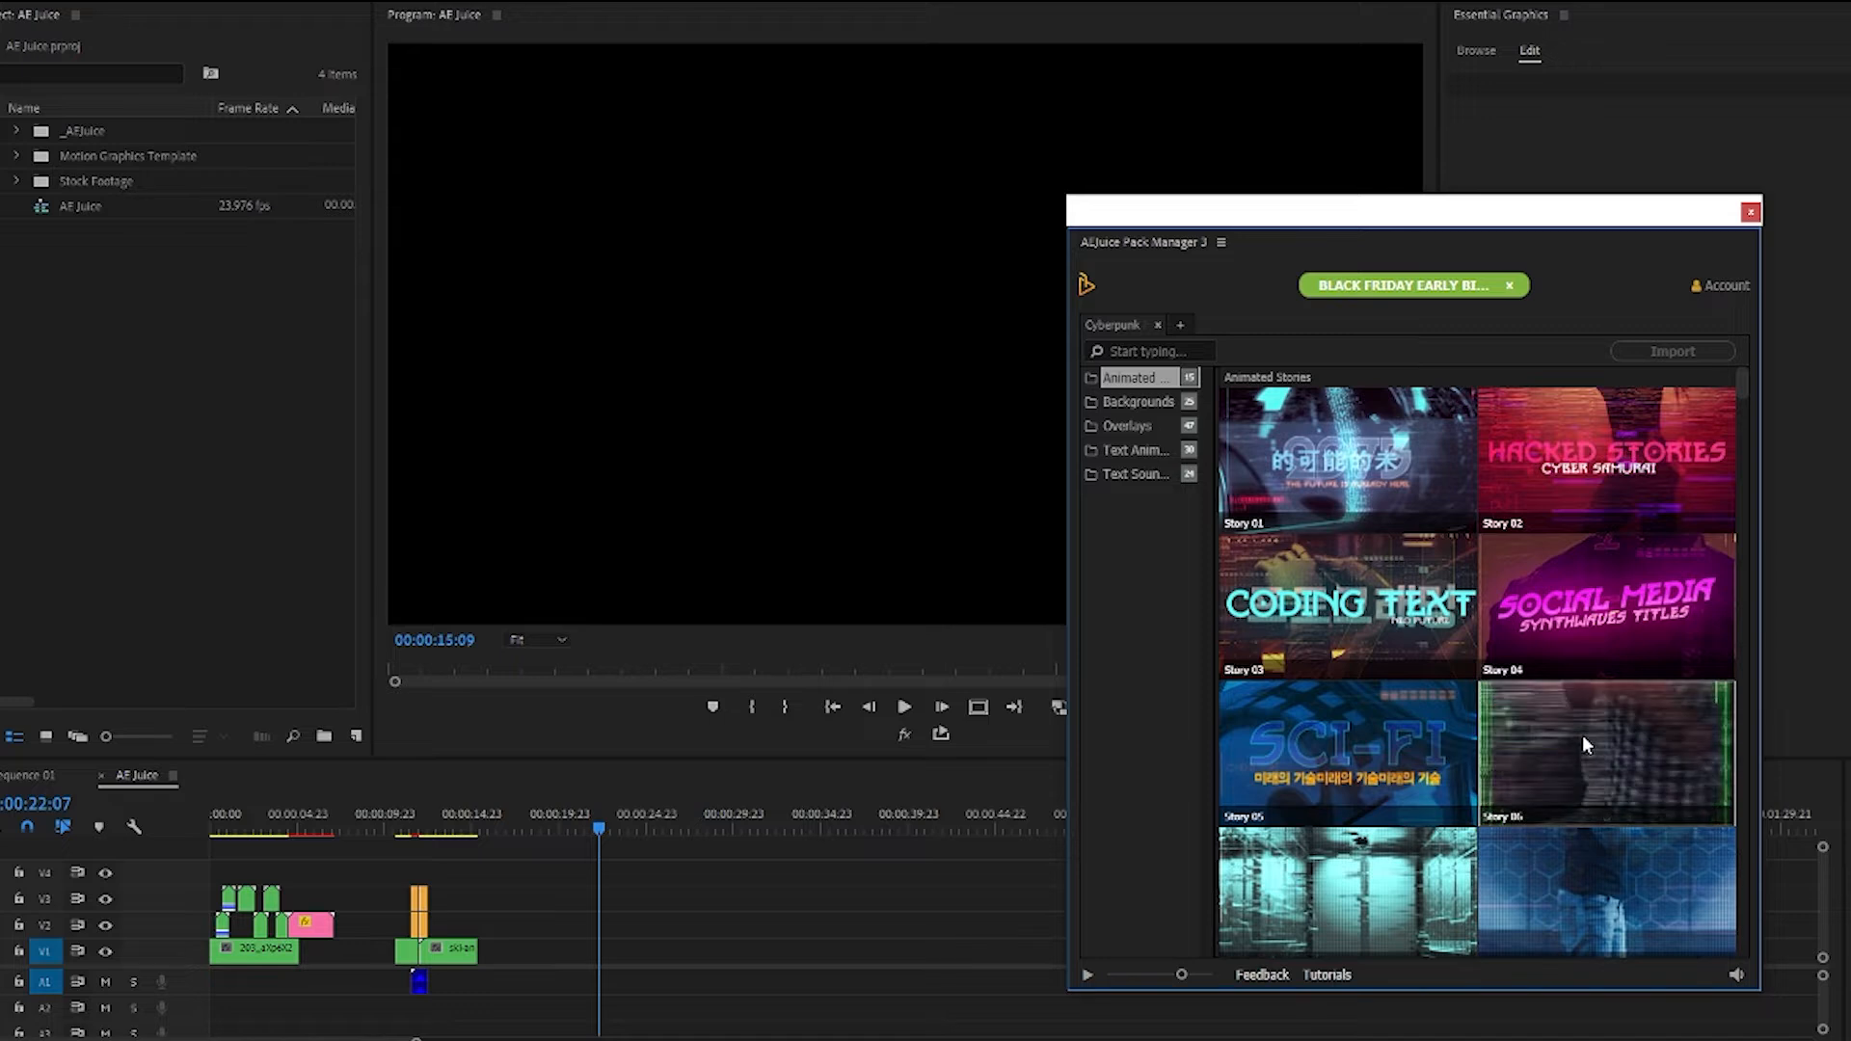
Import Cyberpunk Background 14 sunset, then Text Animation 11 above it
{"action": "scroll", "scroll_direction": "down", "scroll_amount": 3}
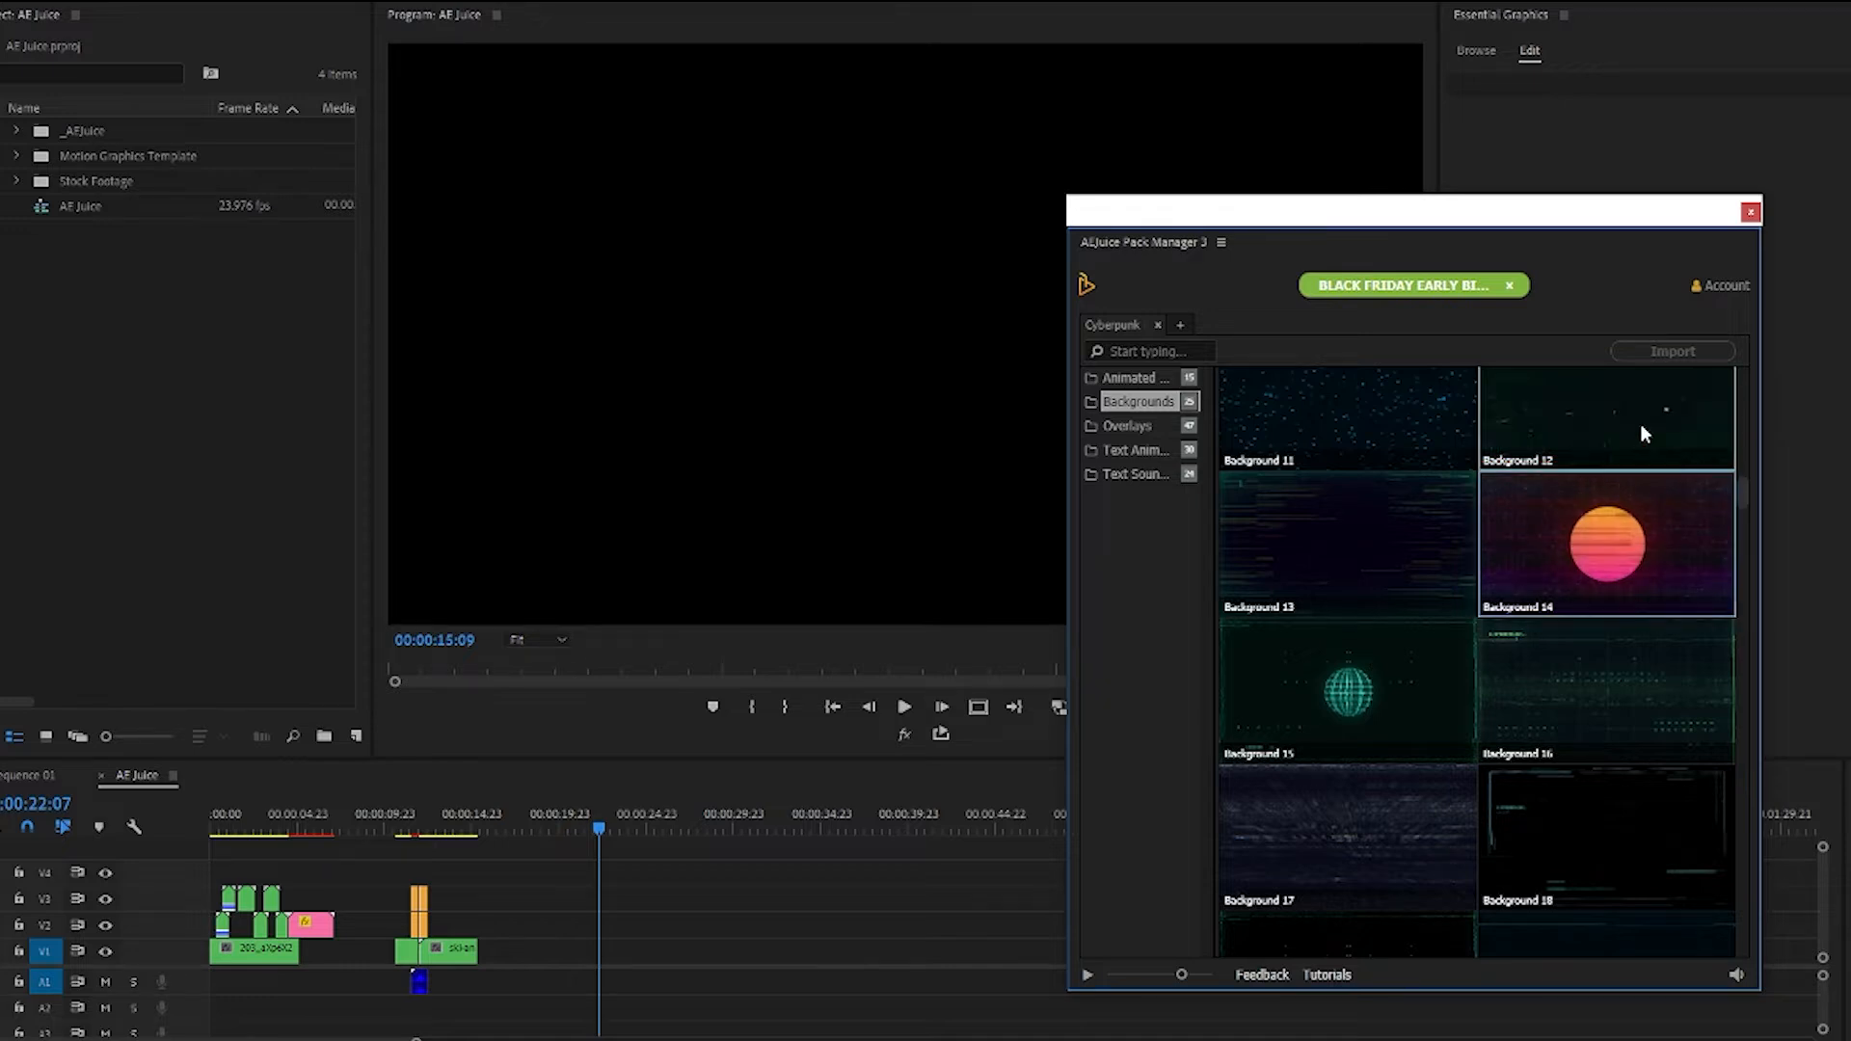
{"action": "left_click", "coordinate": [1127, 425]}
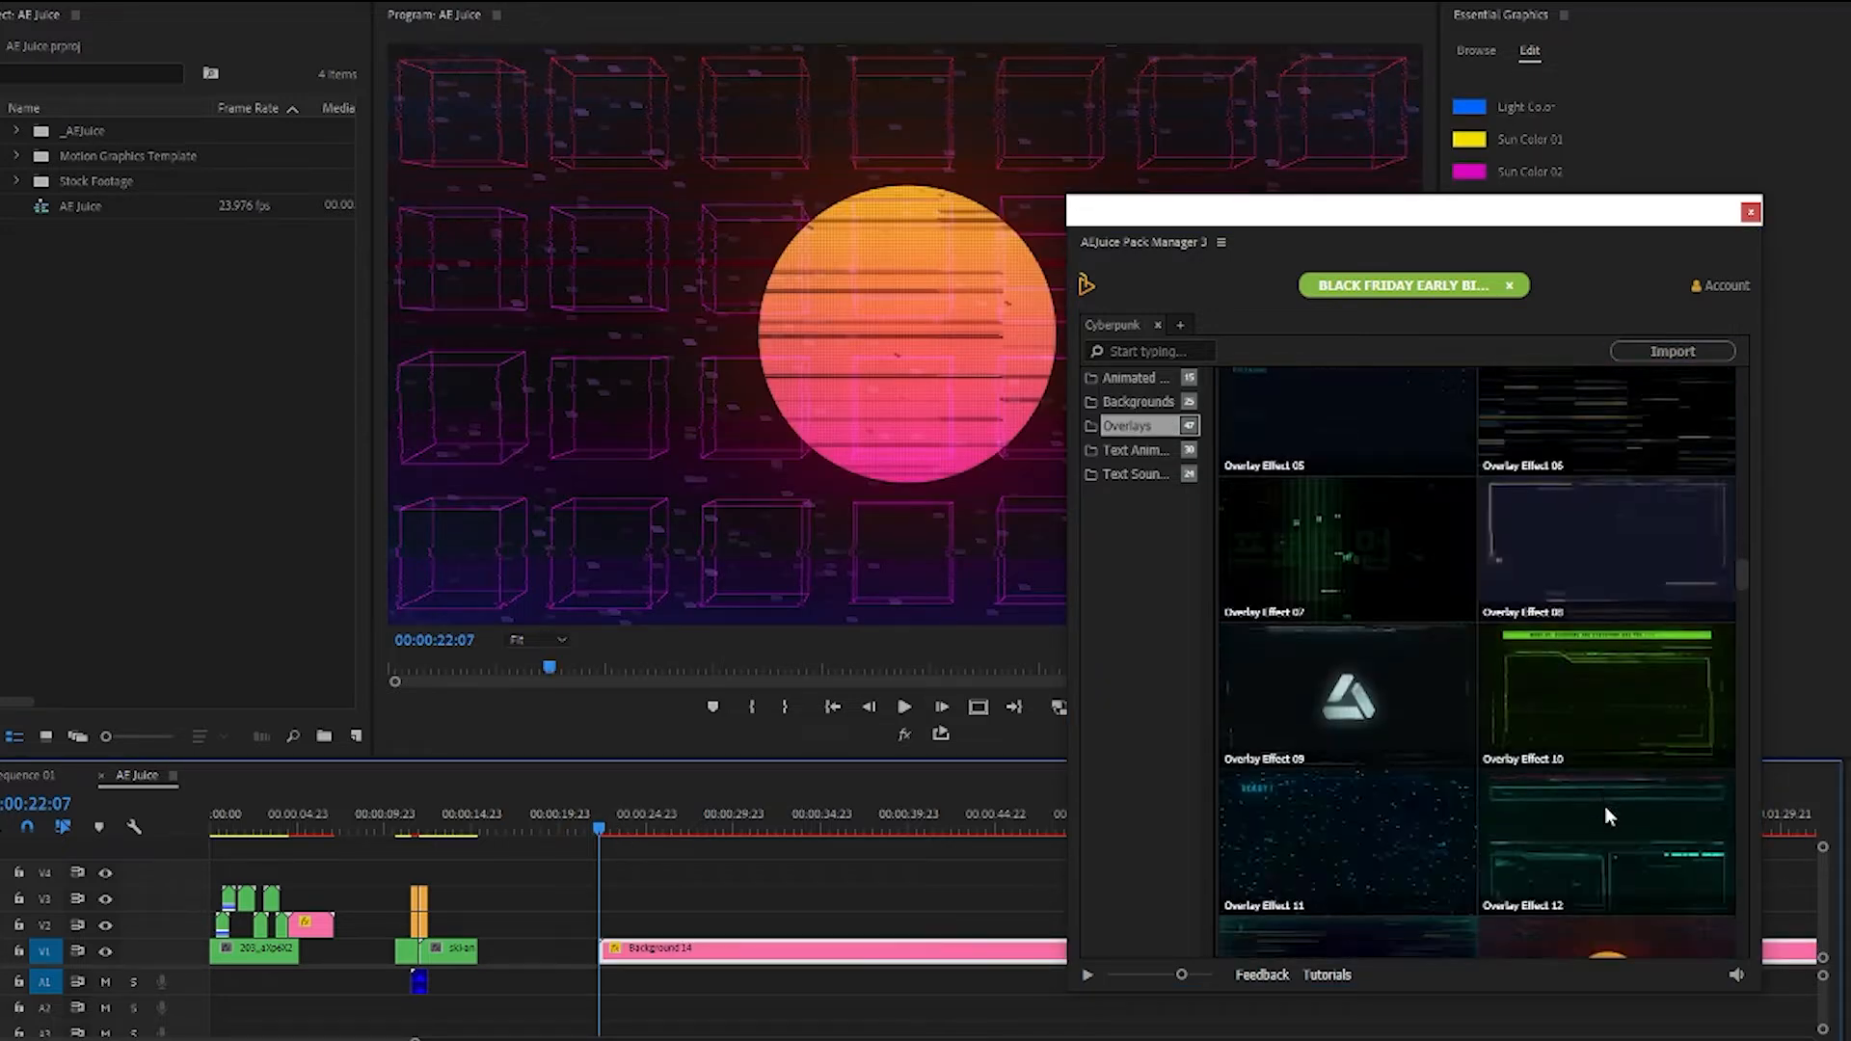
{"action": "left_click", "coordinate": [1136, 450]}
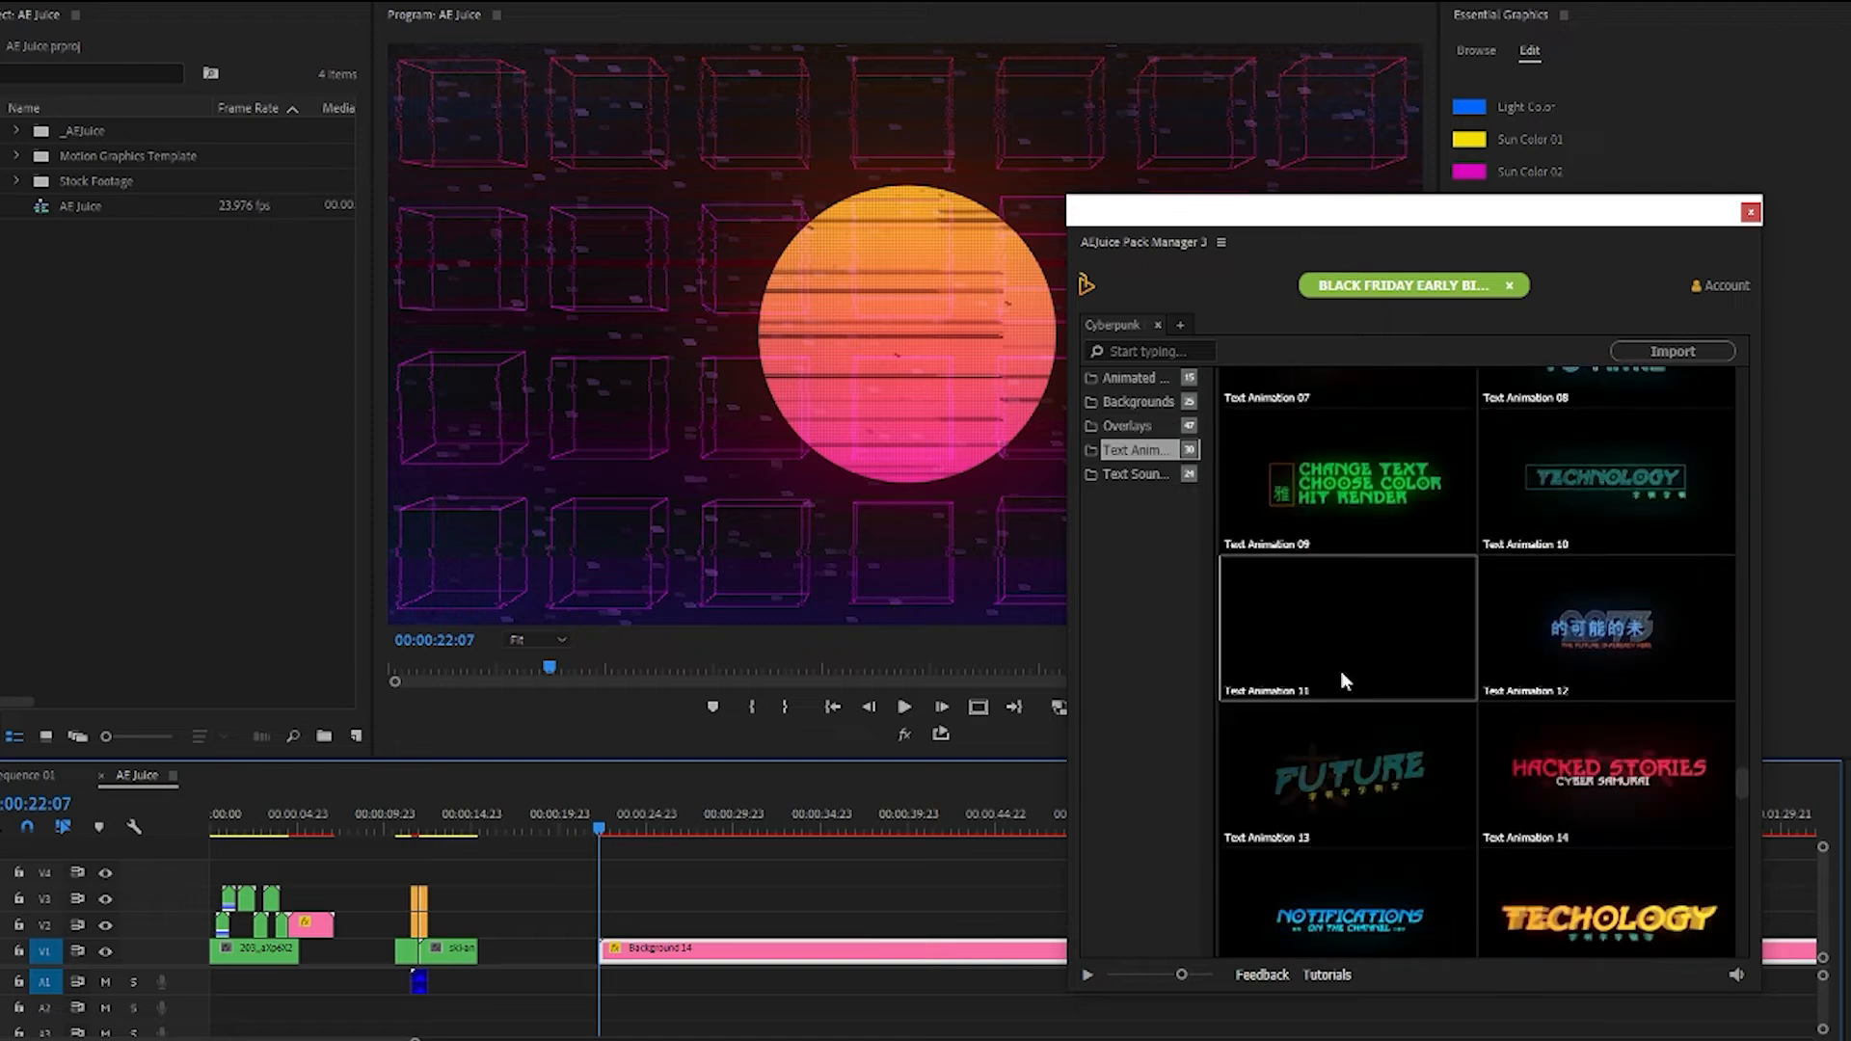
{"action": "left_click", "coordinate": [1345, 626]}
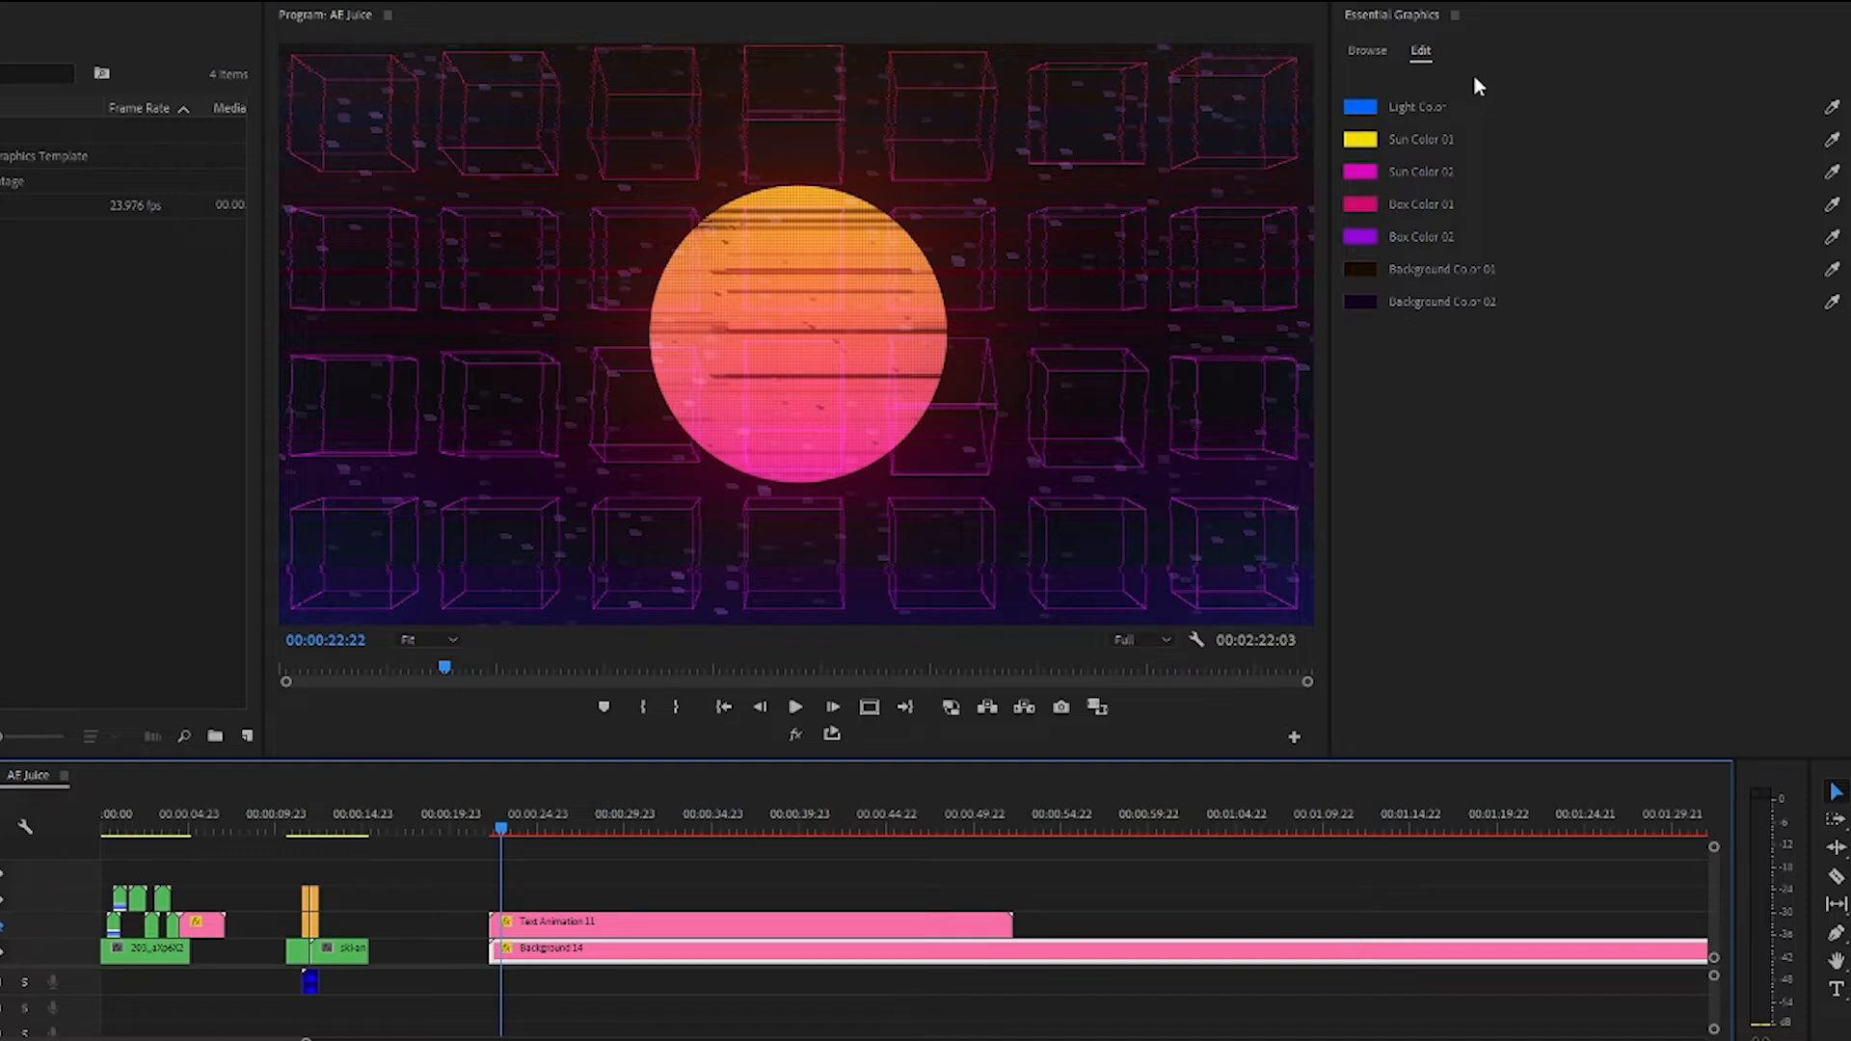
Recolour Background 14 with a purple Light Color and dark teal Background Color 02
{"action": "left_click", "coordinate": [1358, 106]}
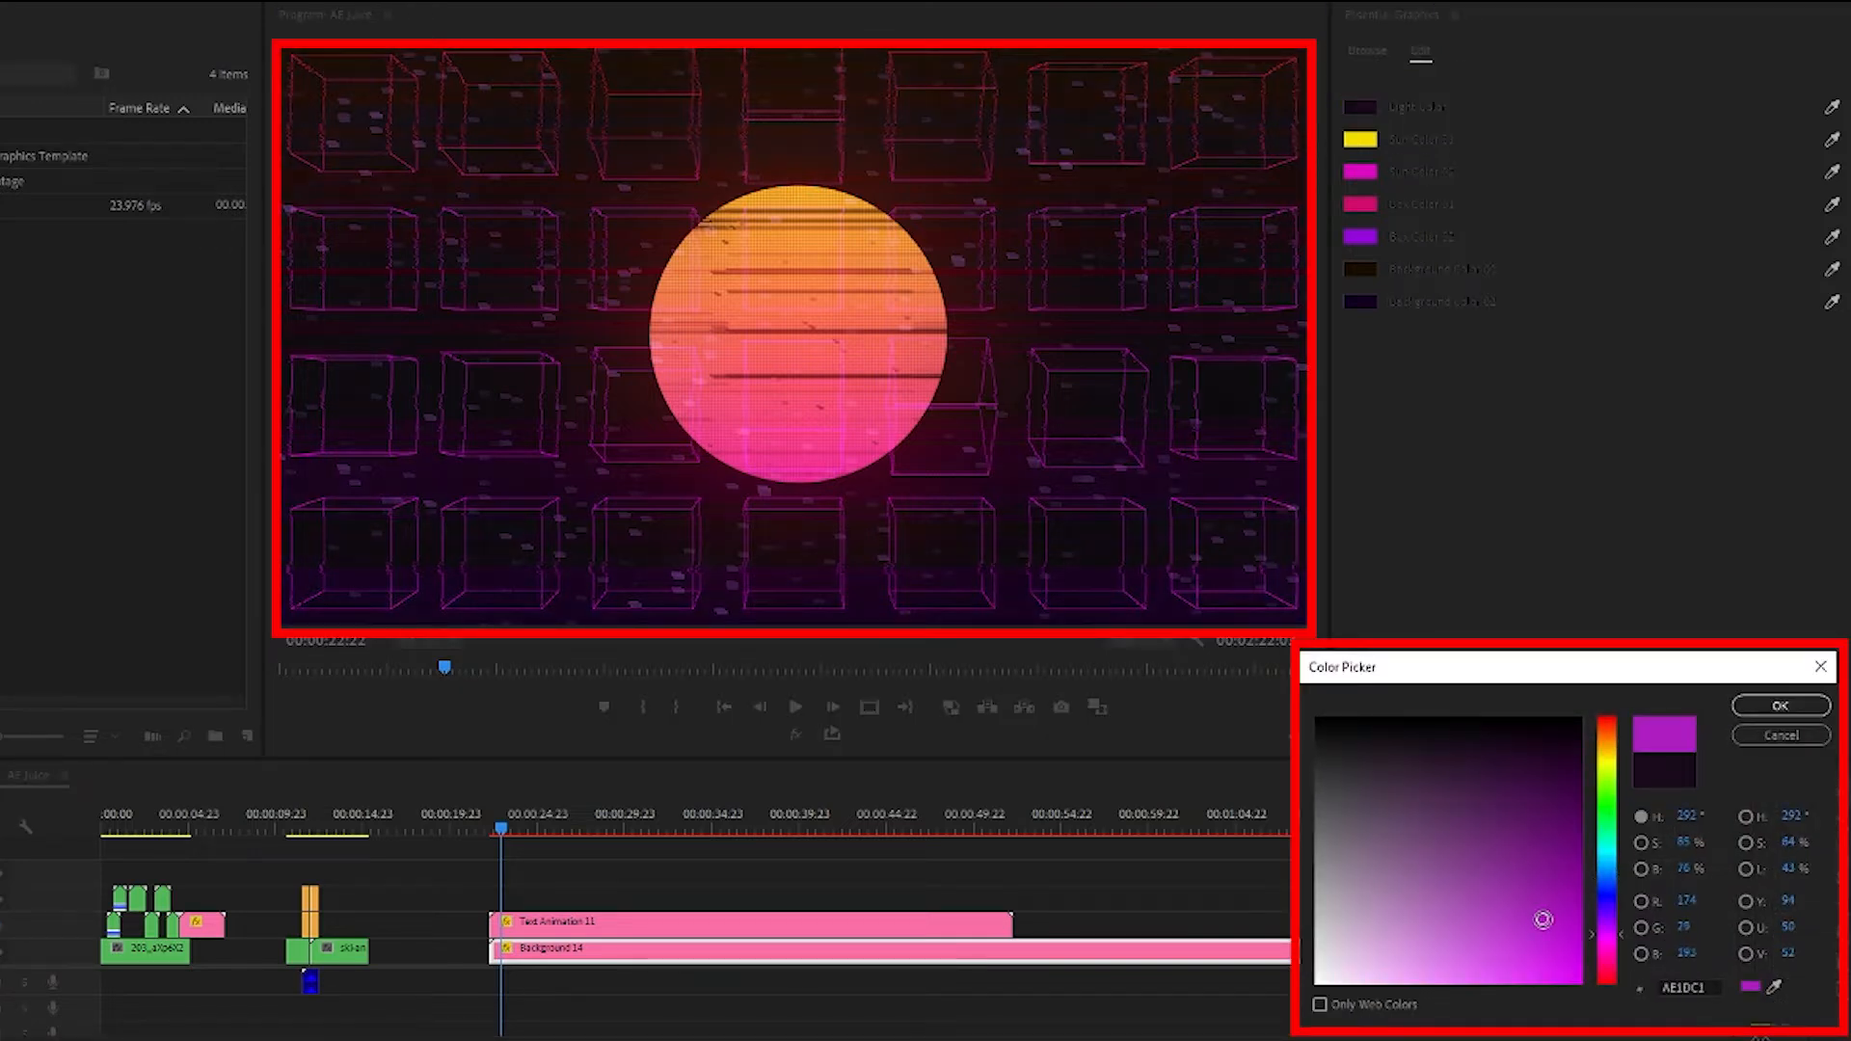
{"action": "left_click", "coordinate": [1777, 705]}
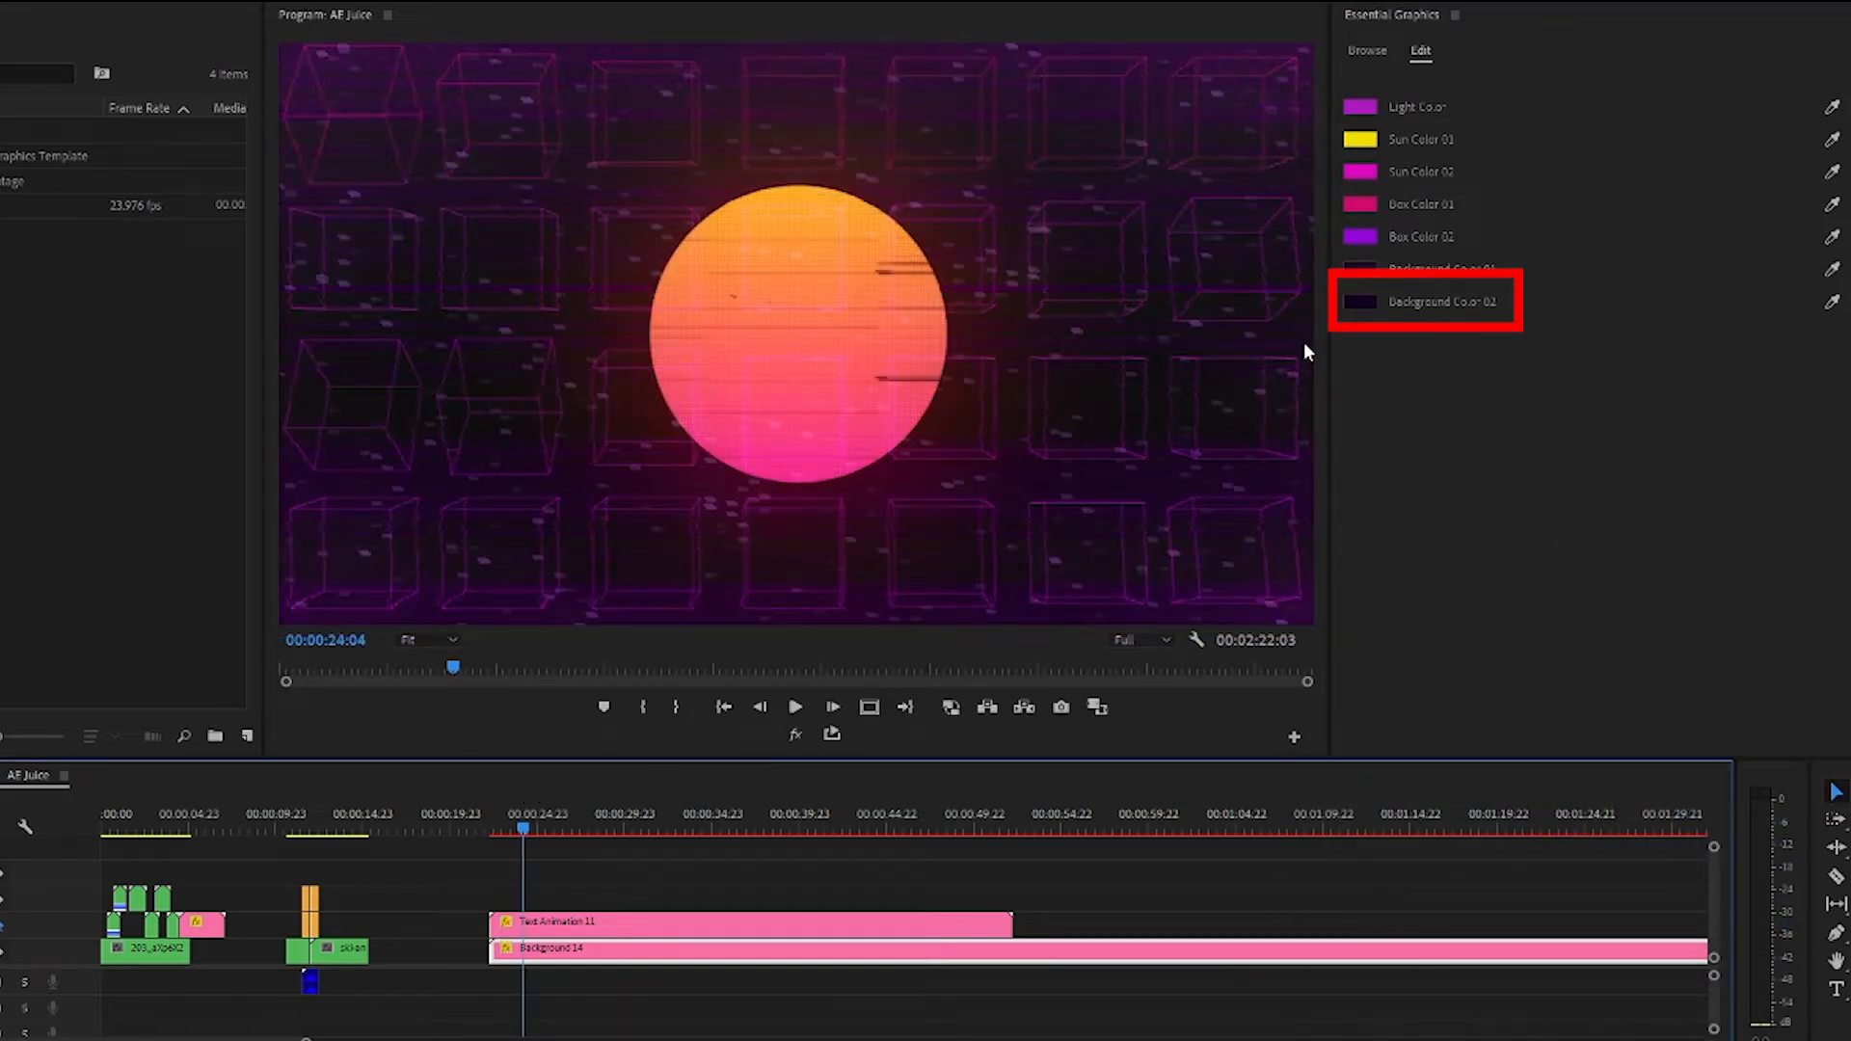
{"action": "left_click", "coordinate": [1360, 300]}
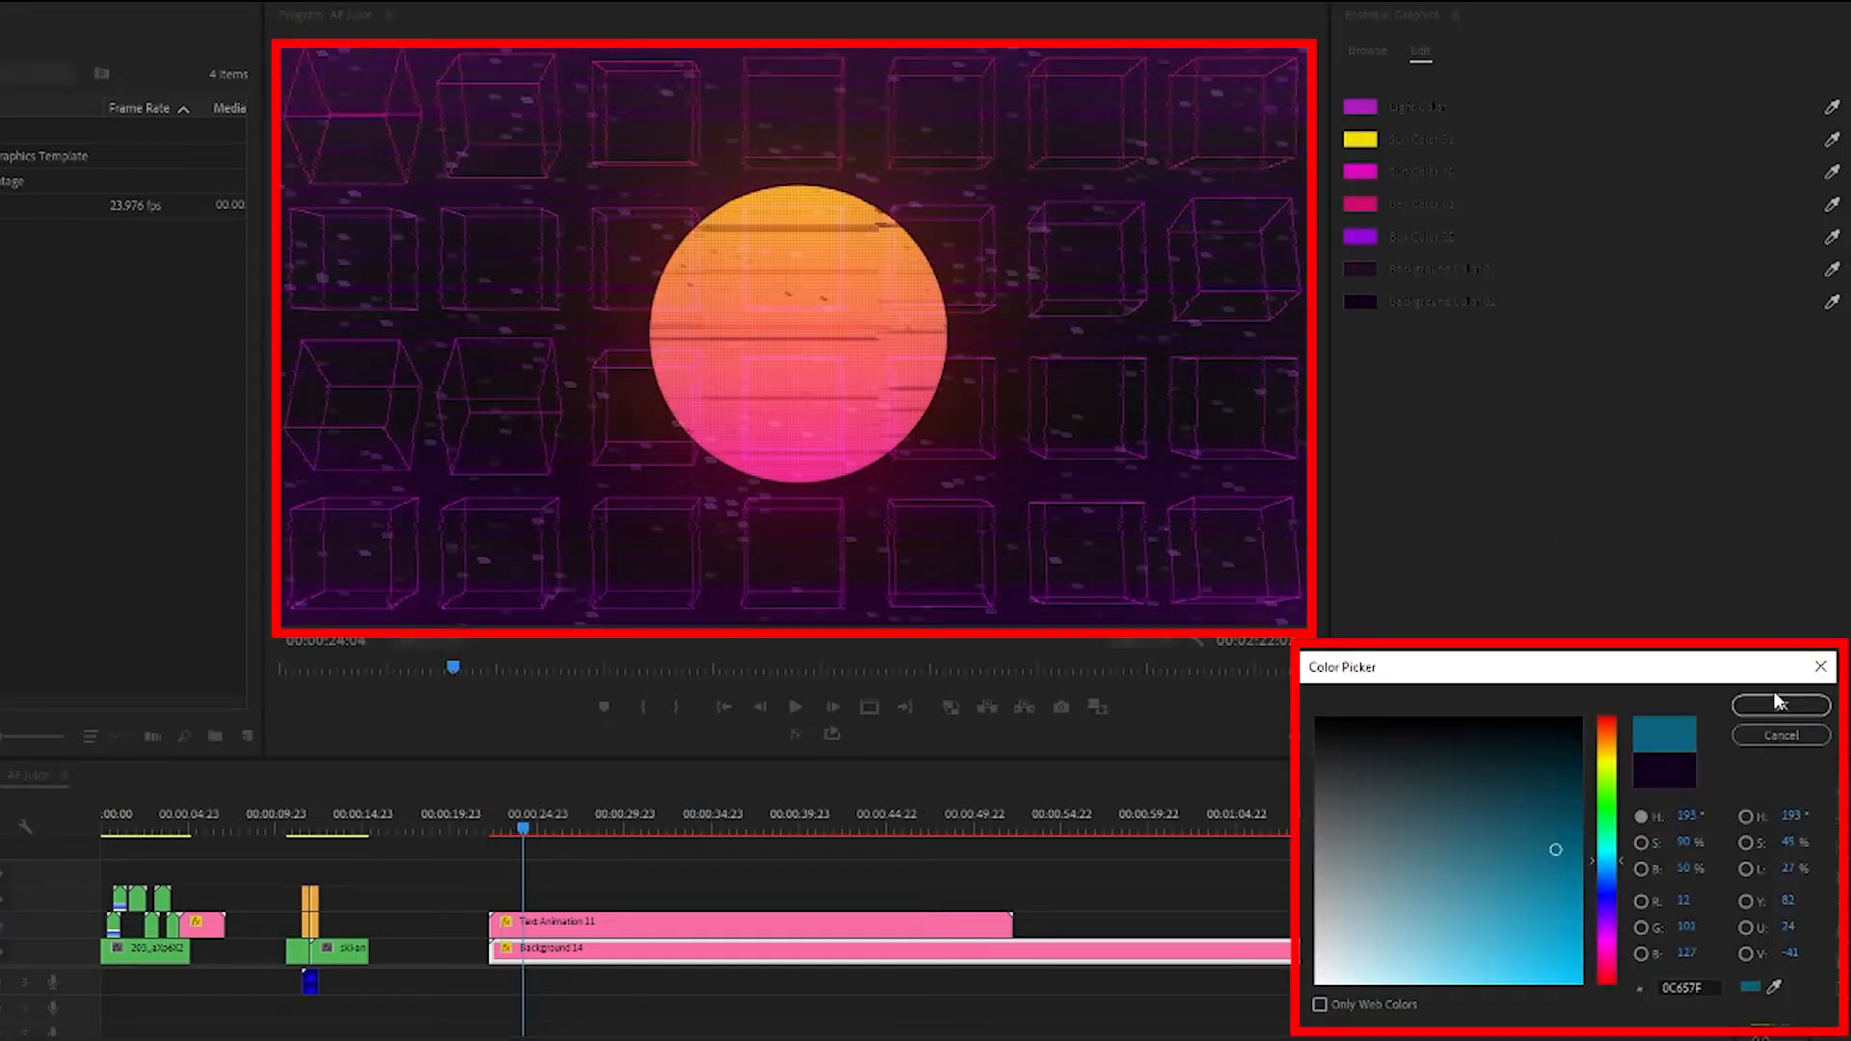
{"action": "left_click", "coordinate": [1781, 705]}
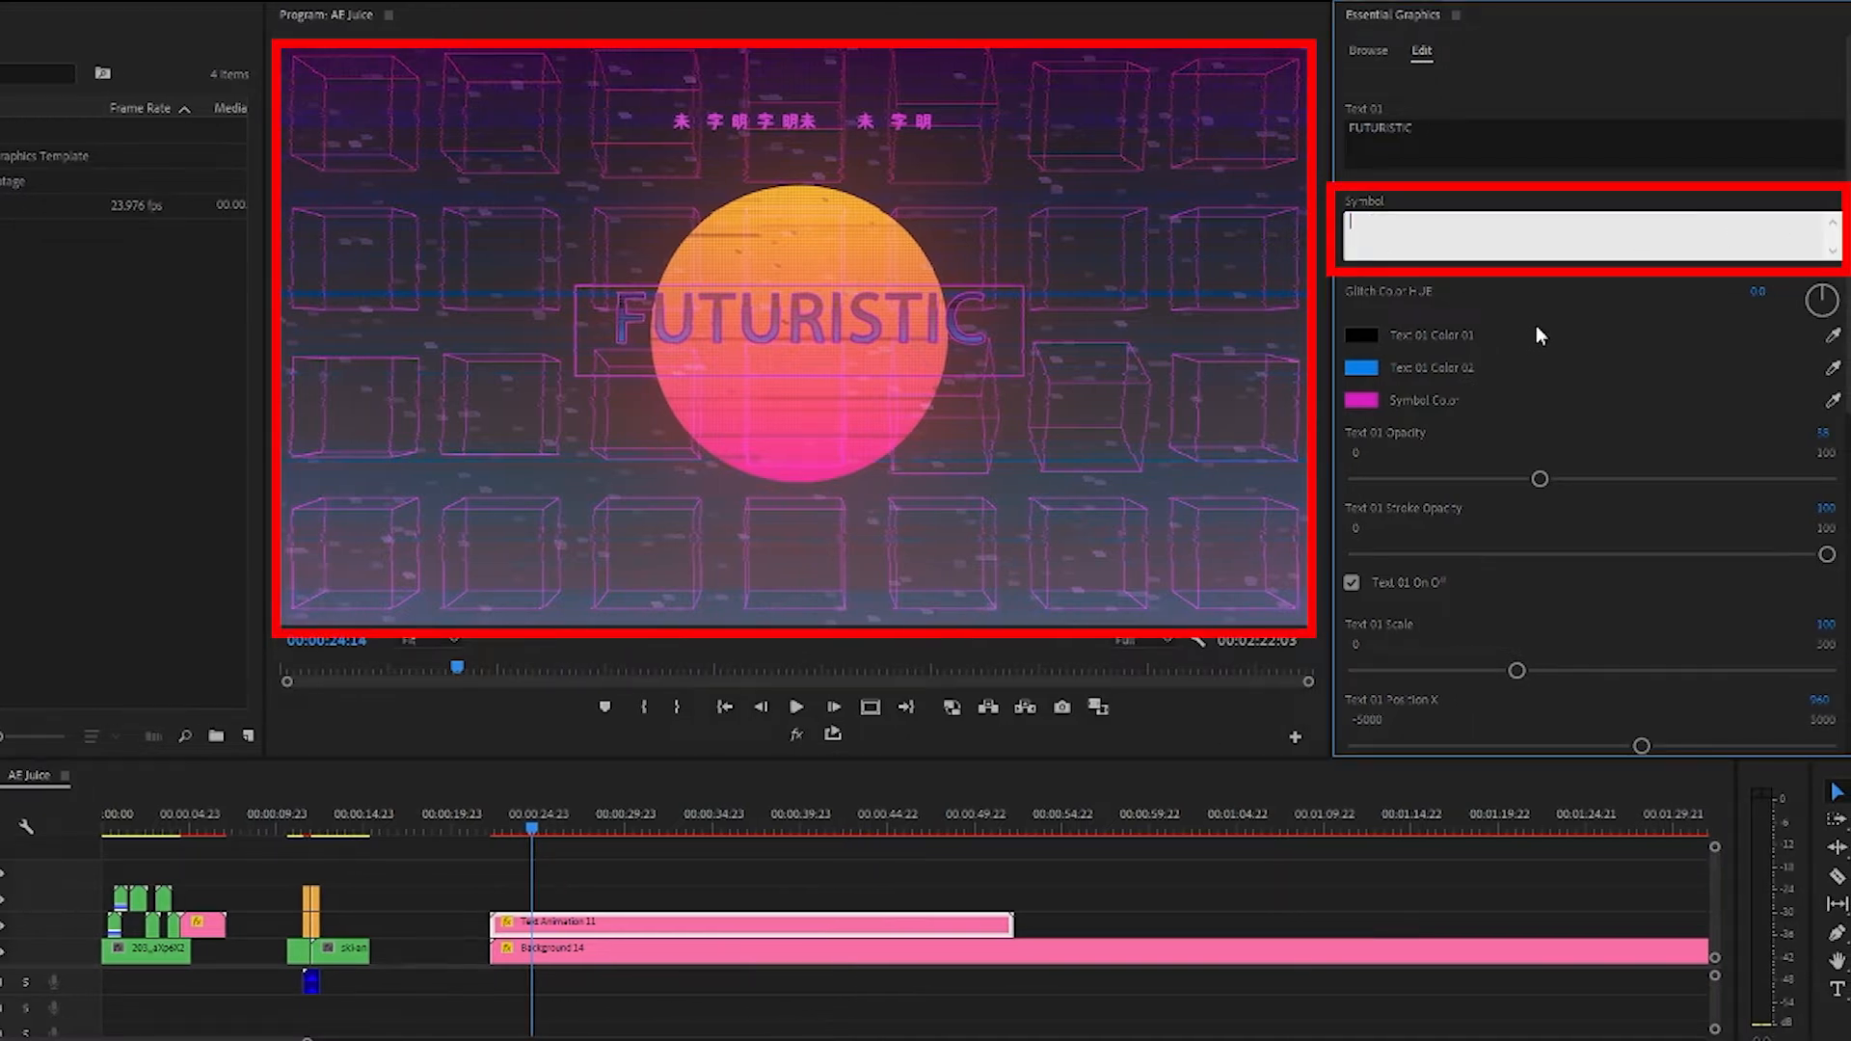
Retype the title as CREATE and change its Text 01 colour to olive
{"action": "type", "text": "C"}
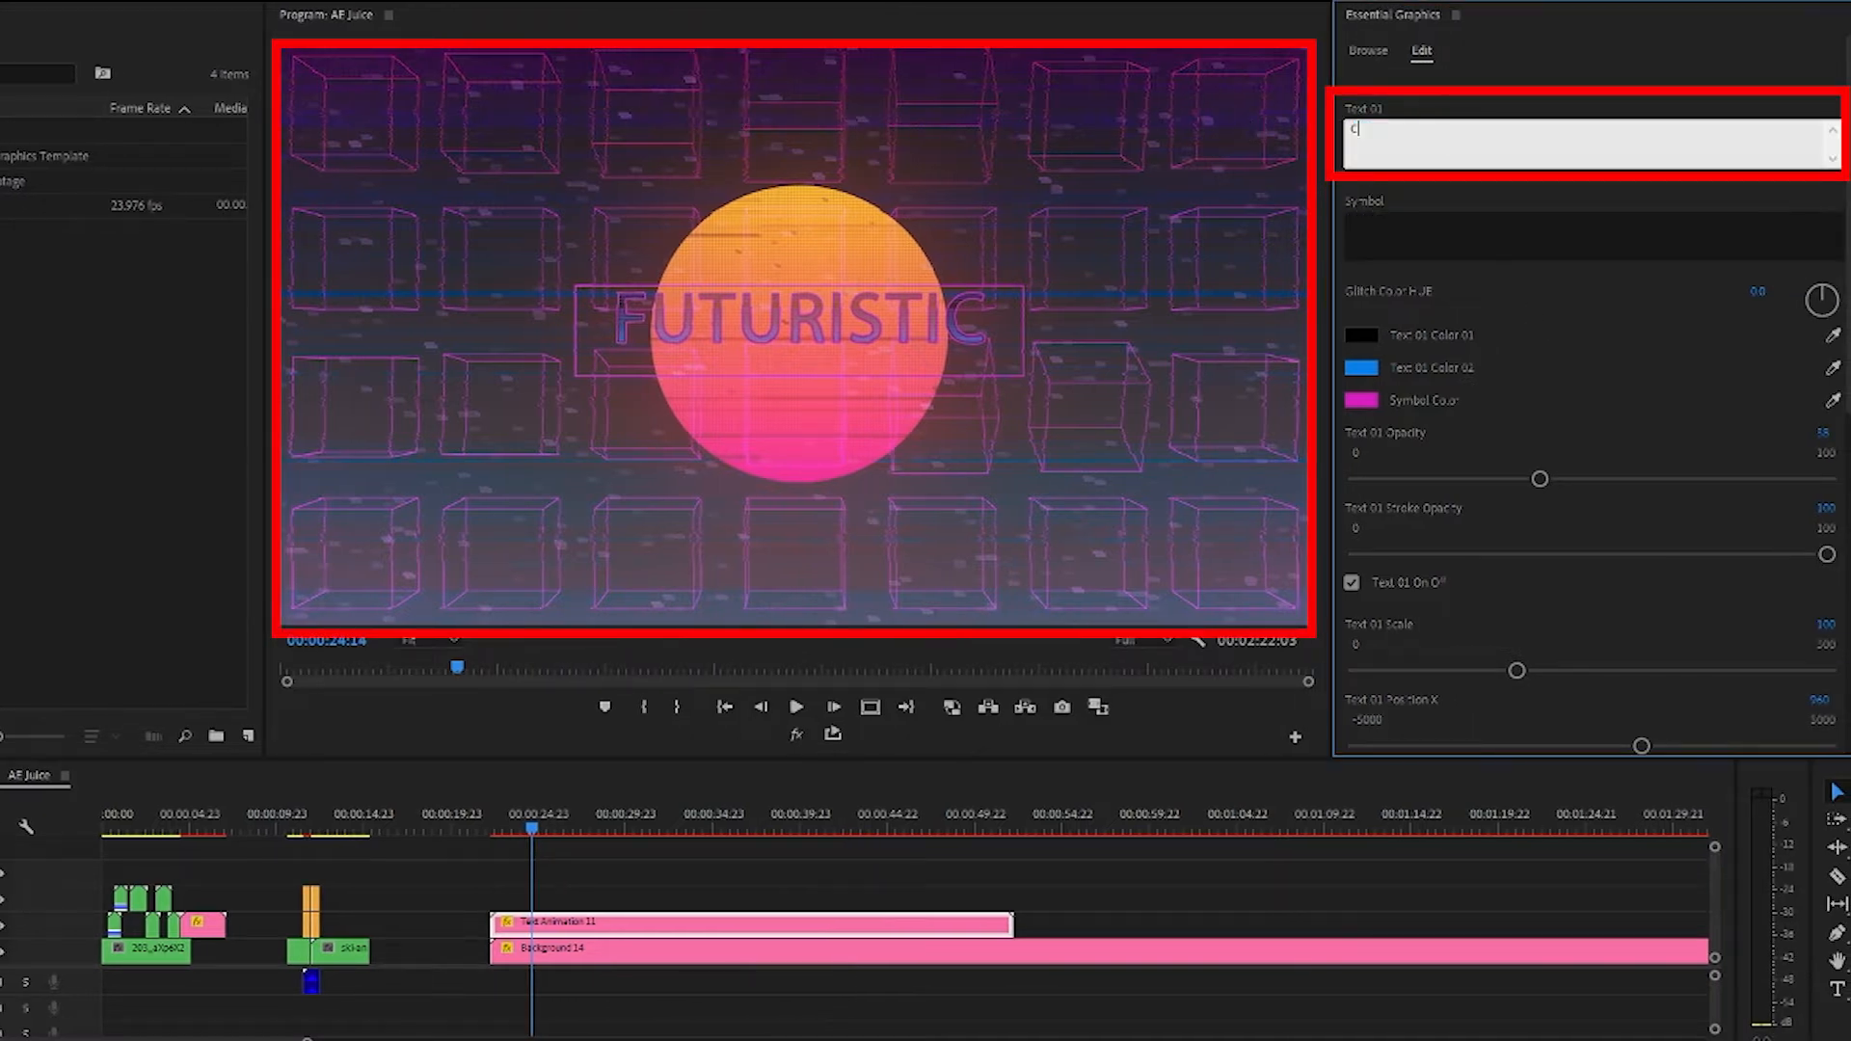
{"action": "type", "text": "REATE"}
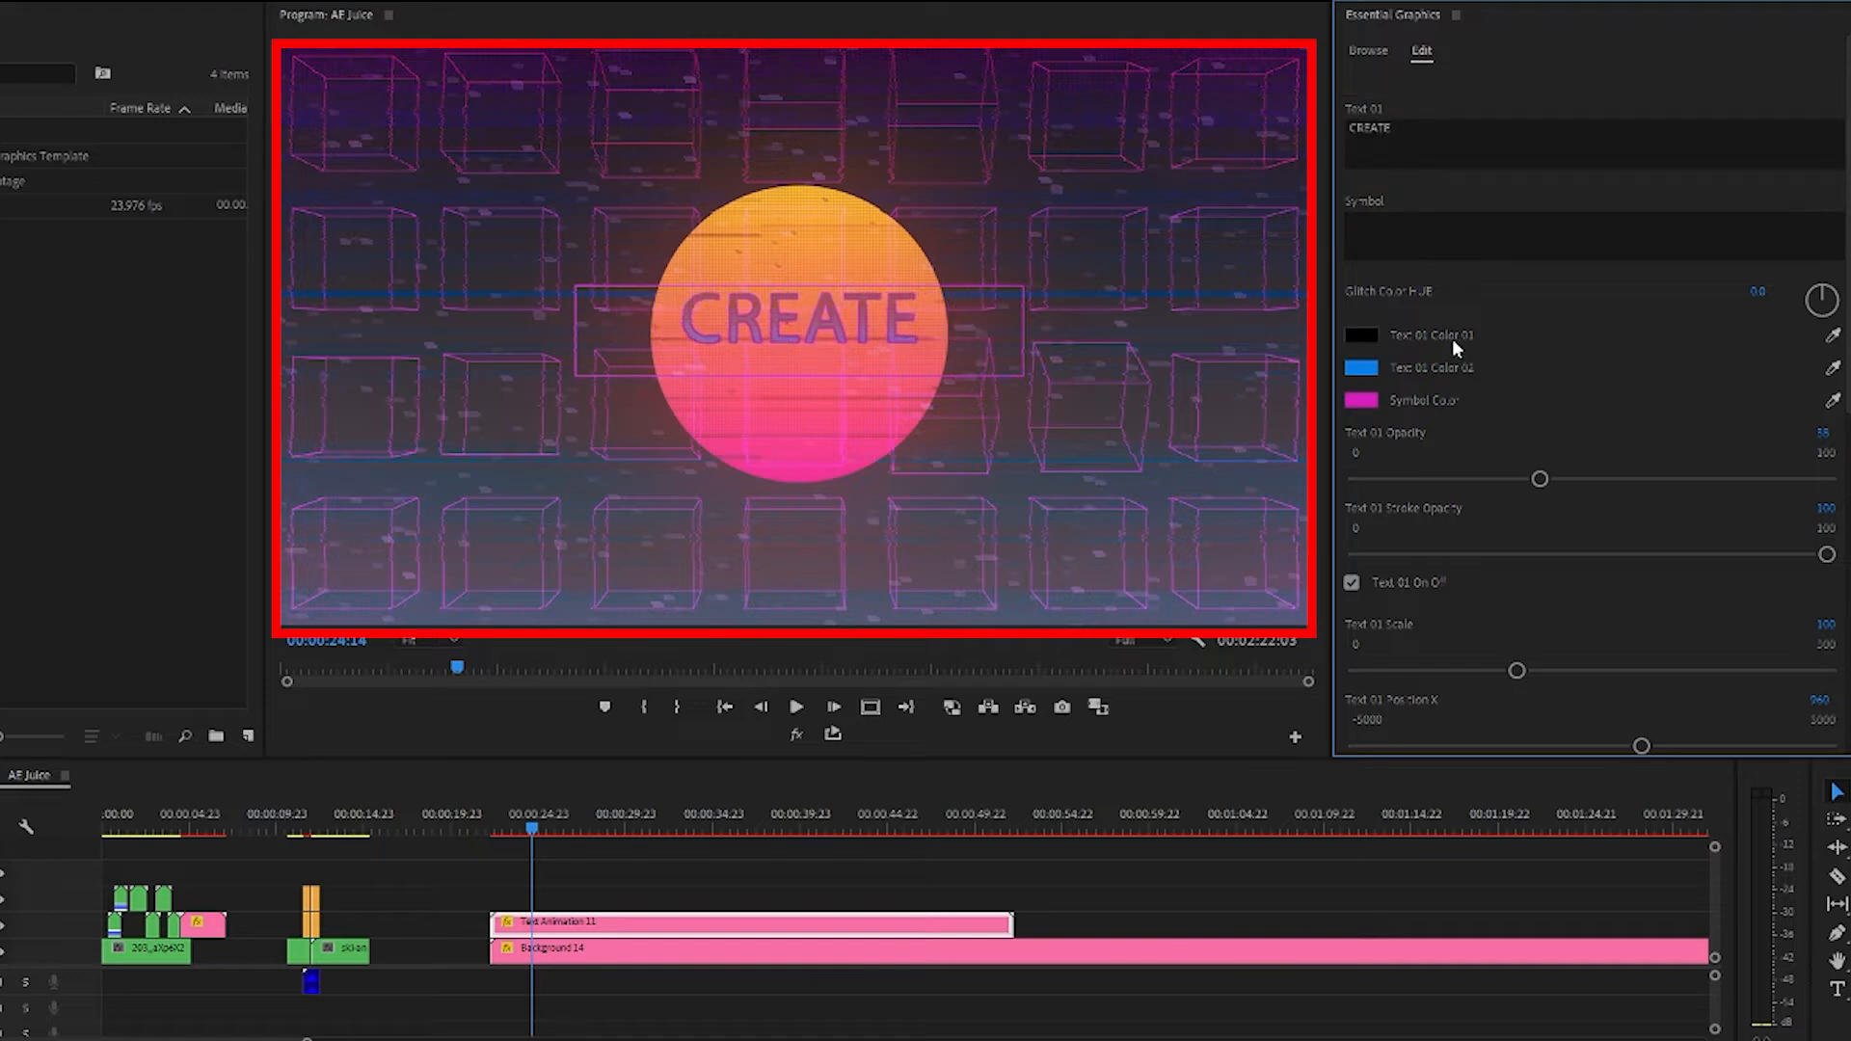
{"action": "left_click", "coordinate": [1360, 336]}
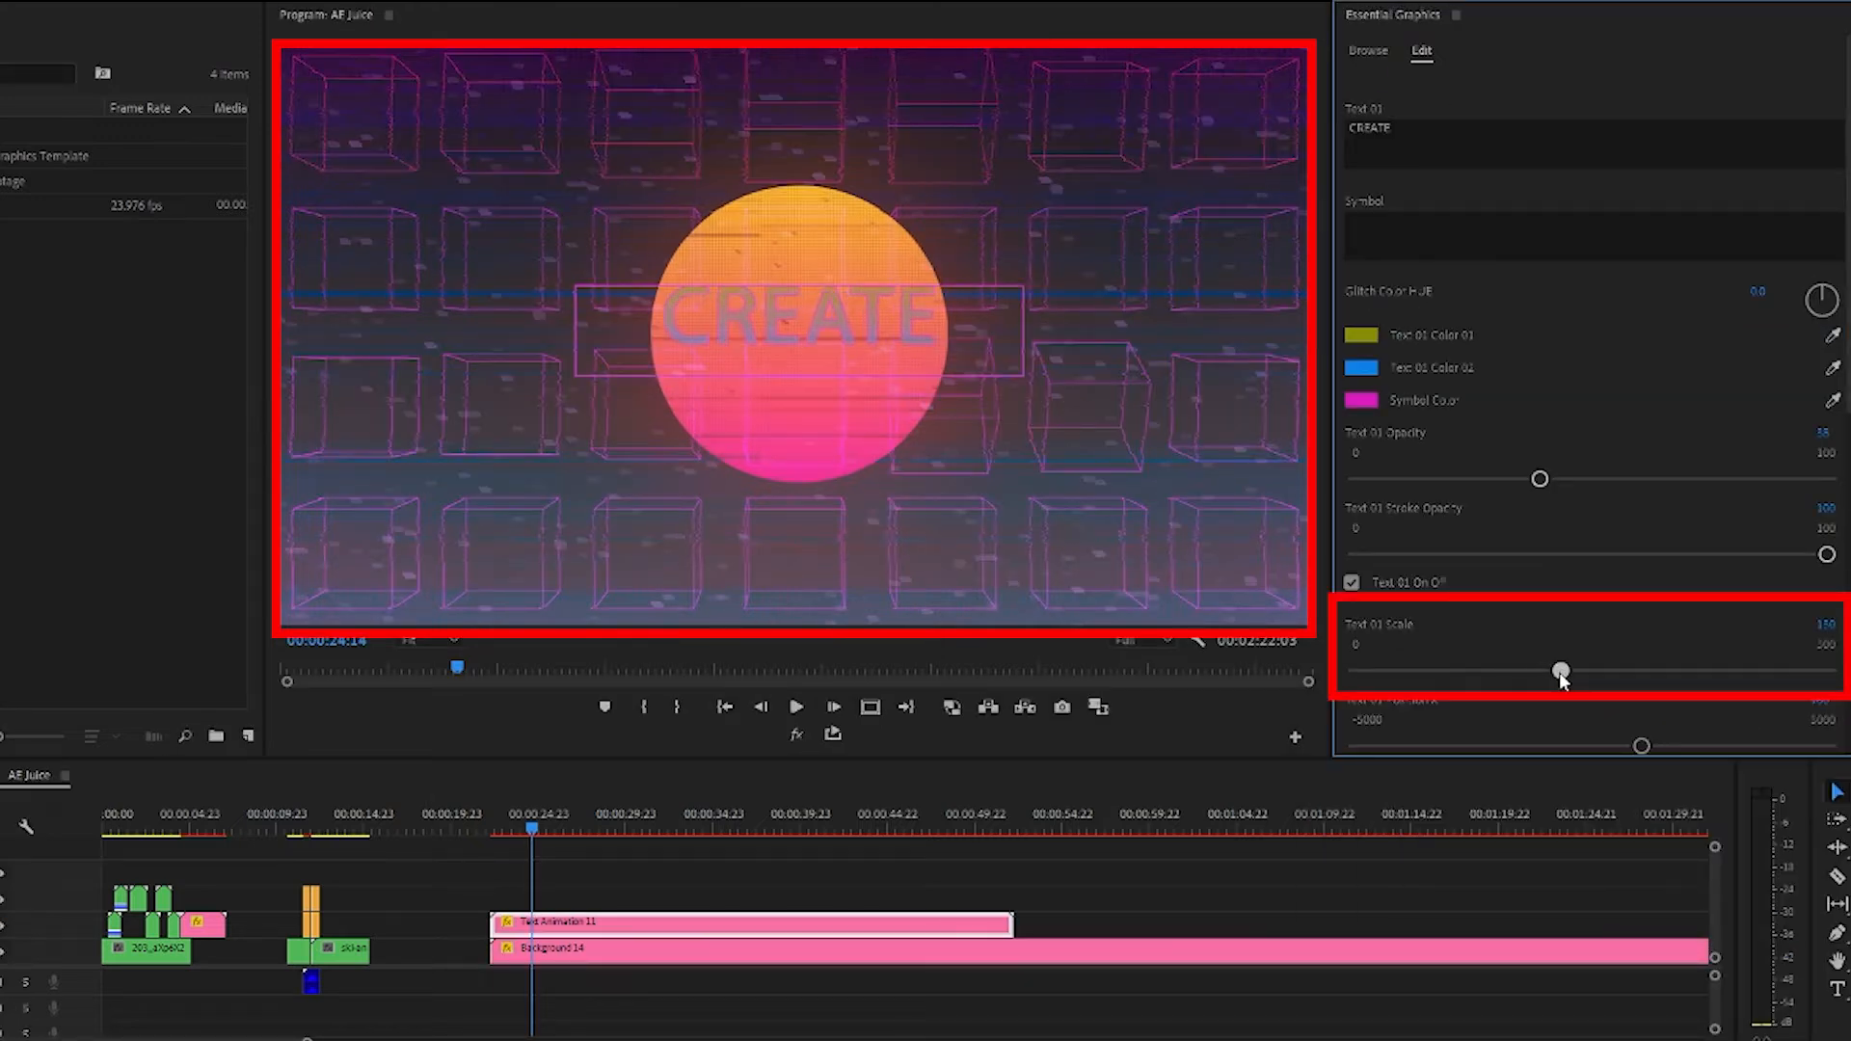
Scale Text 01 to 141 and enlarge the frame with Element Scale 95
{"action": "left_click_drag", "start_coordinate": [1562, 670], "coordinate": [1578, 670]}
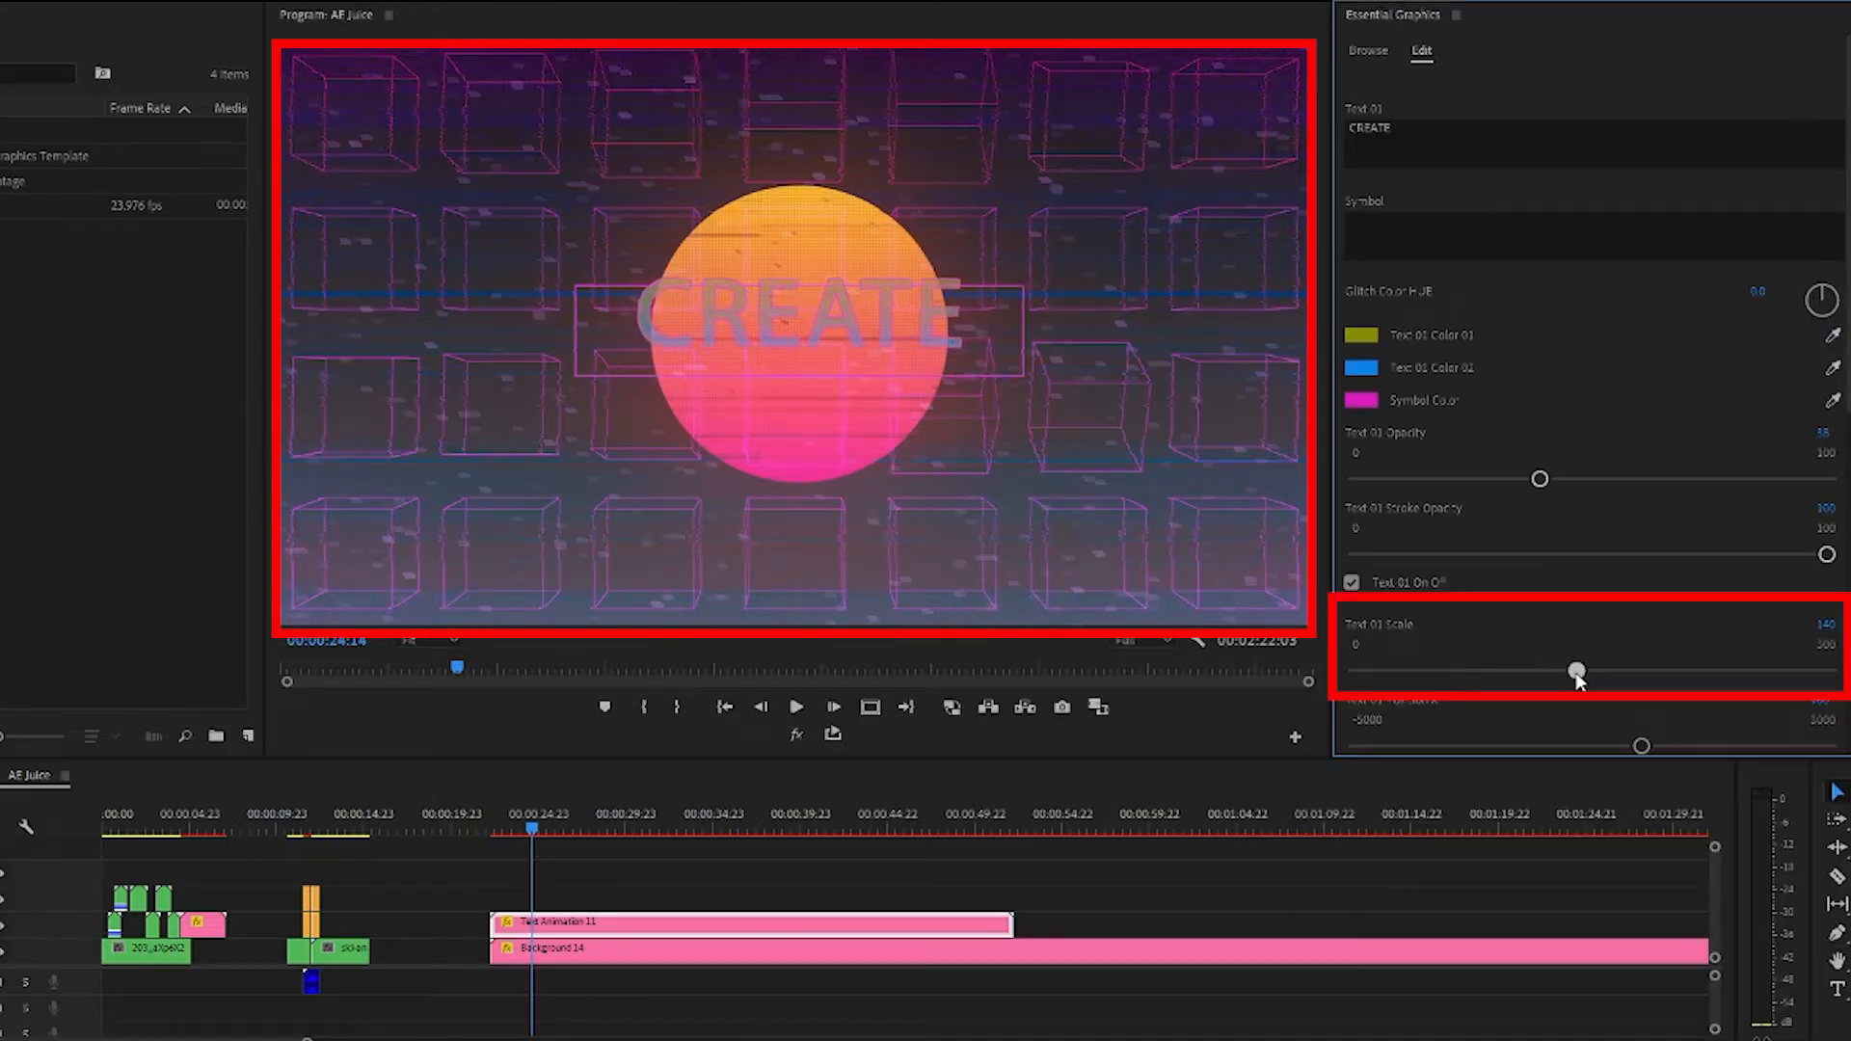
{"action": "left_click_drag", "start_coordinate": [1578, 669], "coordinate": [1578, 669]}
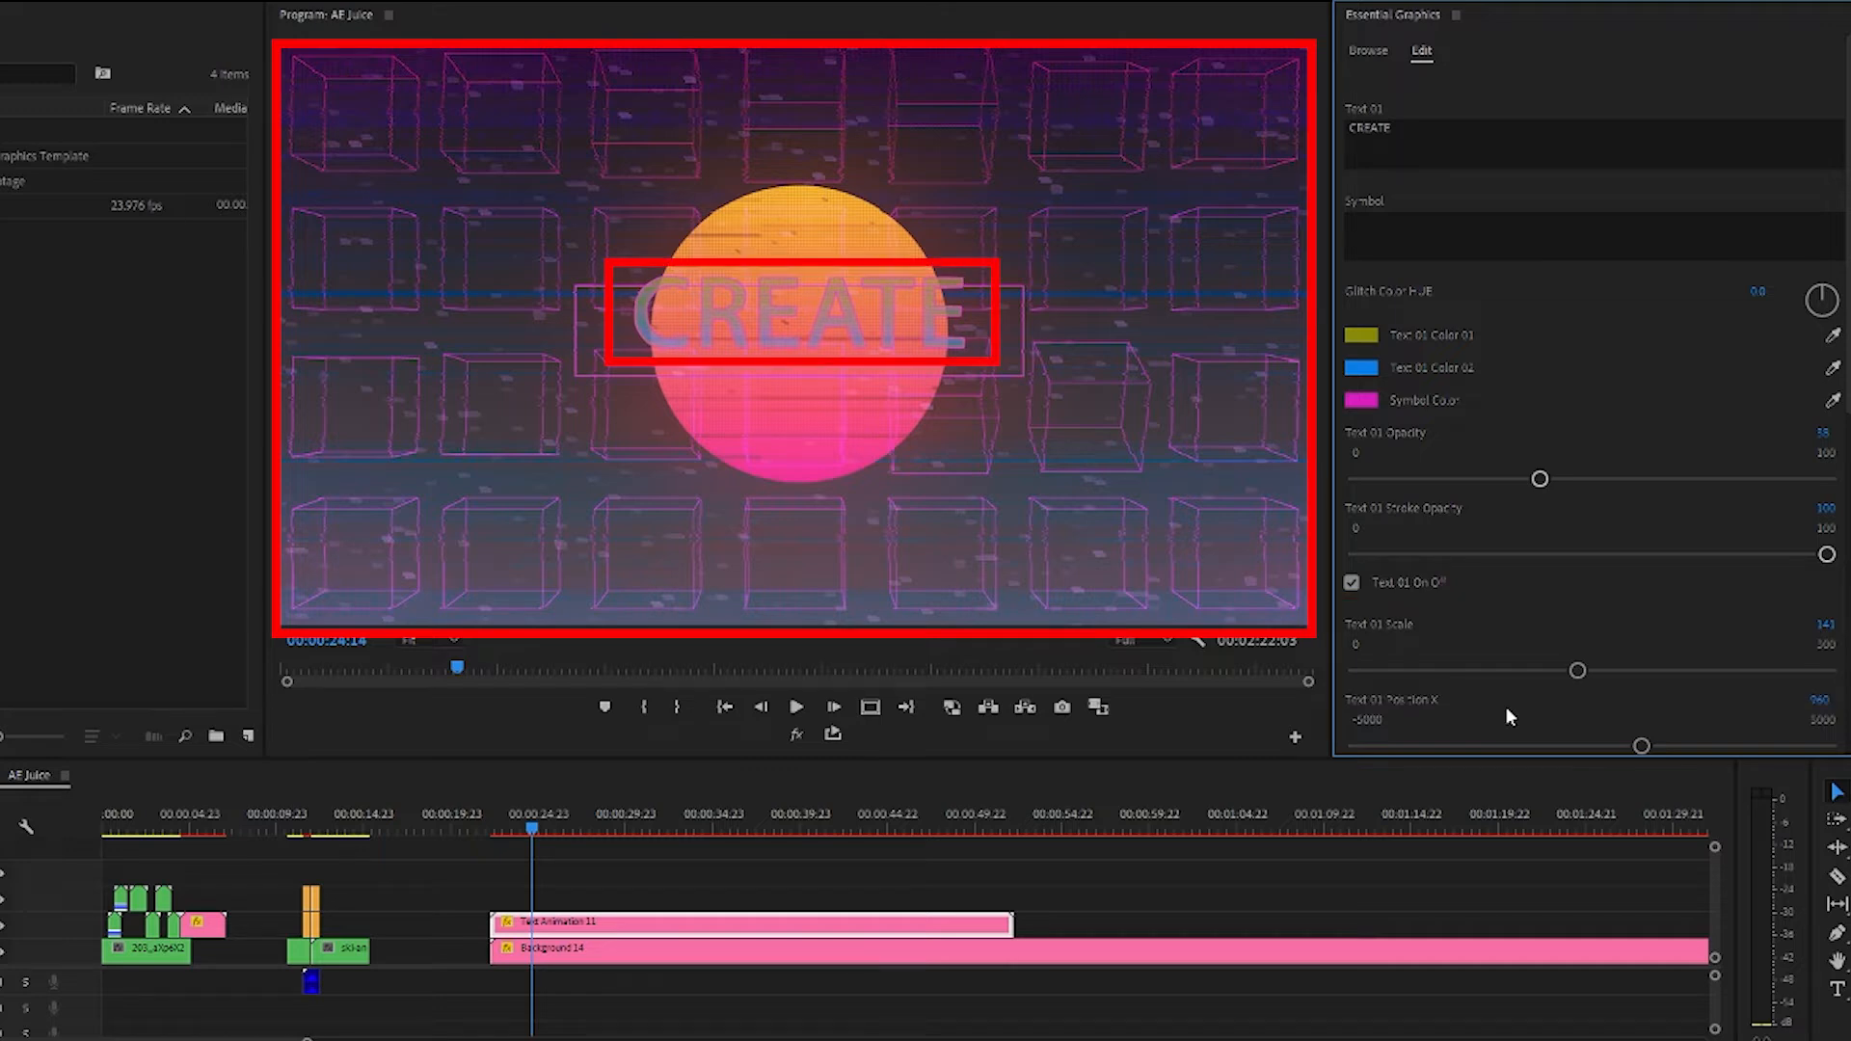
{"action": "scroll", "scroll_direction": "down", "scroll_amount": 3}
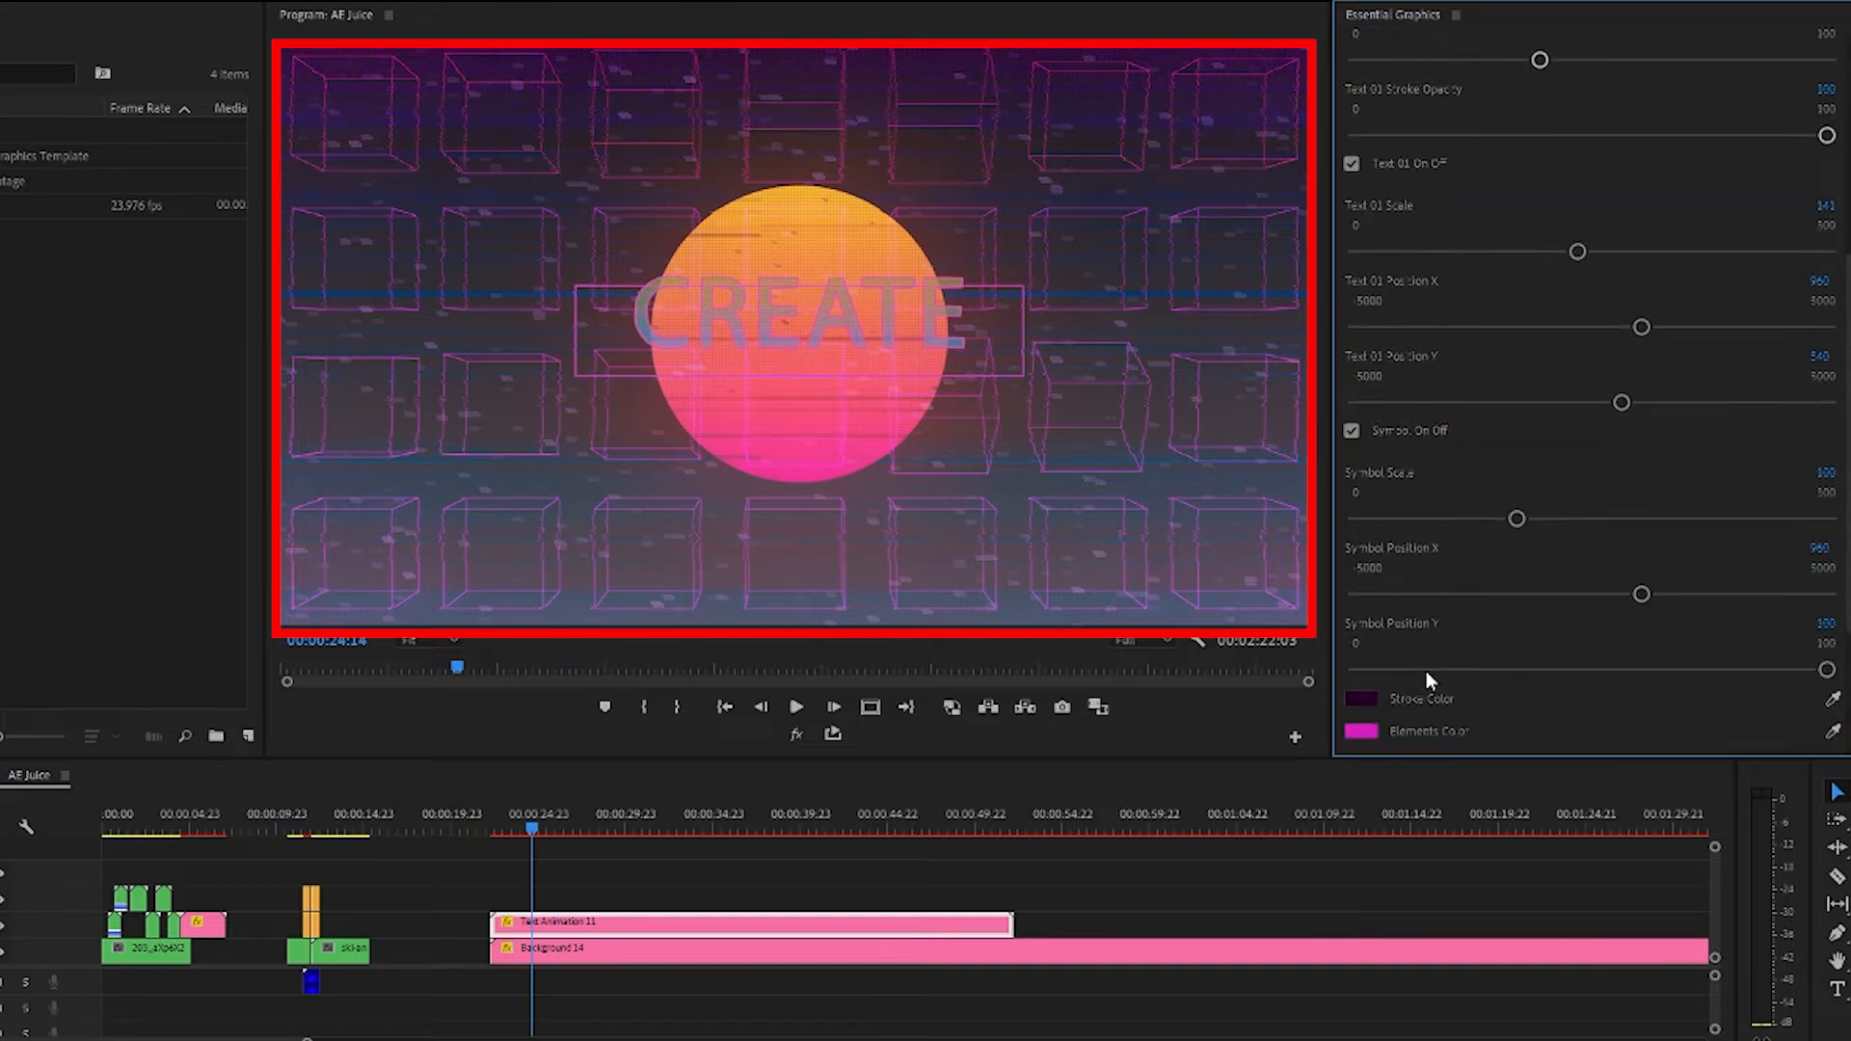
{"action": "scroll", "scroll_direction": "down", "scroll_amount": 3}
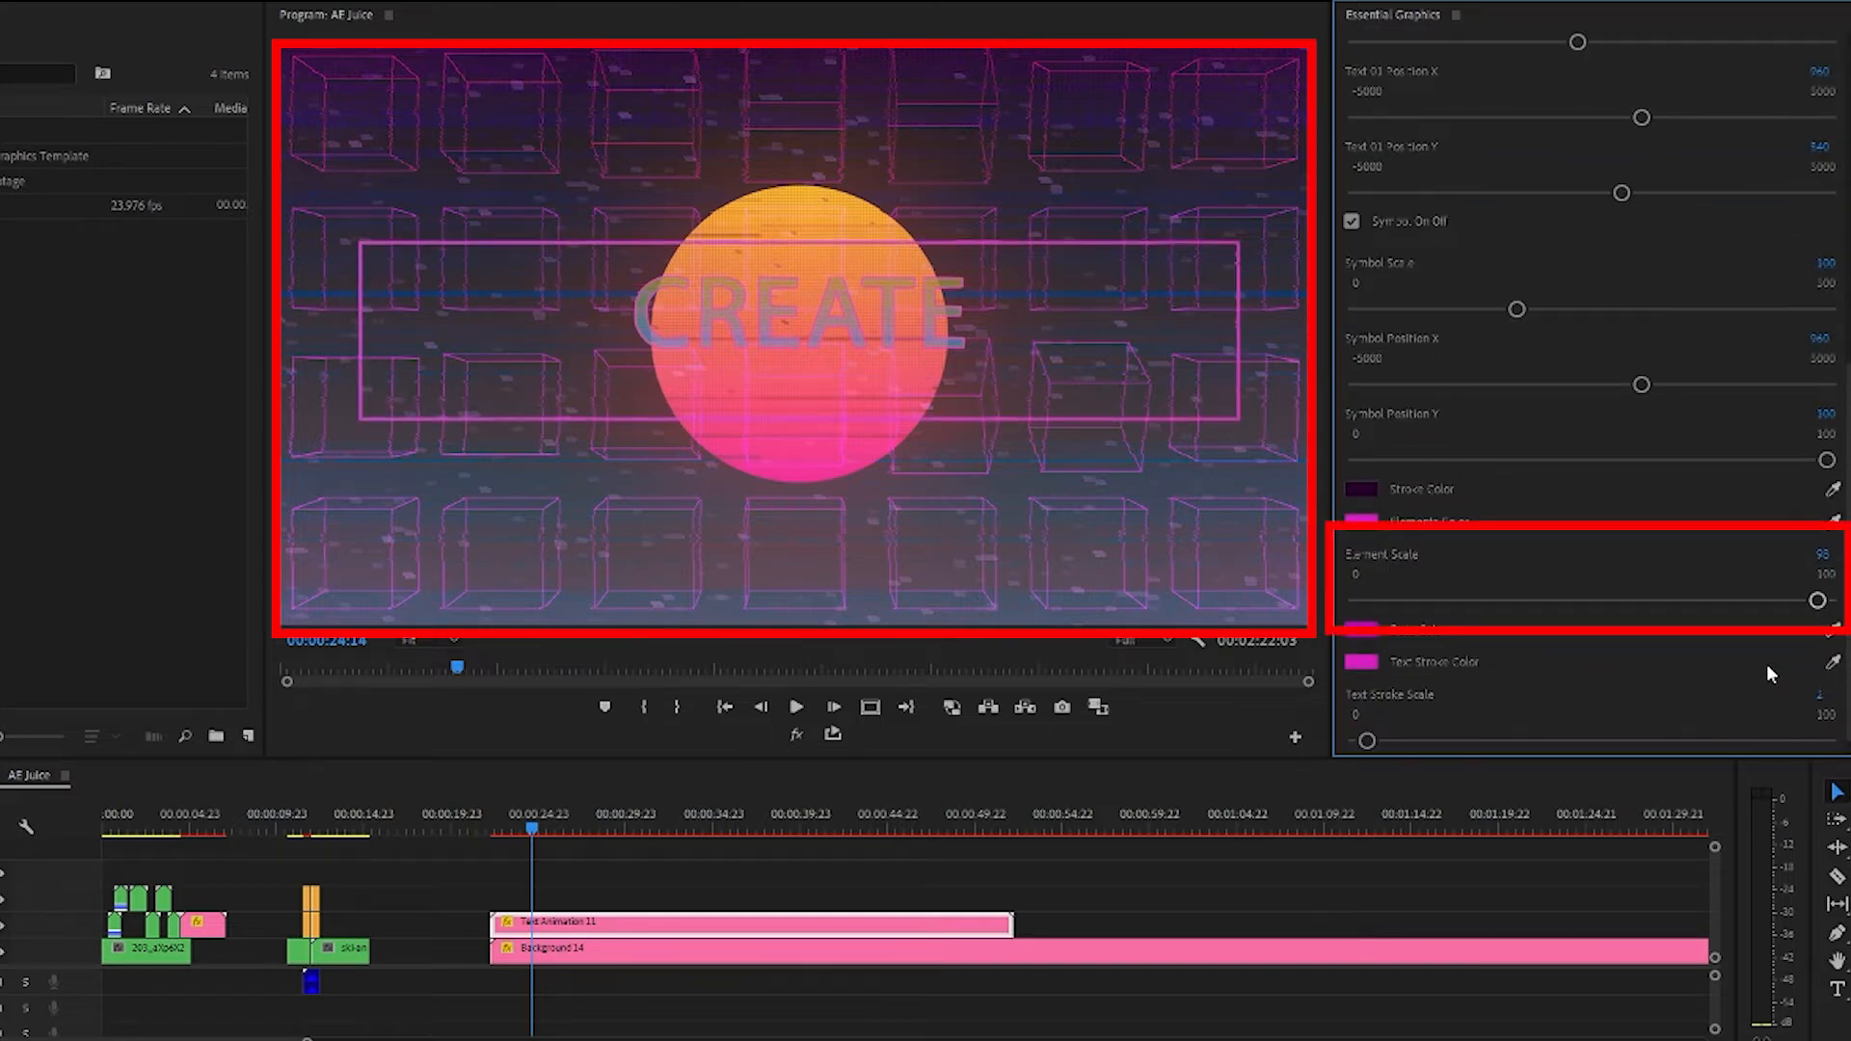
{"action": "left_click_drag", "start_coordinate": [1818, 599], "coordinate": [1794, 599]}
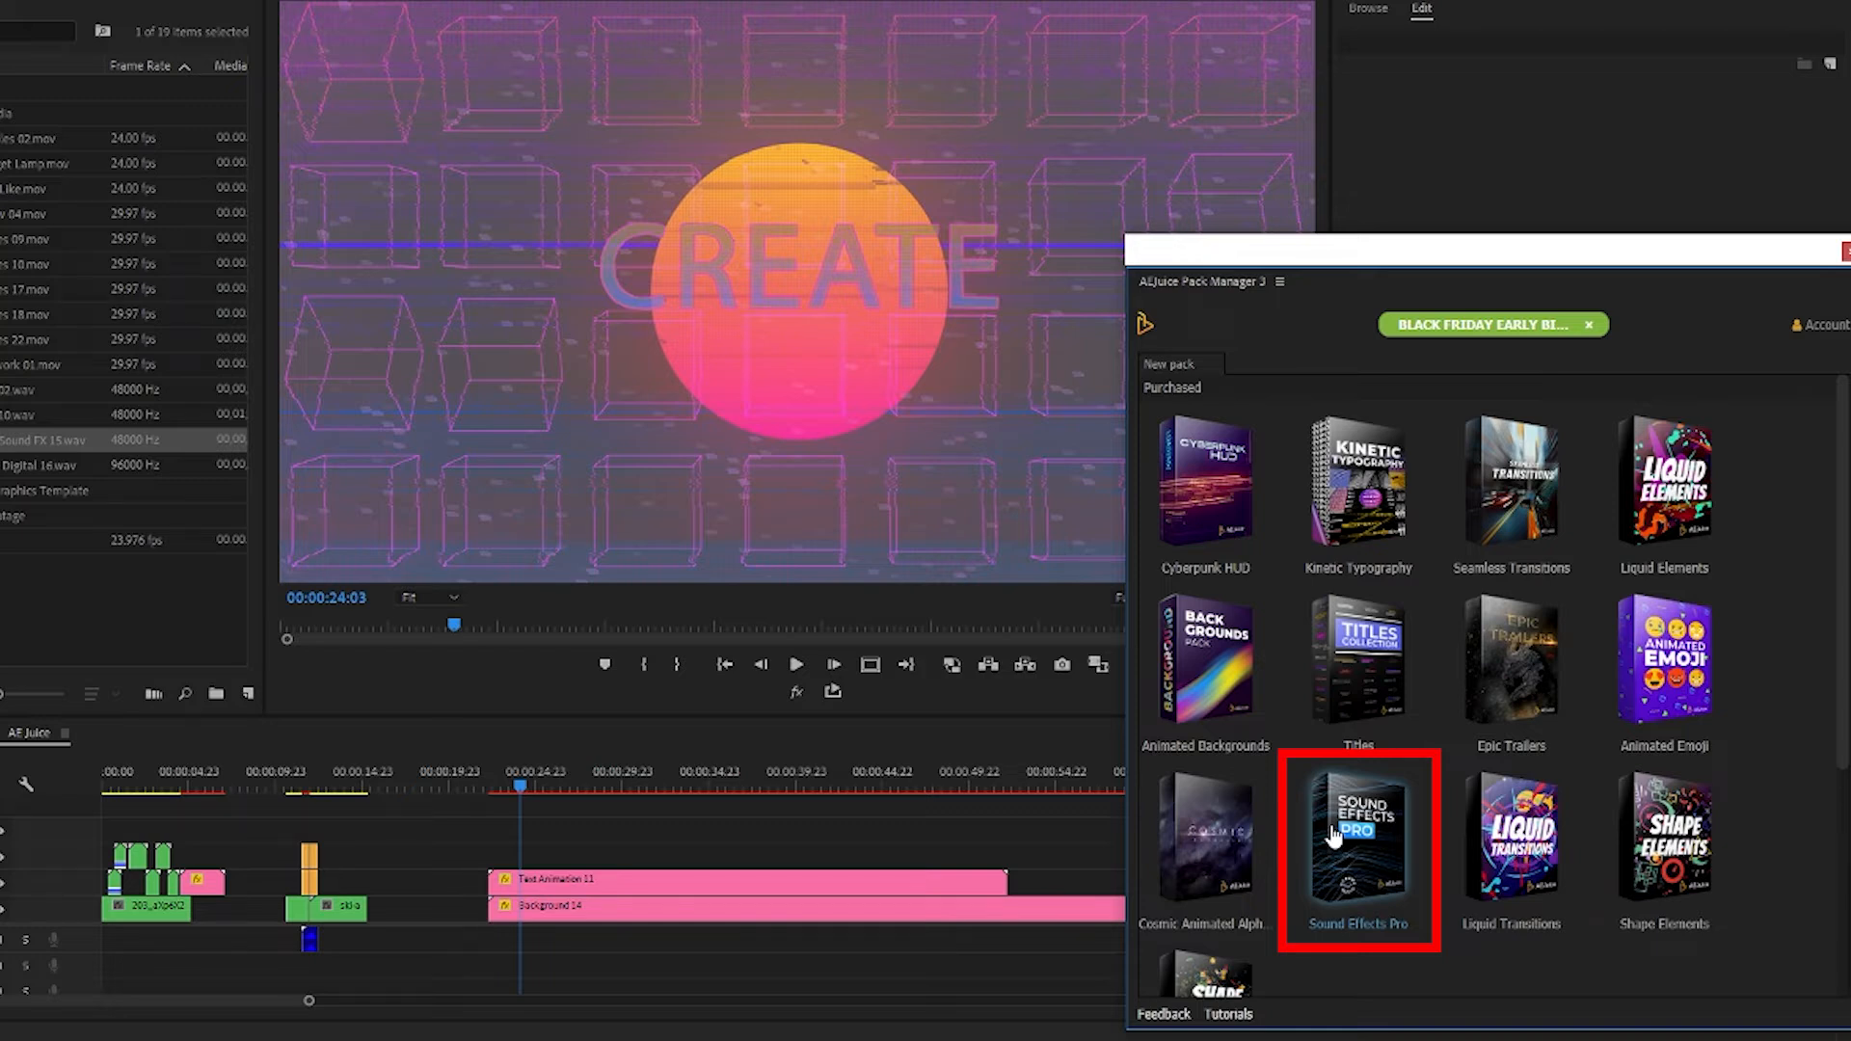
Browse Sound Effects Pro down to its Data > Glitch folder
{"action": "left_click", "coordinate": [1357, 842]}
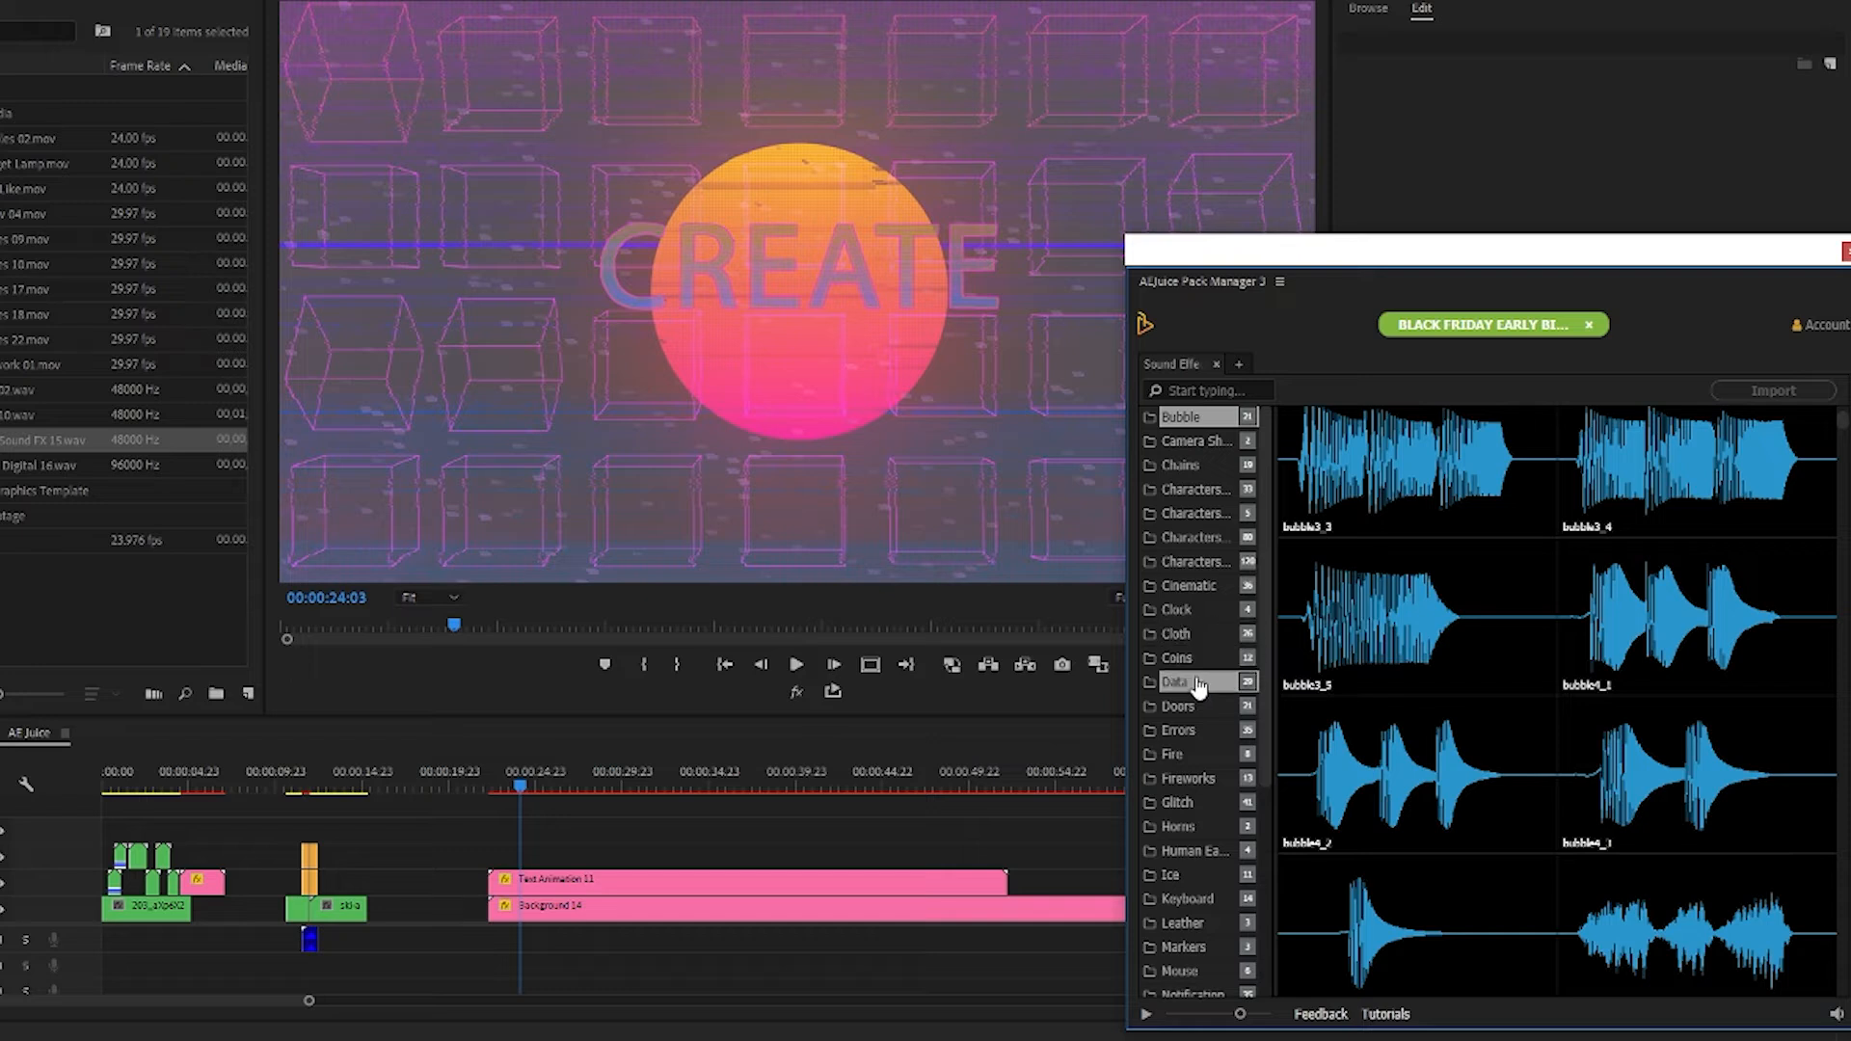
{"action": "left_click", "coordinate": [1176, 681]}
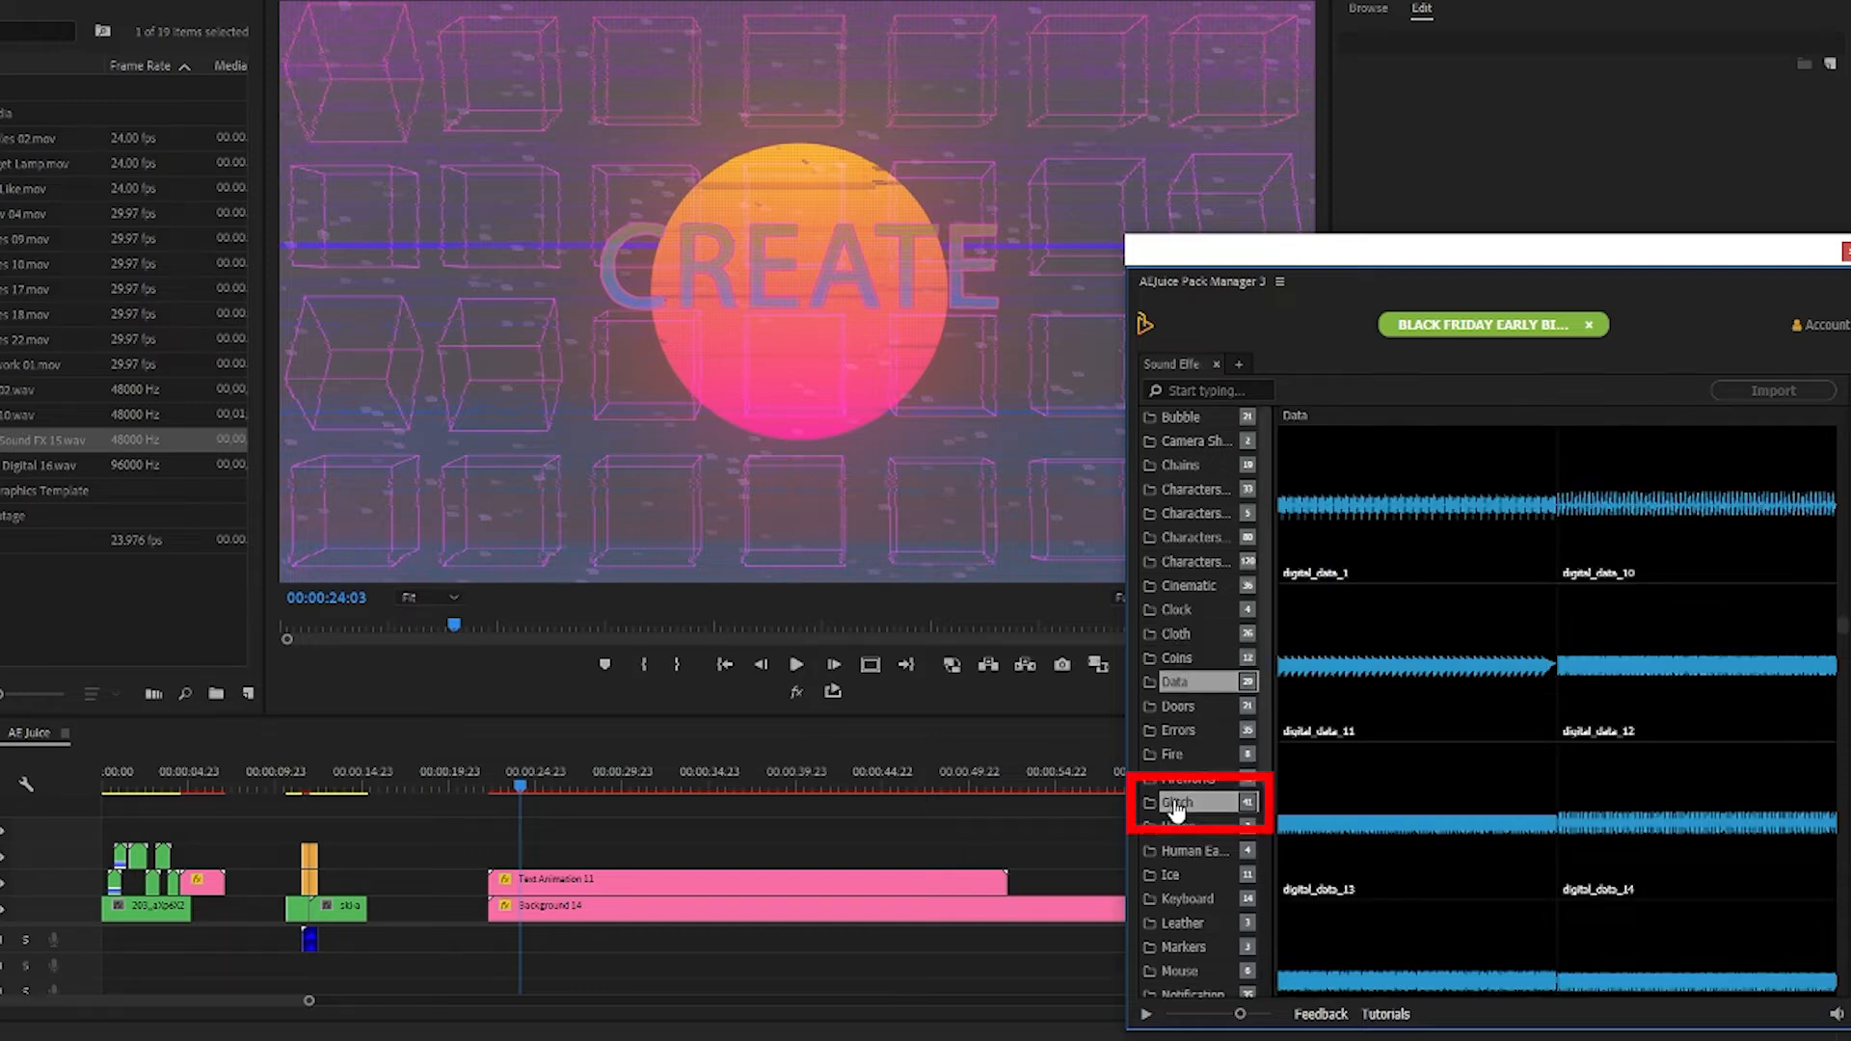
{"action": "left_click", "coordinate": [1180, 803]}
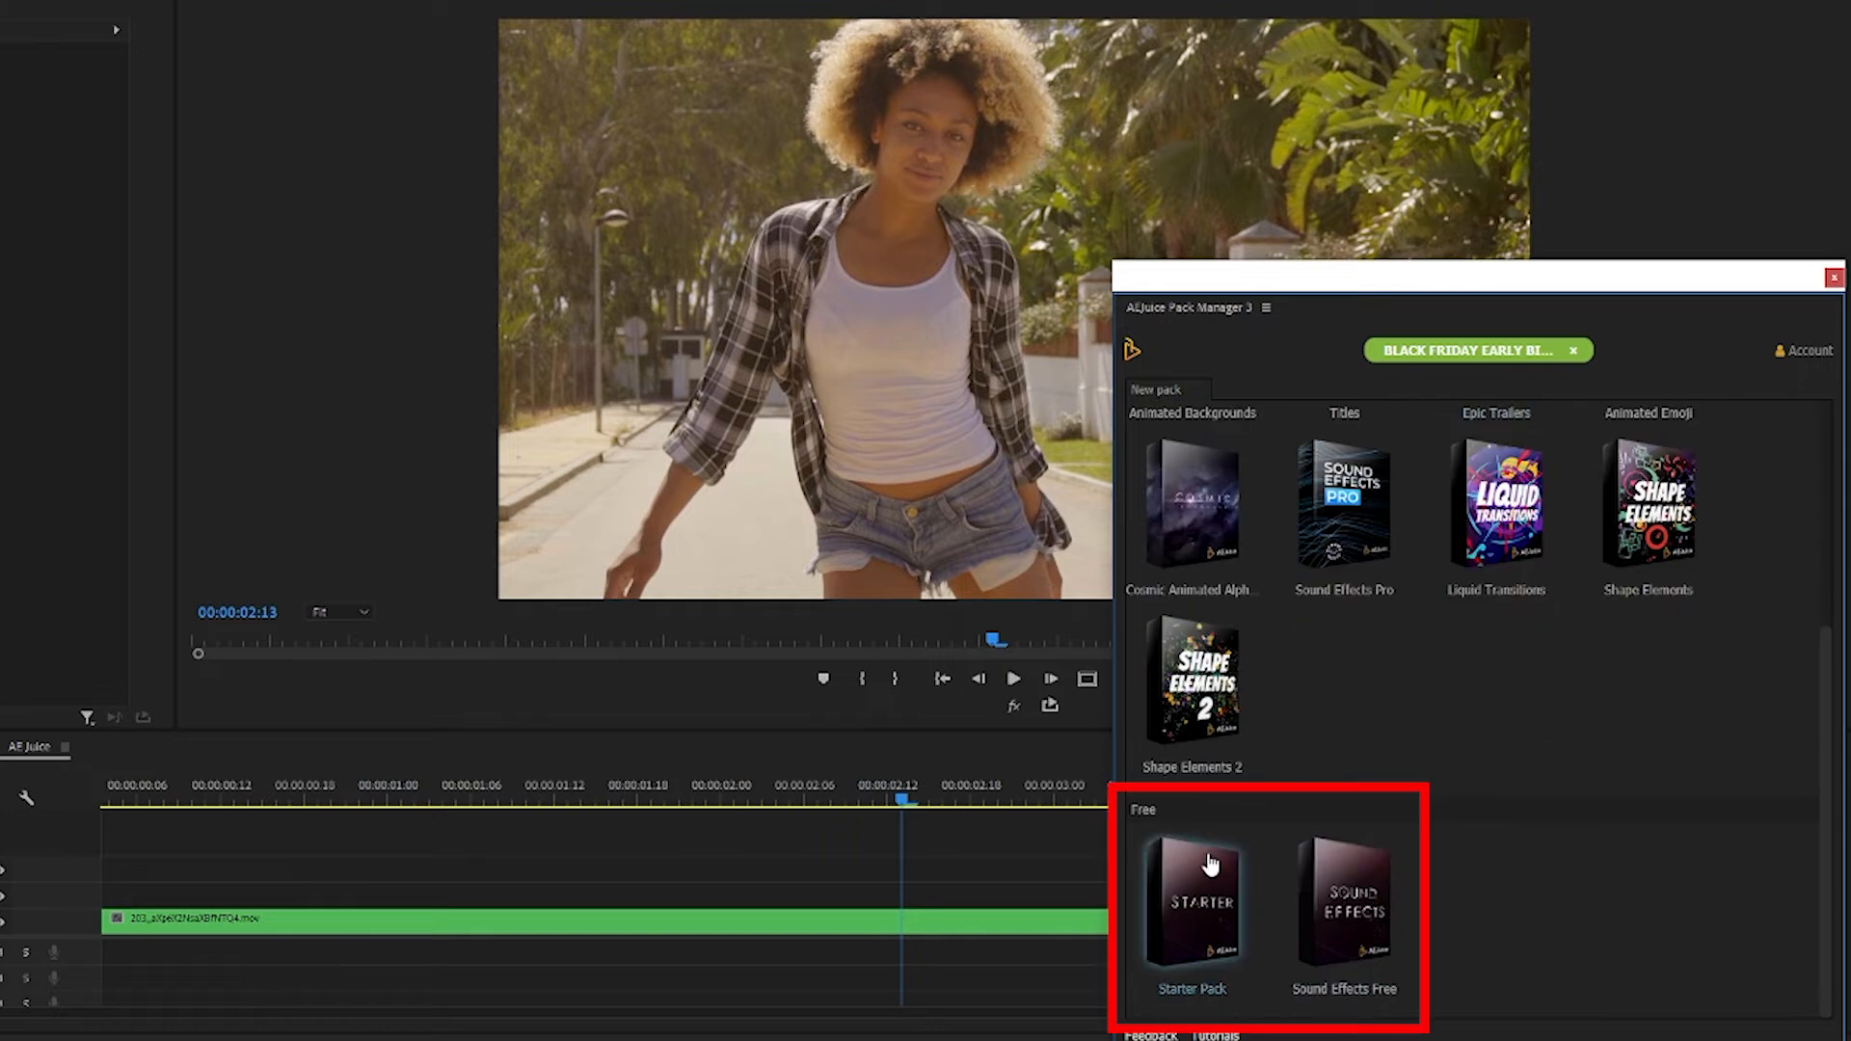
Open the free Starter Pack and select the Firework 01 burst element
{"action": "left_click", "coordinate": [1189, 894]}
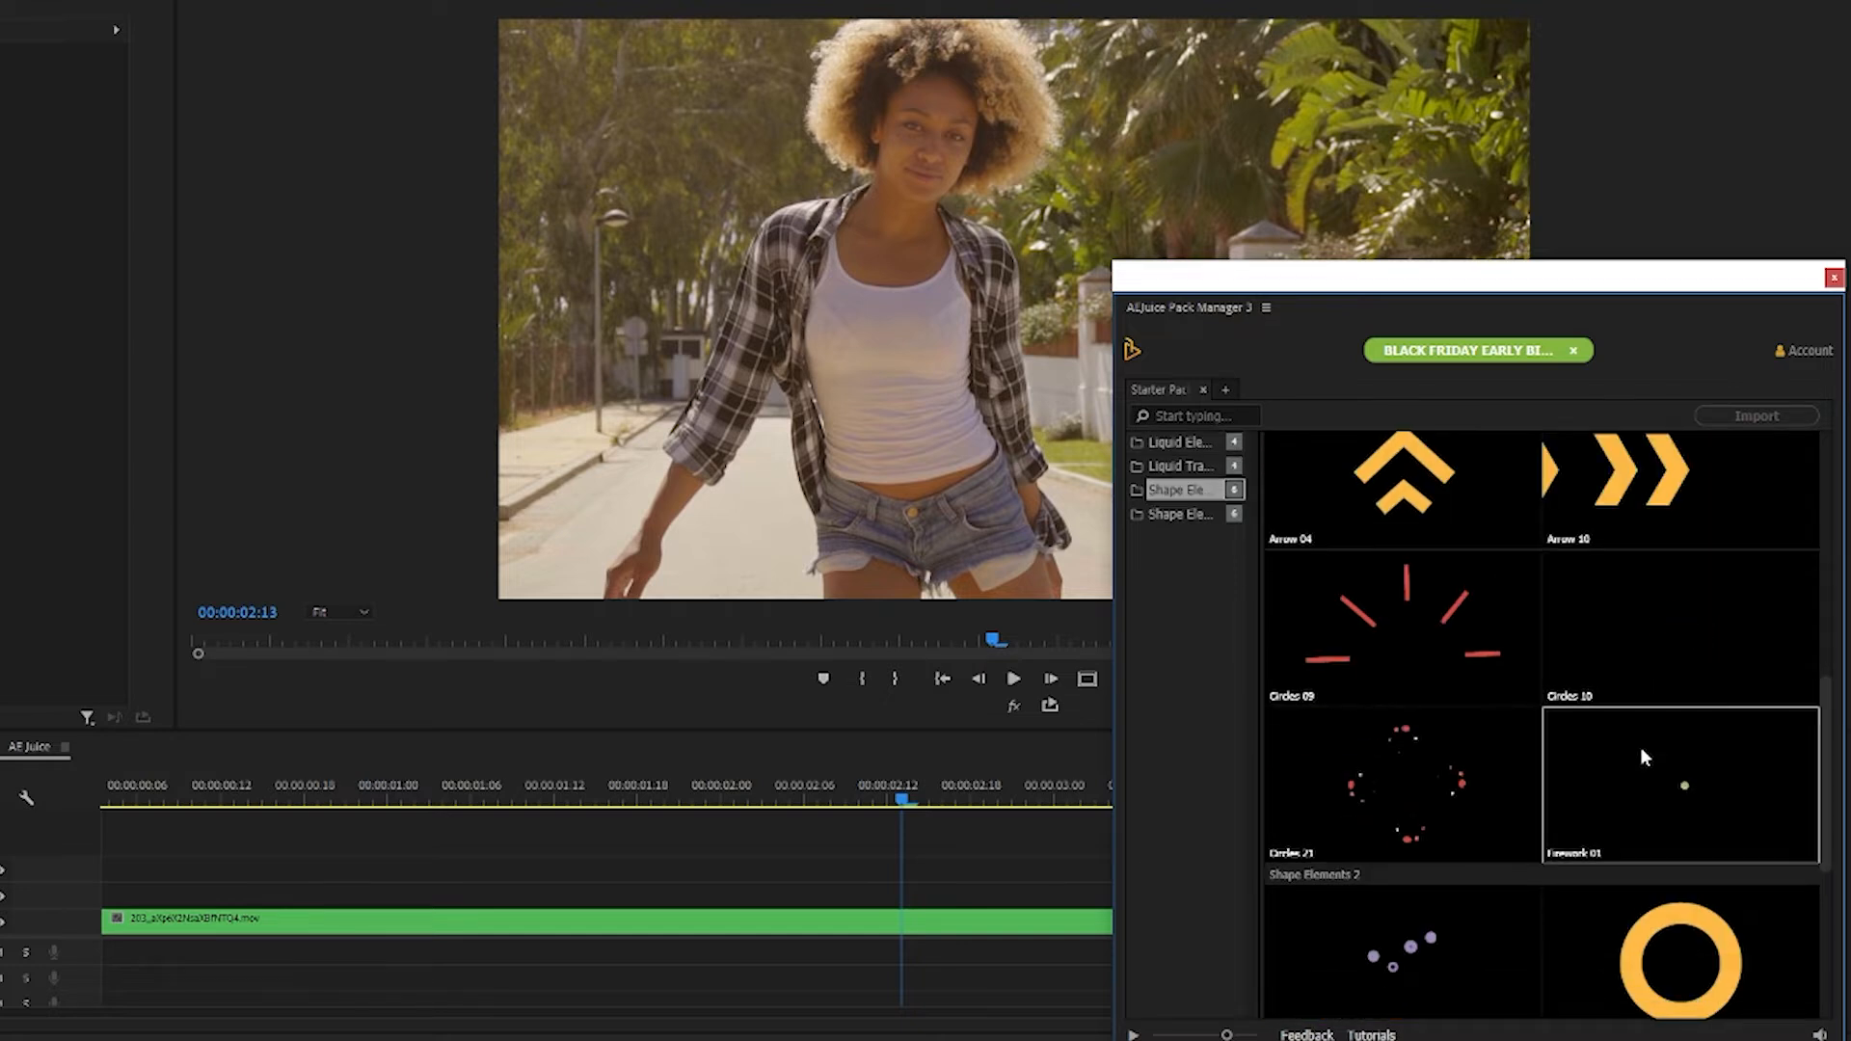
{"action": "left_click", "coordinate": [1678, 785]}
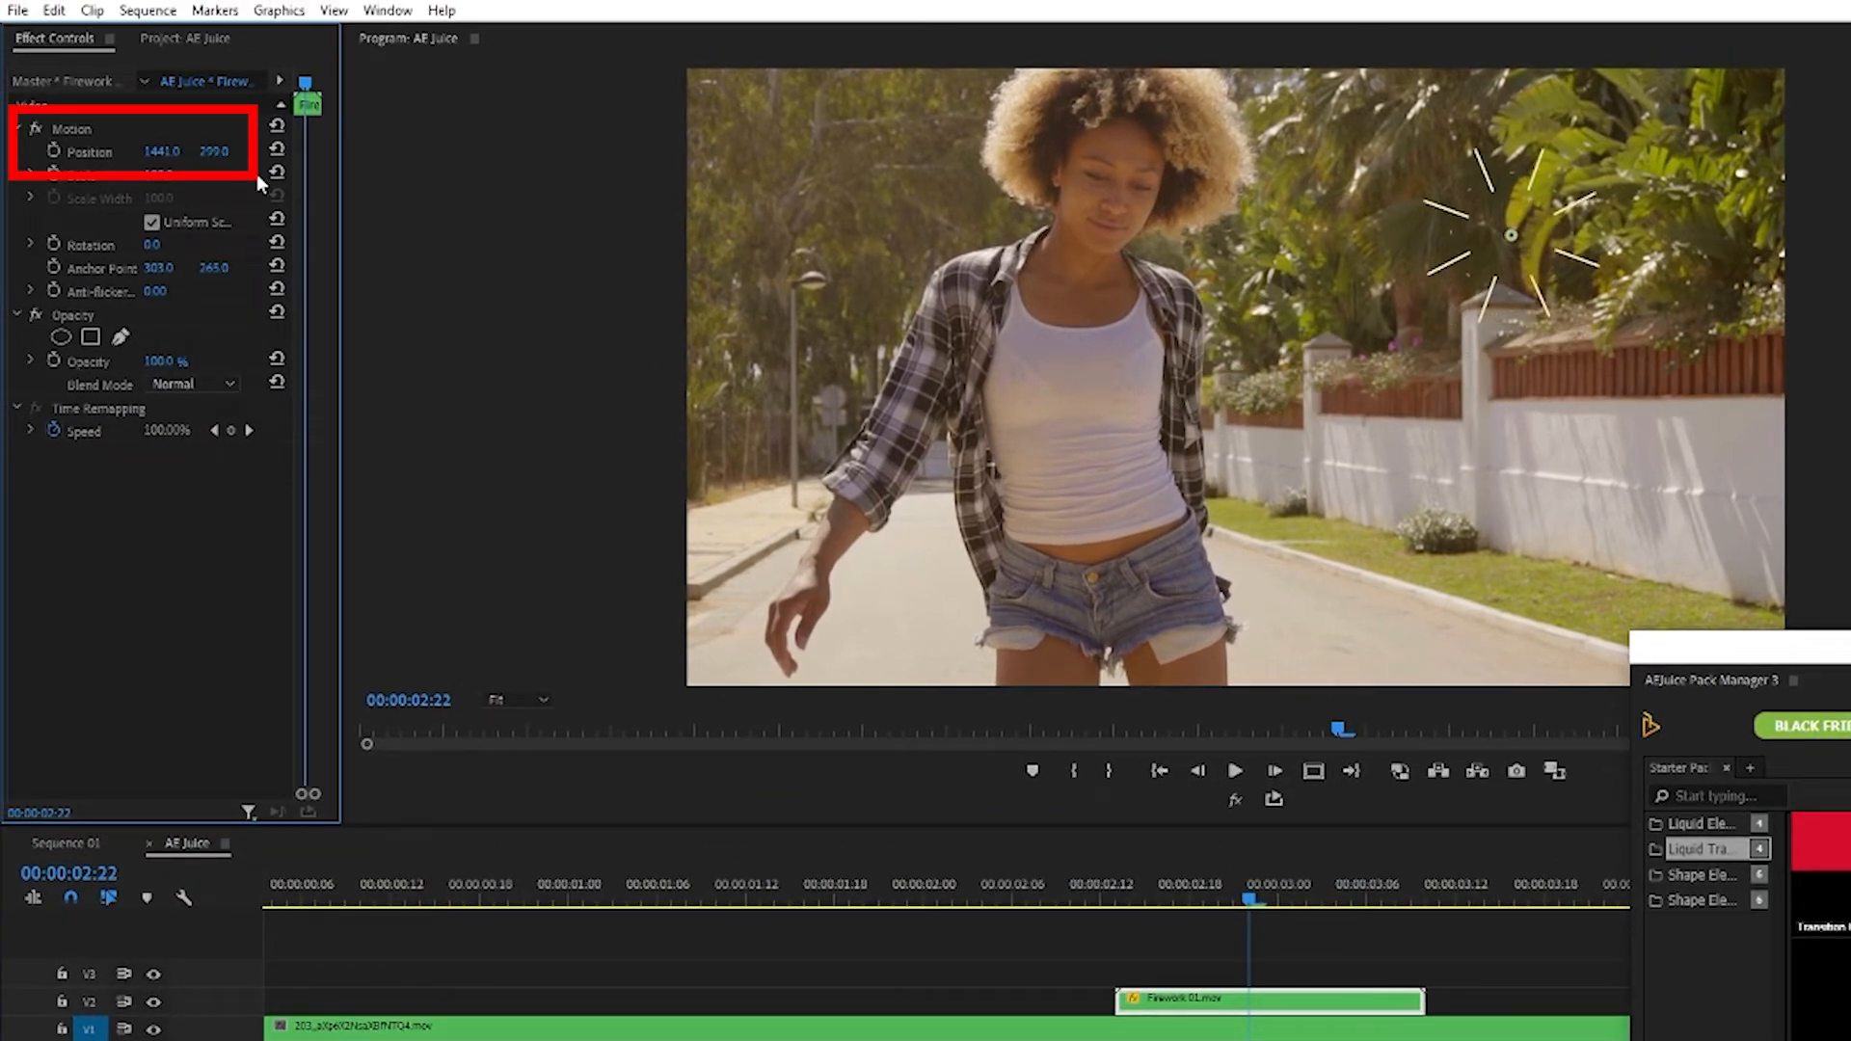
Select the orange Circles 17 ring element and import it
{"action": "left_click", "coordinate": [1429, 899]}
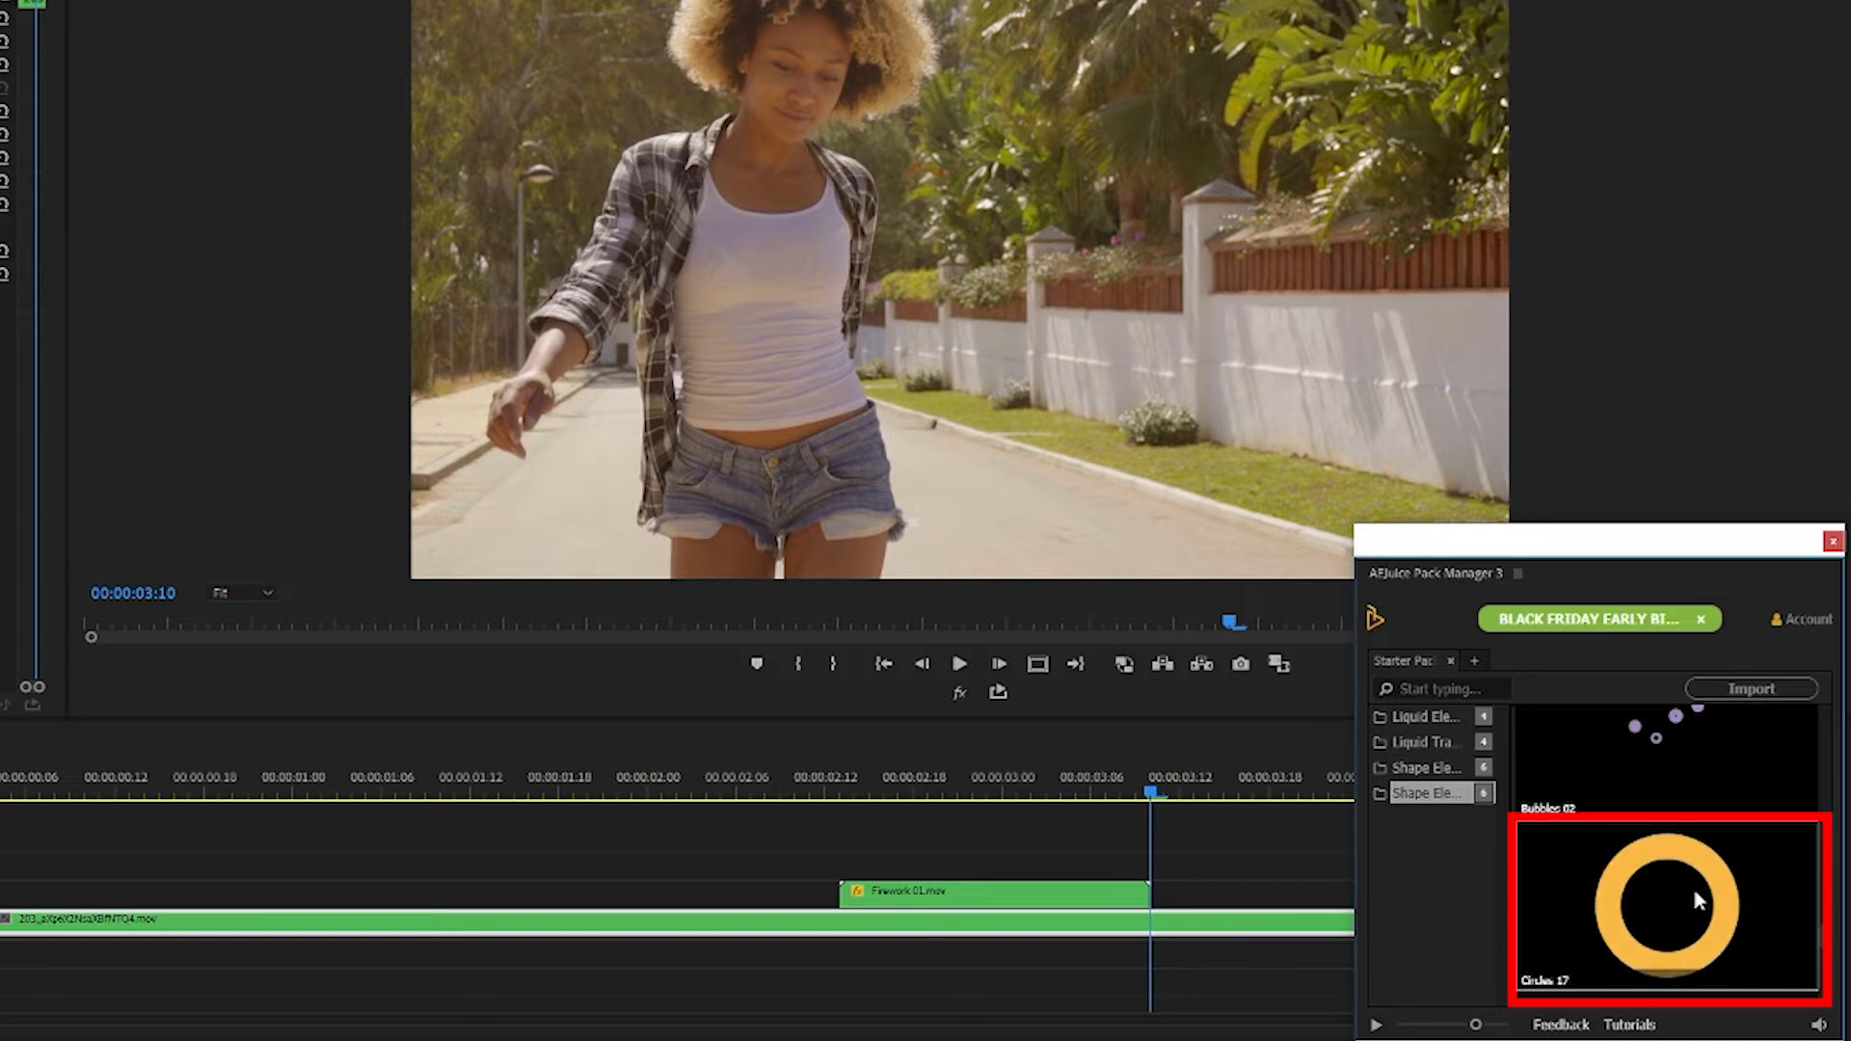
{"action": "left_click", "coordinate": [1751, 688]}
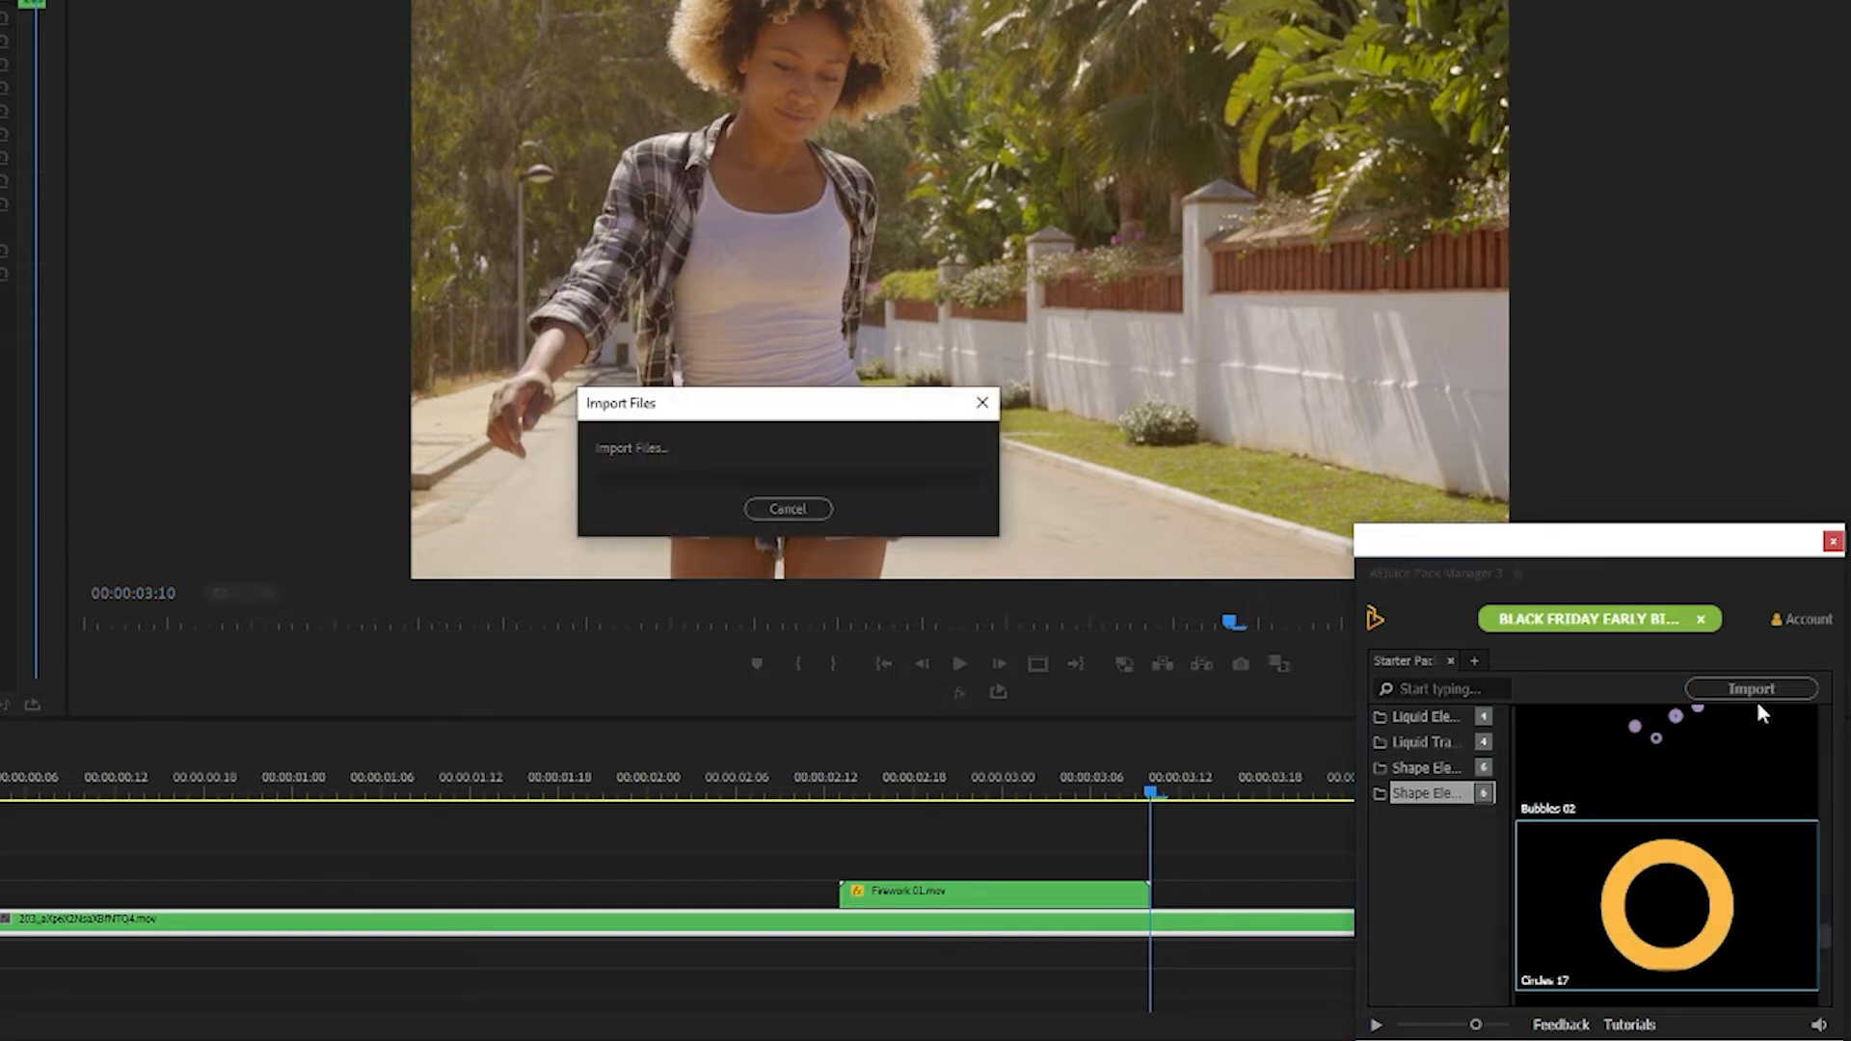
{"action": "left_click", "coordinate": [1752, 688]}
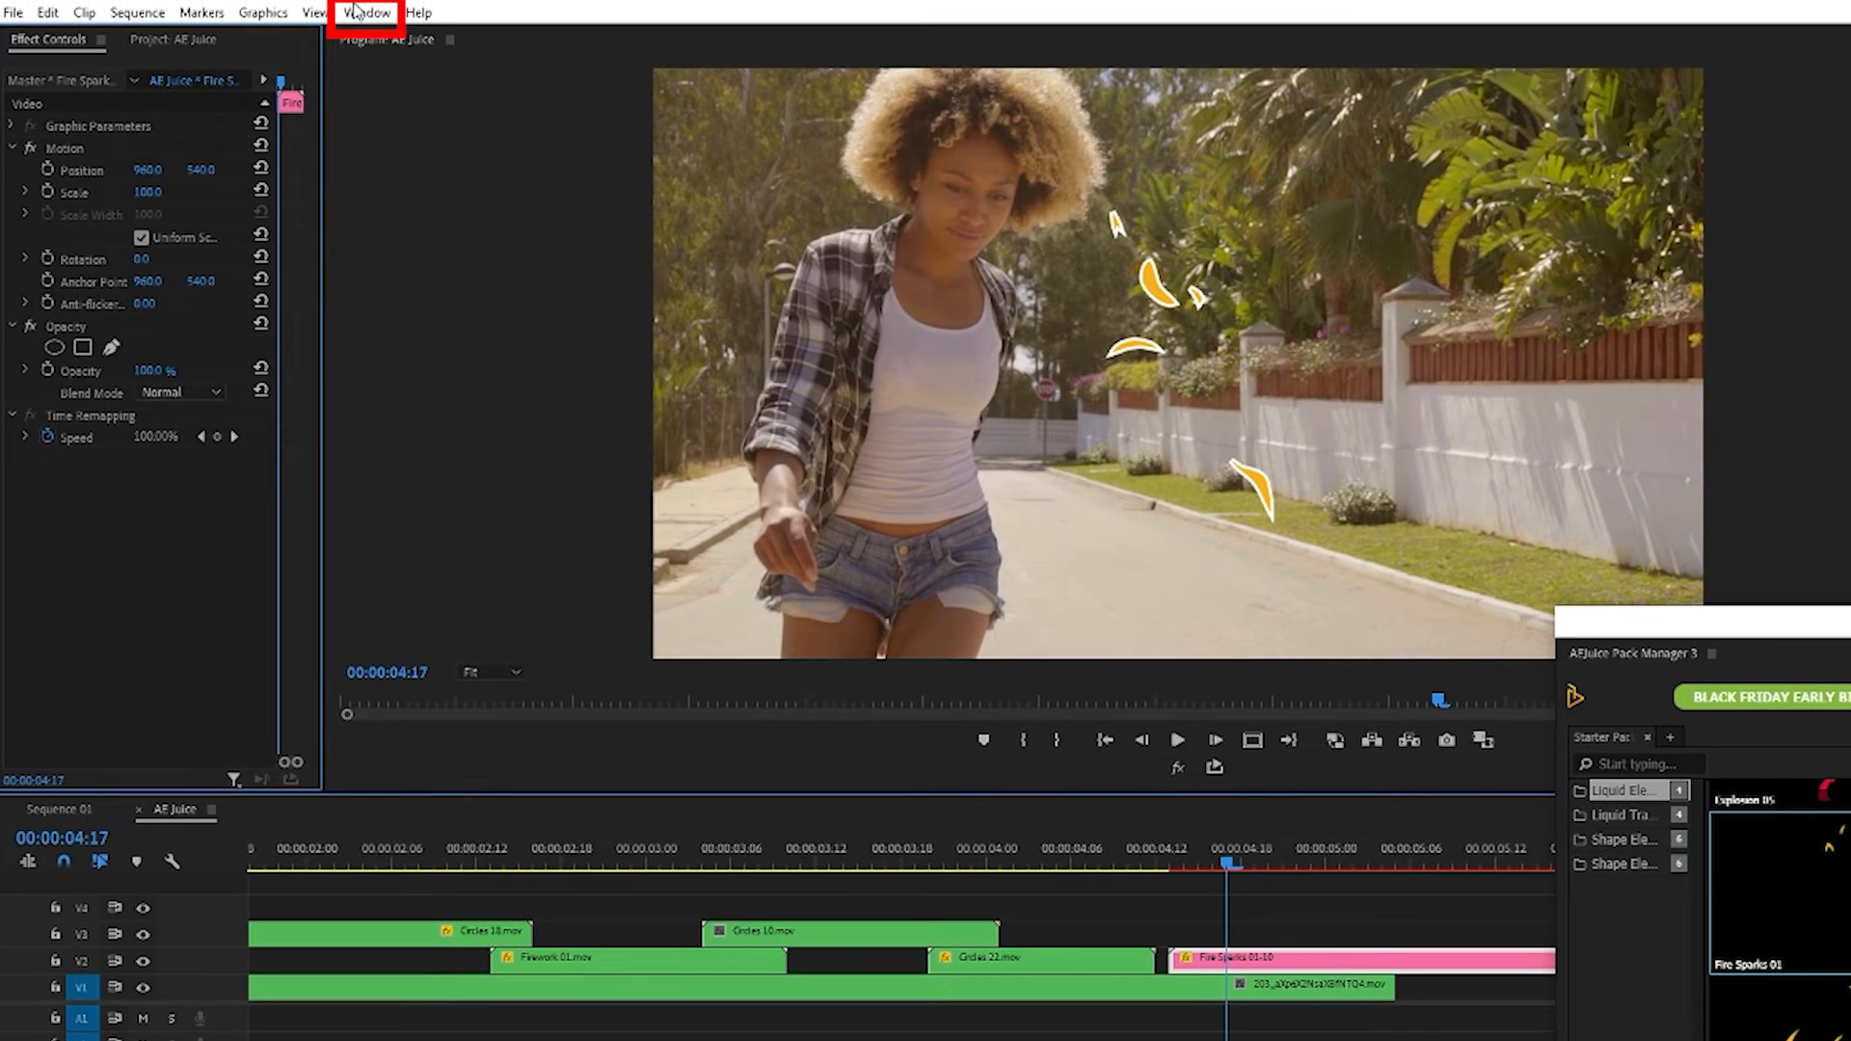
In Essential Graphics, fill Fire Sparks 01 dark red and test a thick outline, then remove it
{"action": "left_click", "coordinate": [367, 11]}
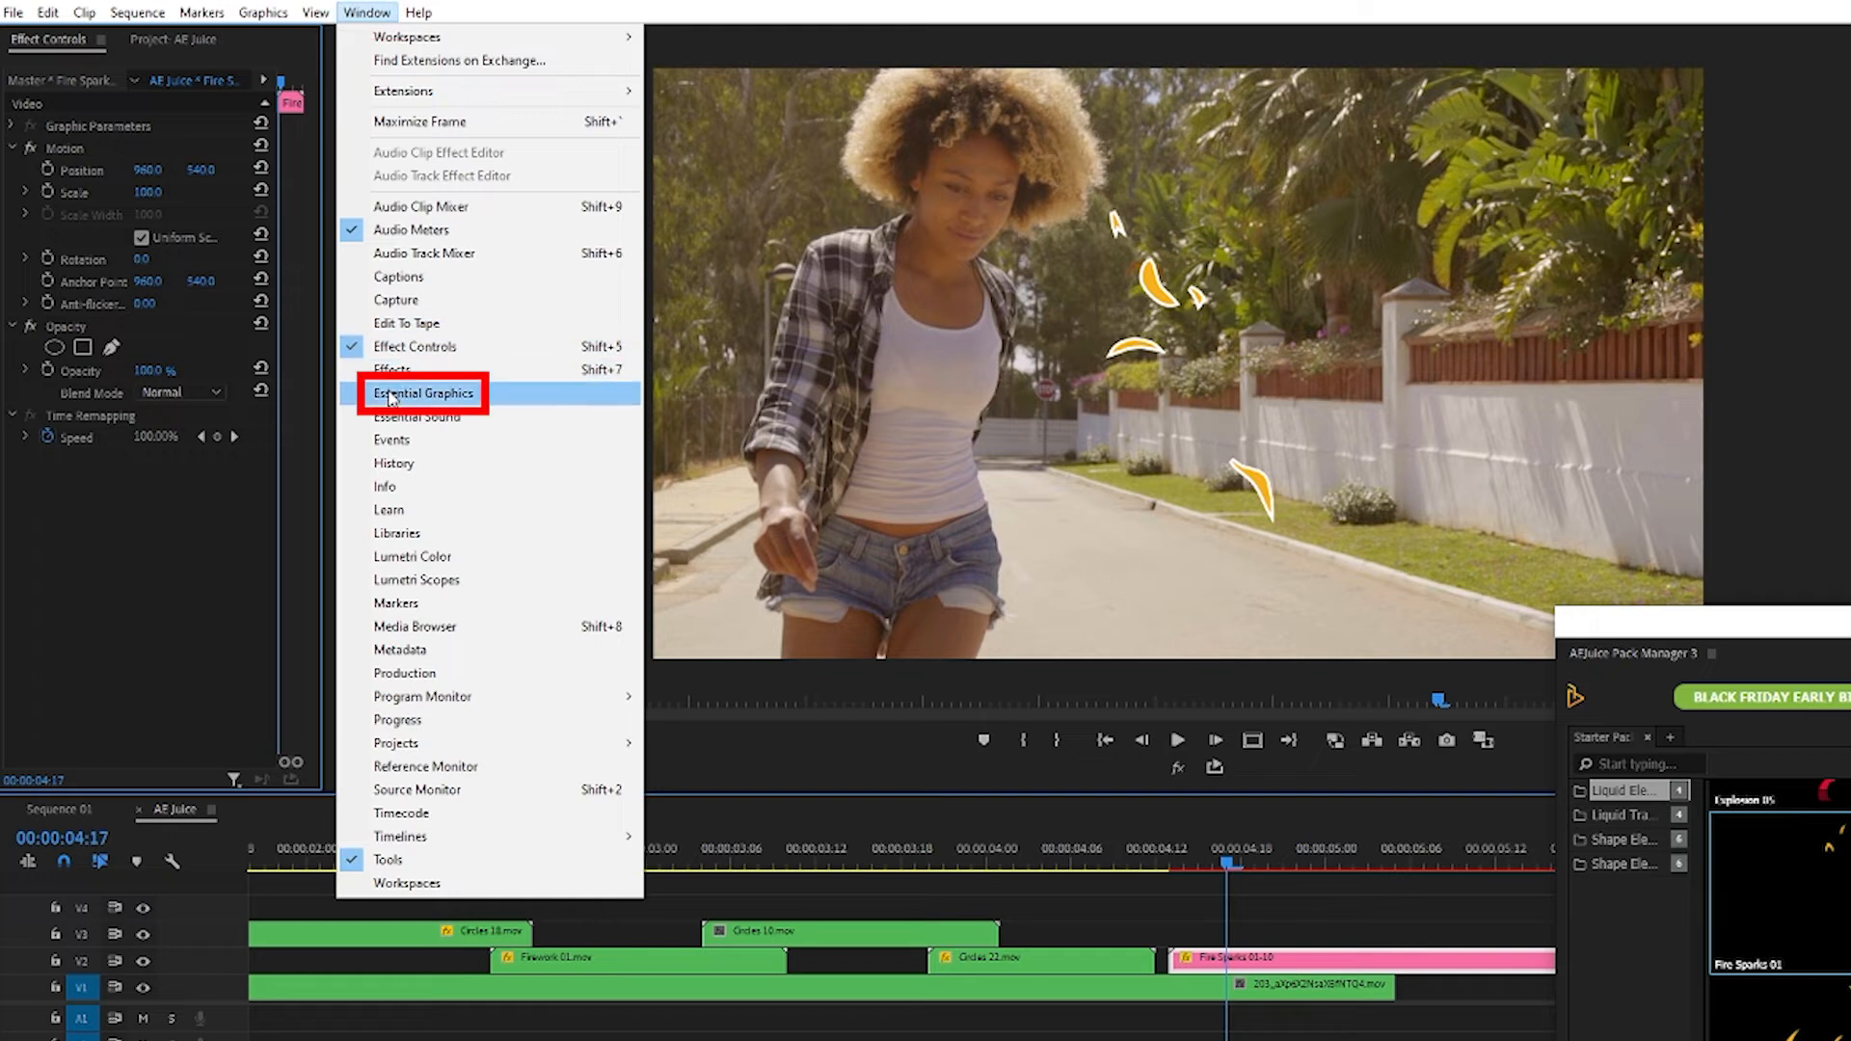
{"action": "left_click", "coordinate": [421, 394]}
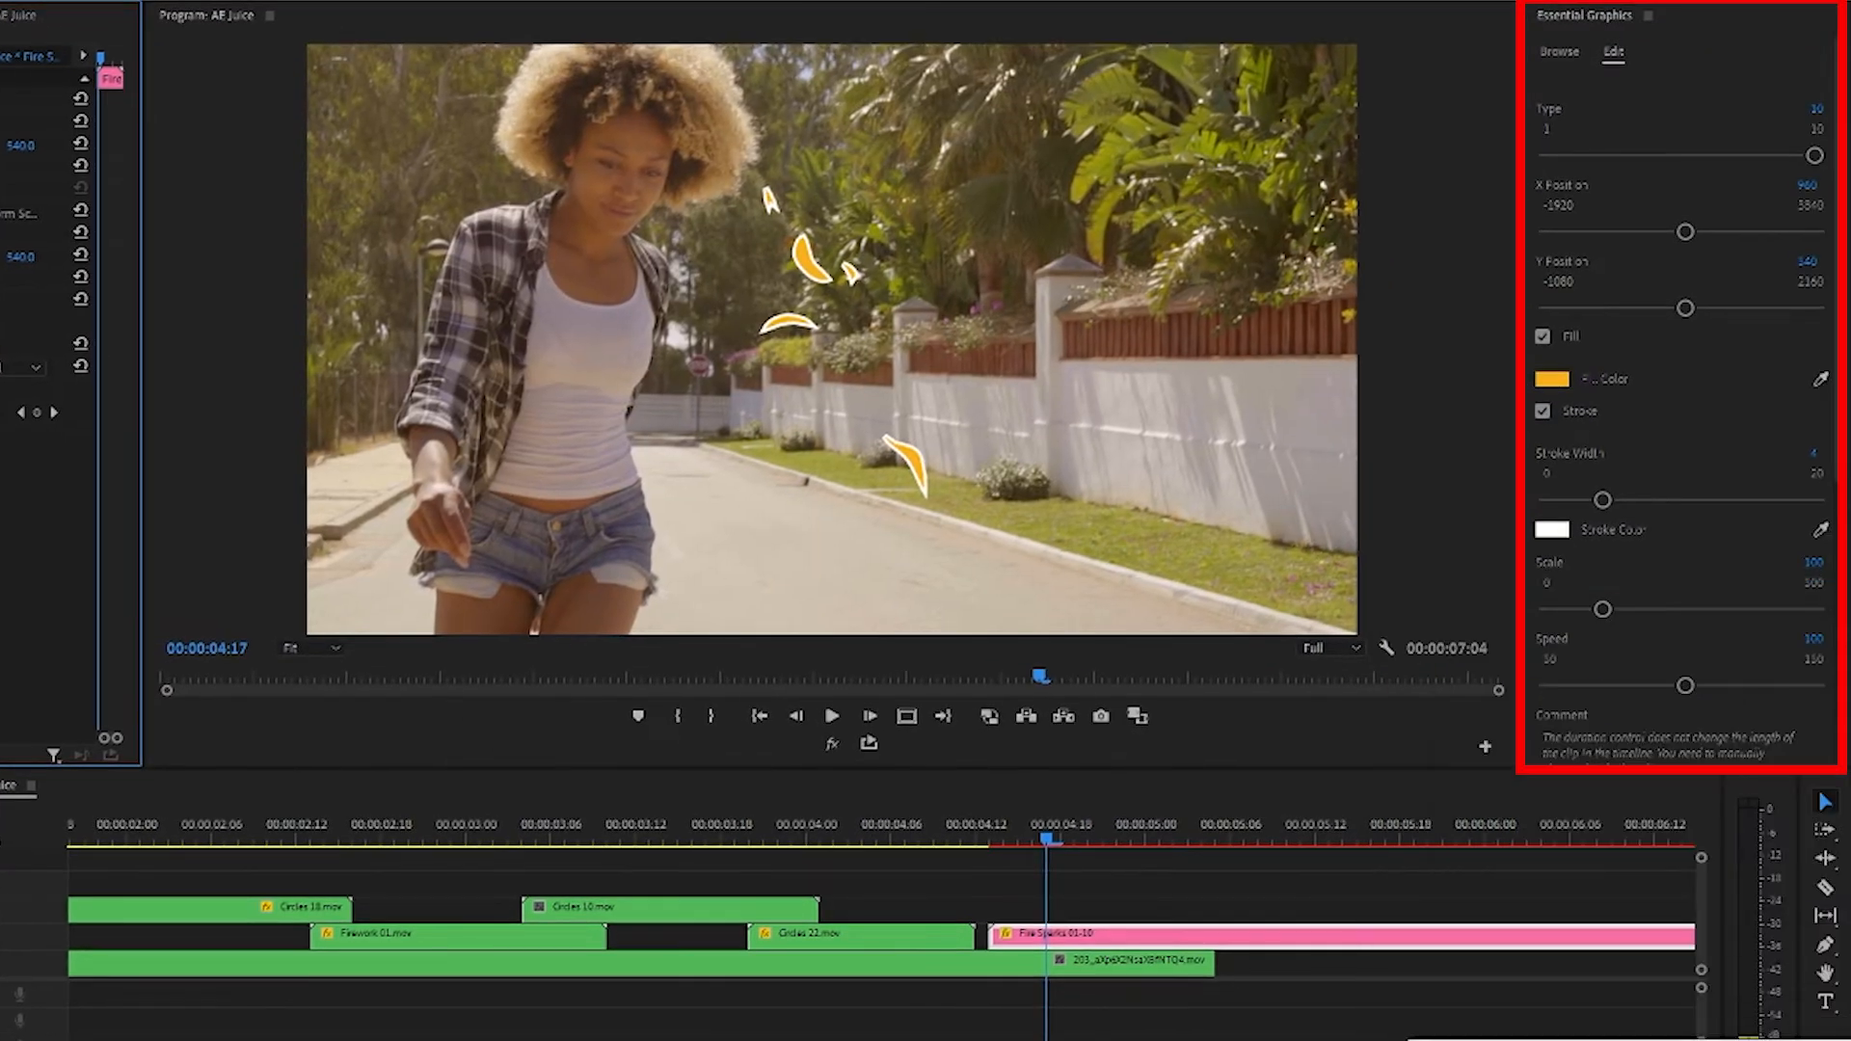
{"action": "left_click", "coordinate": [1552, 377]}
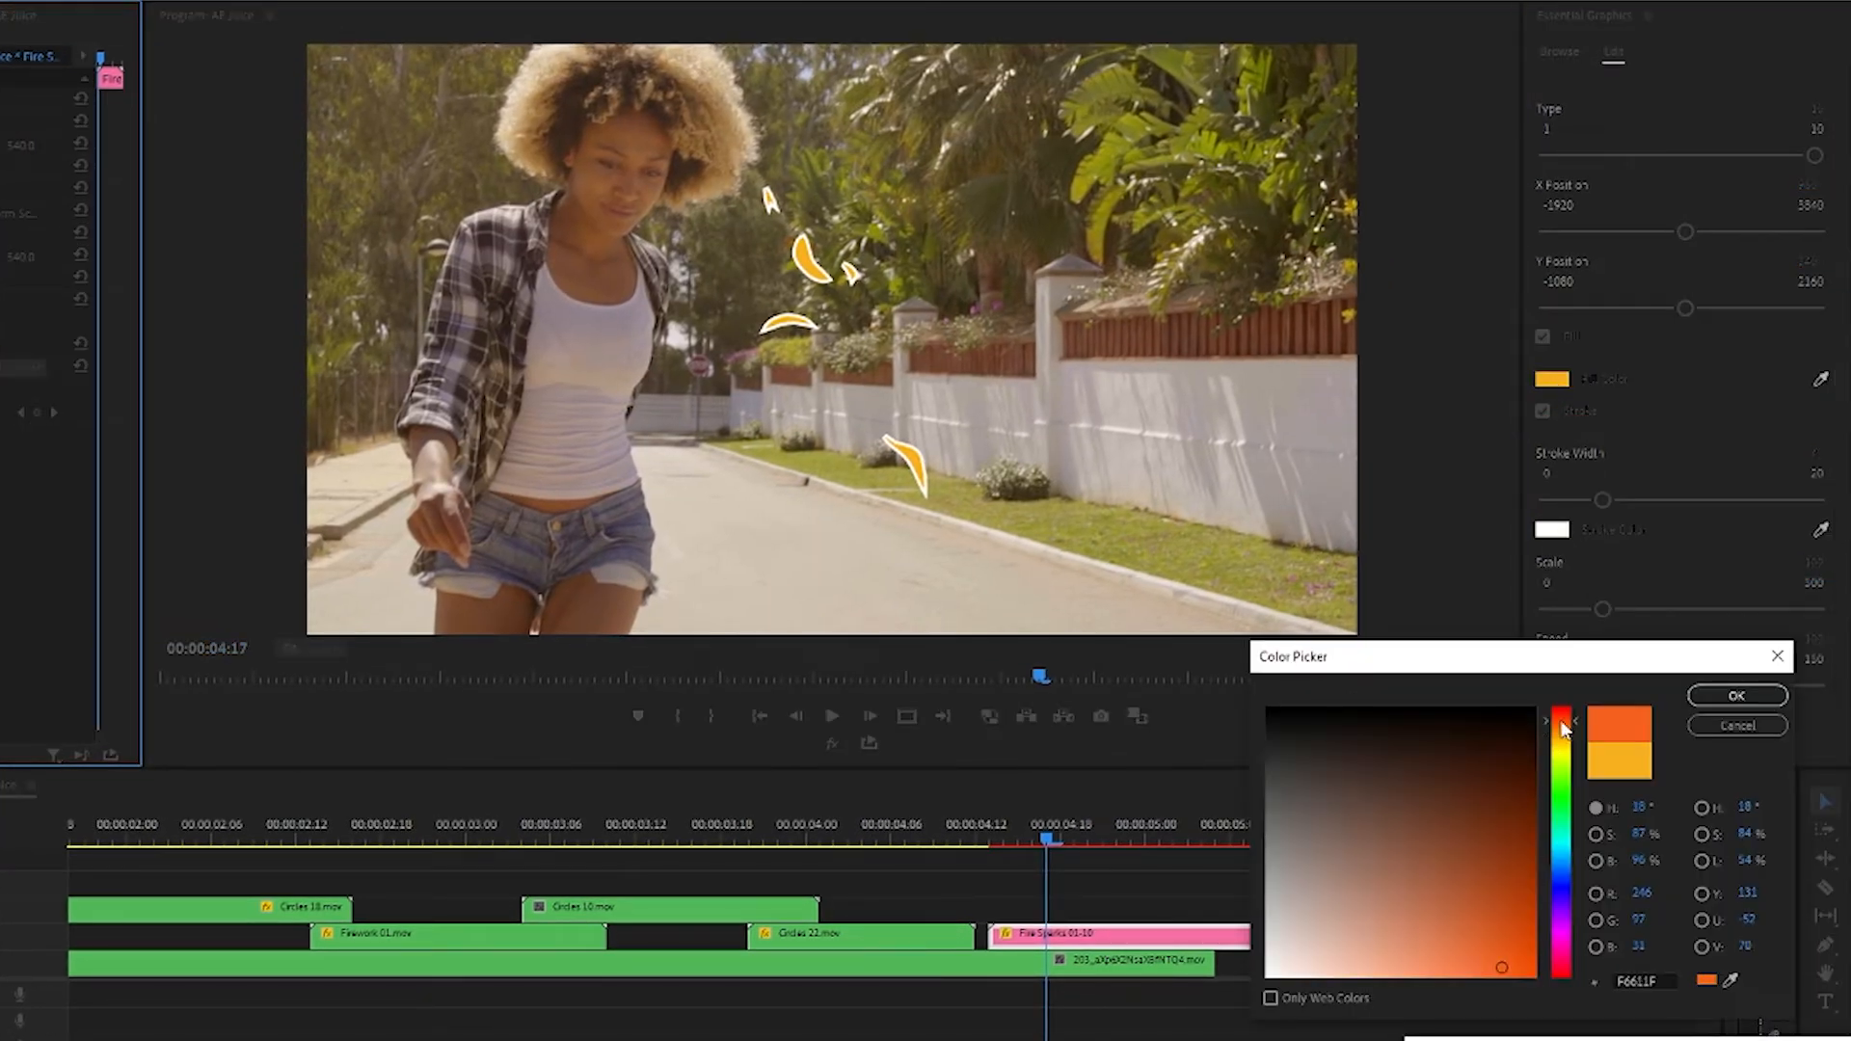
{"action": "left_click", "coordinate": [1736, 695]}
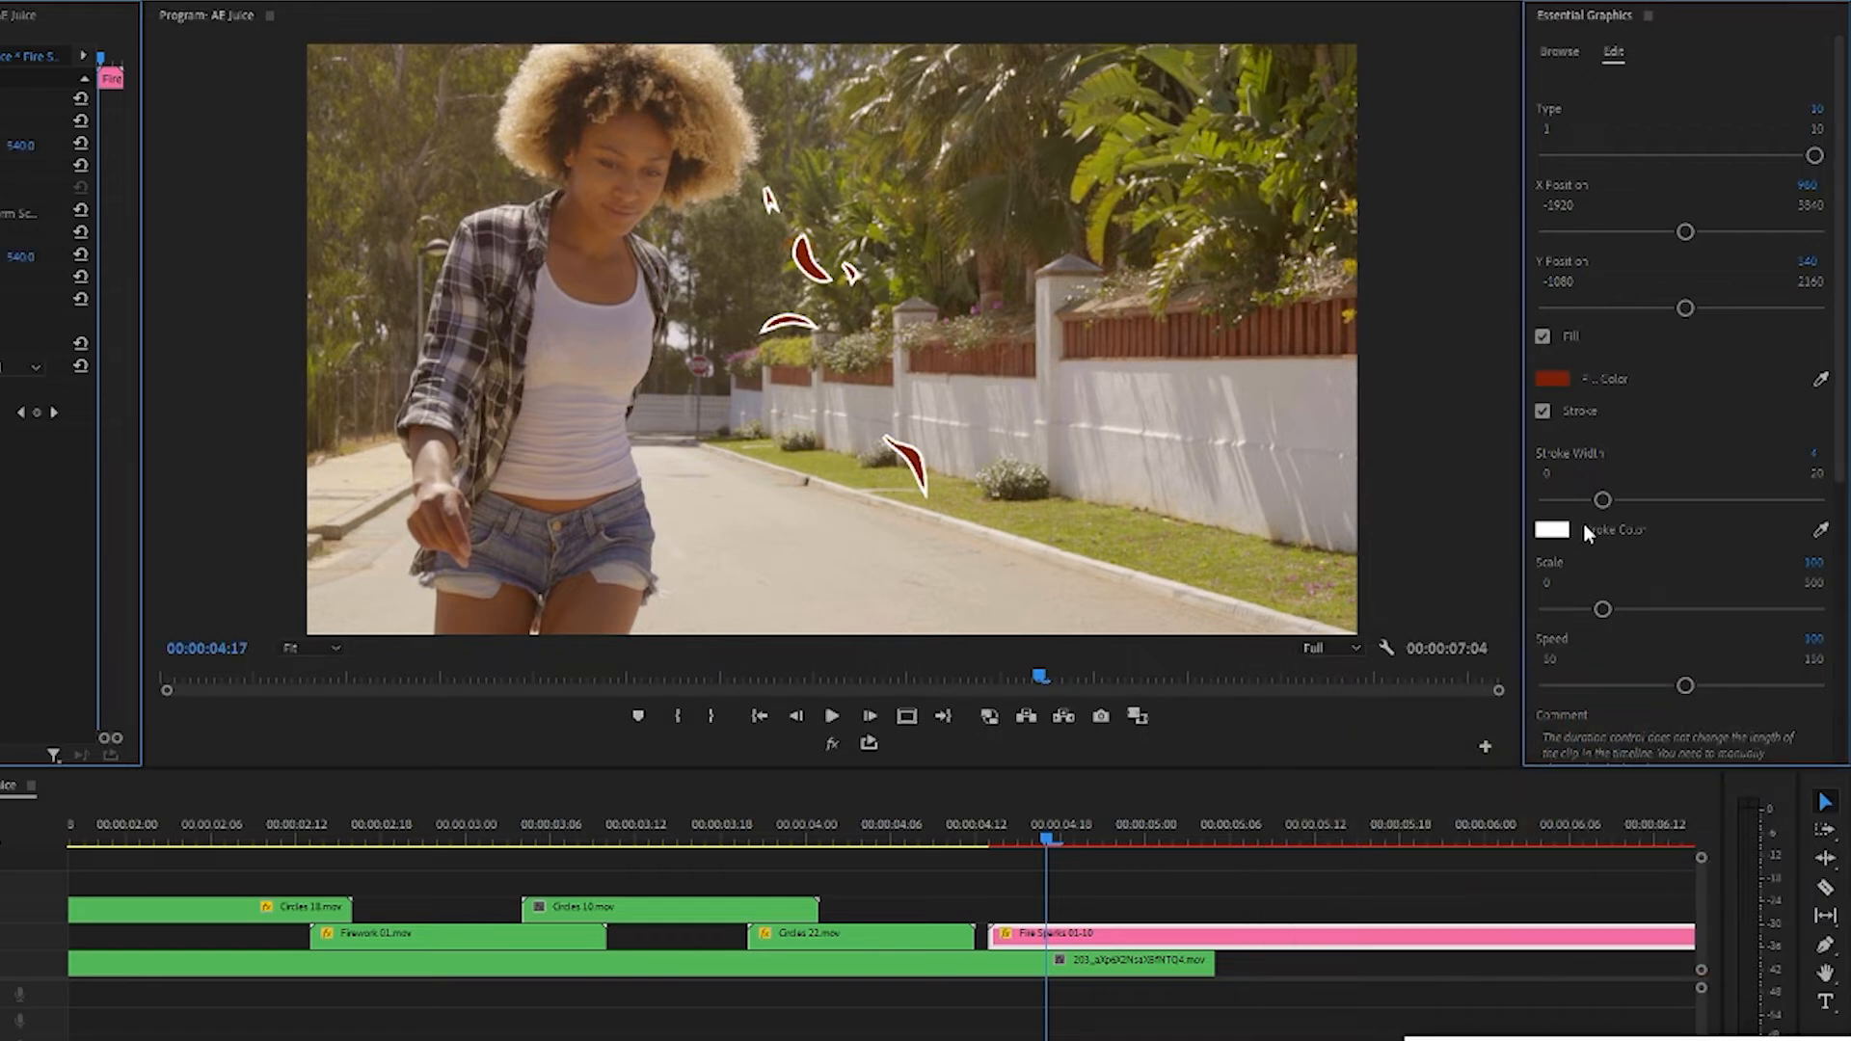
{"action": "left_click_drag", "start_coordinate": [1605, 498], "coordinate": [1776, 498]}
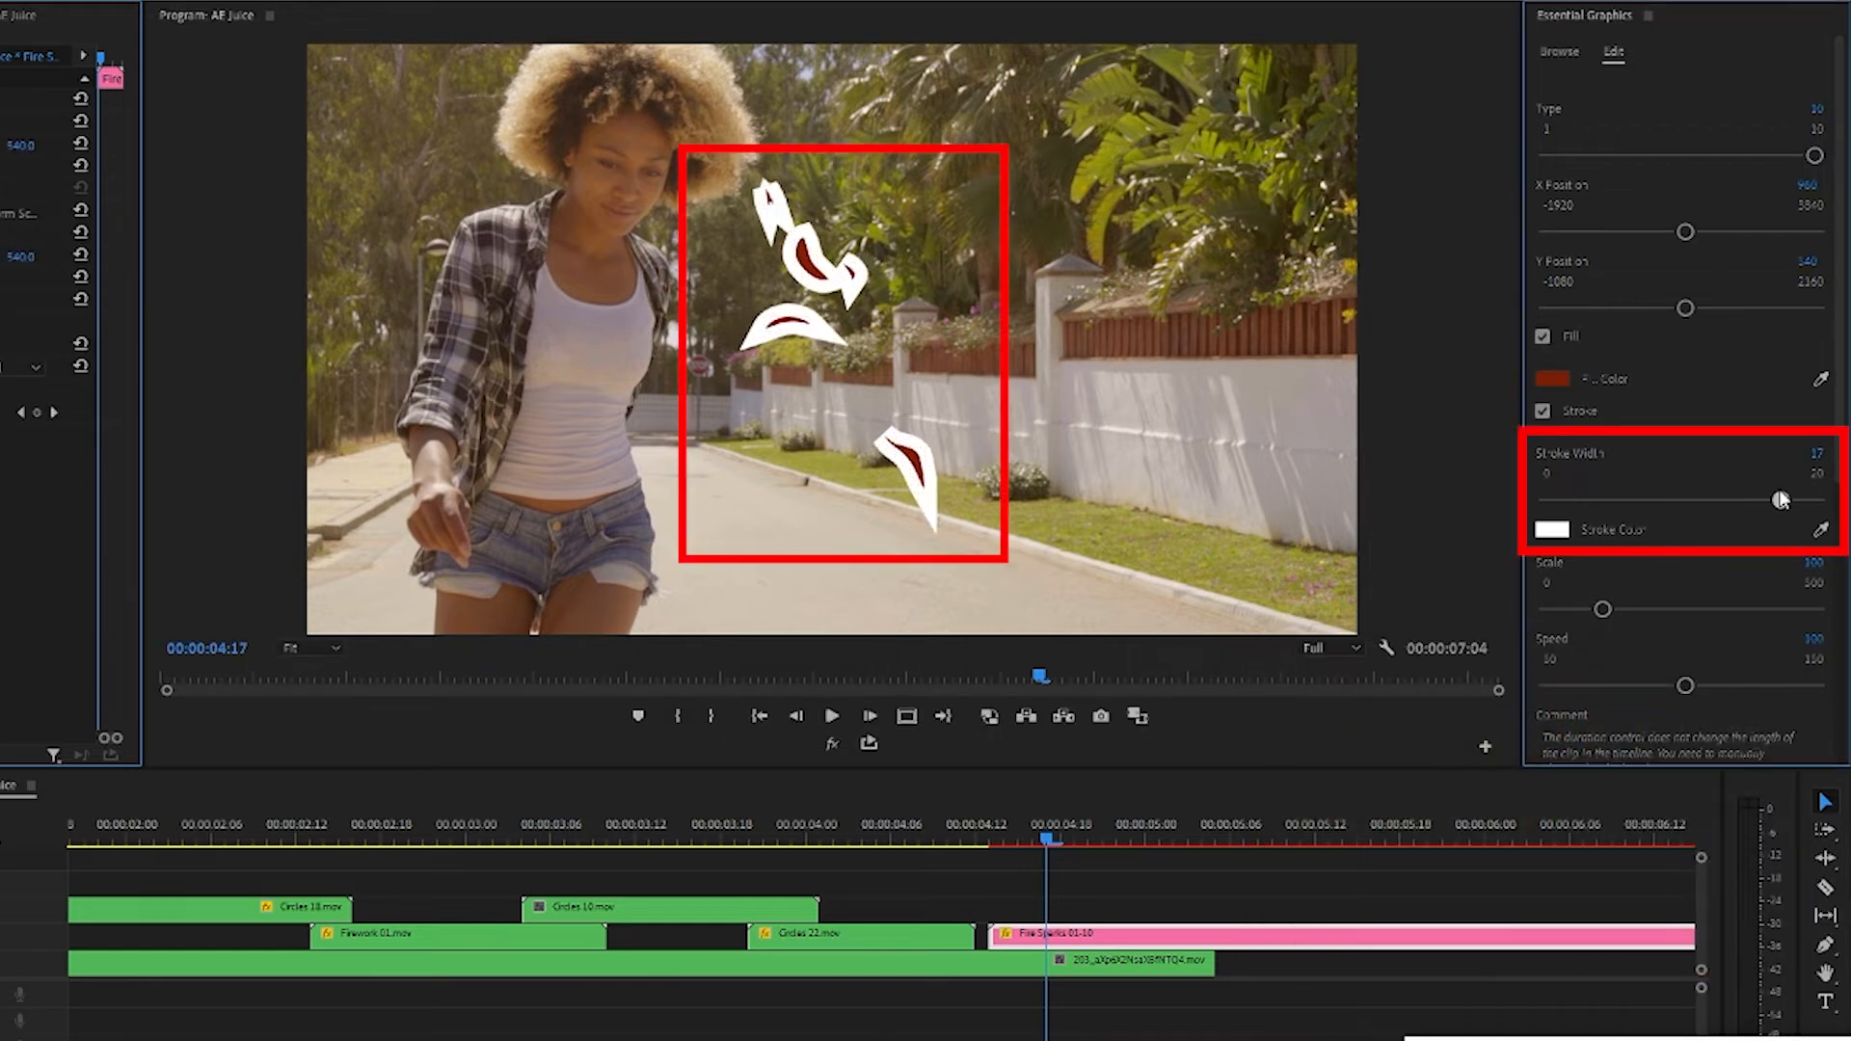
{"action": "left_click_drag", "start_coordinate": [1777, 500], "coordinate": [1570, 499]}
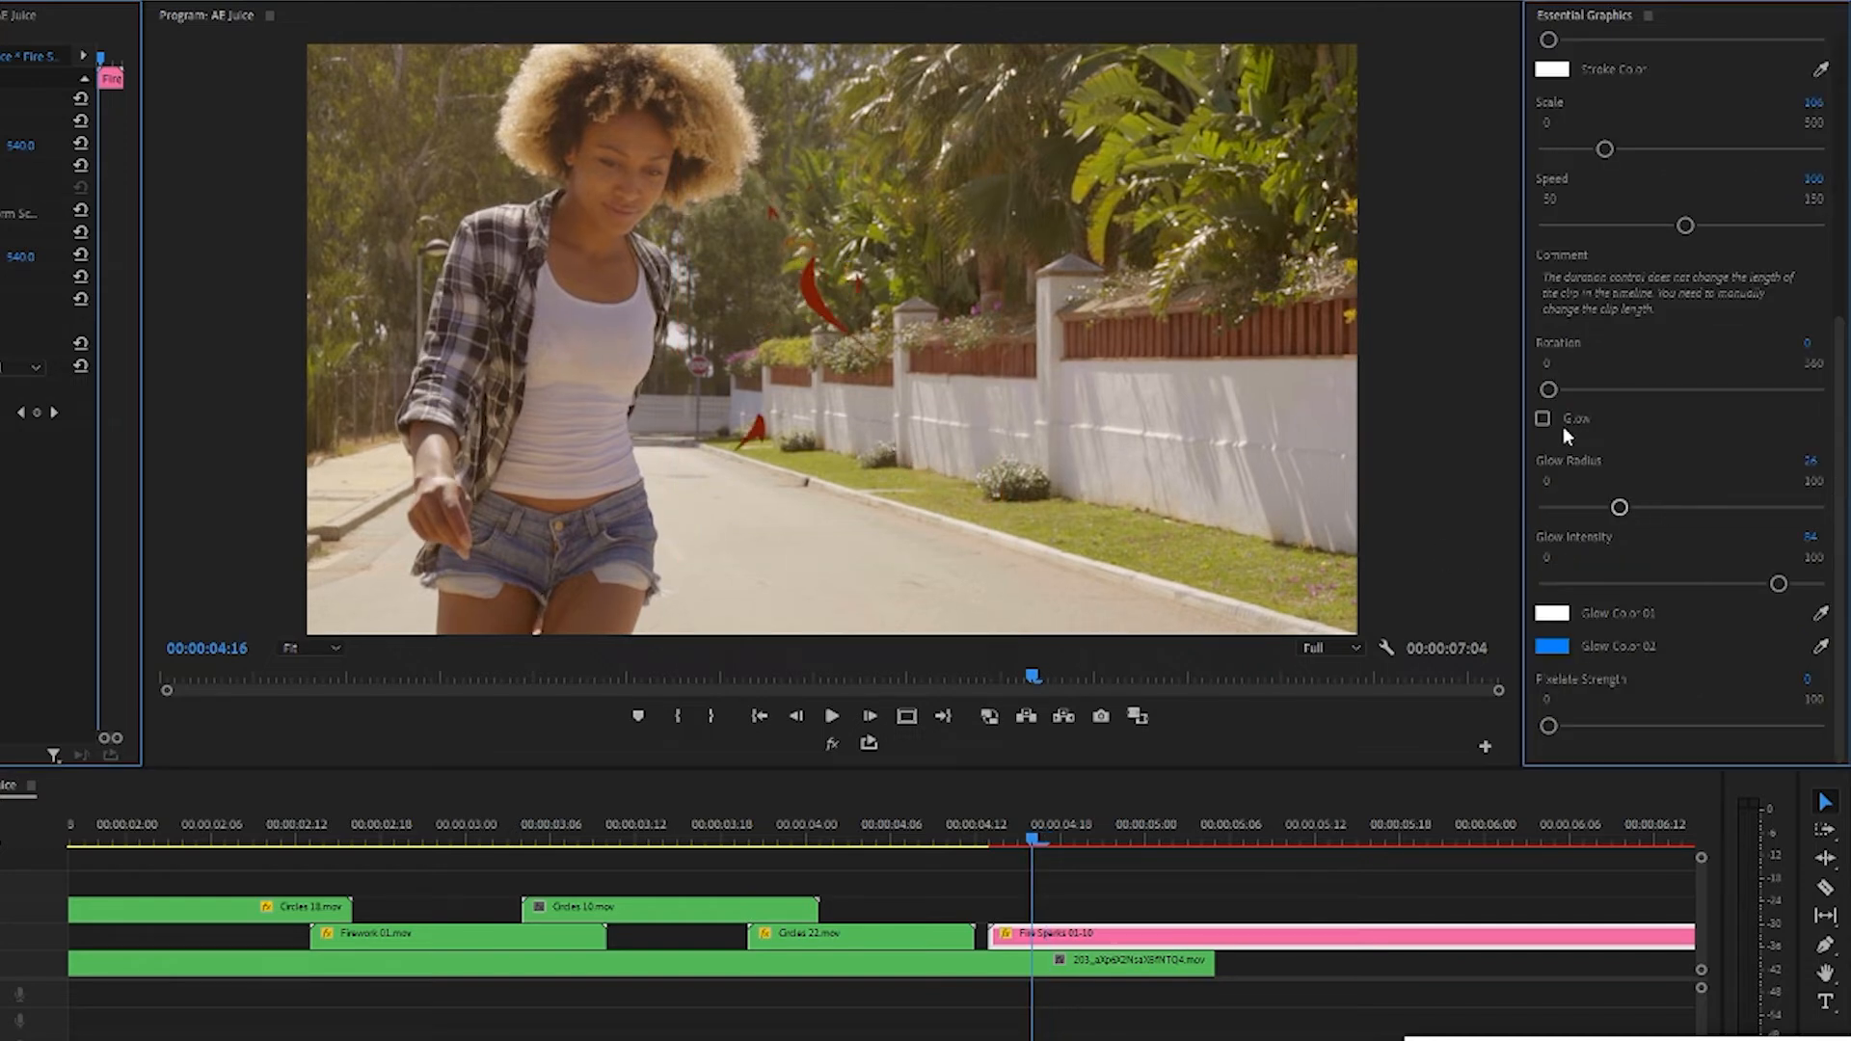
Enable Glow, reset radius to 26, set Glow Color 02 red-orange, then disable Glow
{"action": "left_click", "coordinate": [1542, 419]}
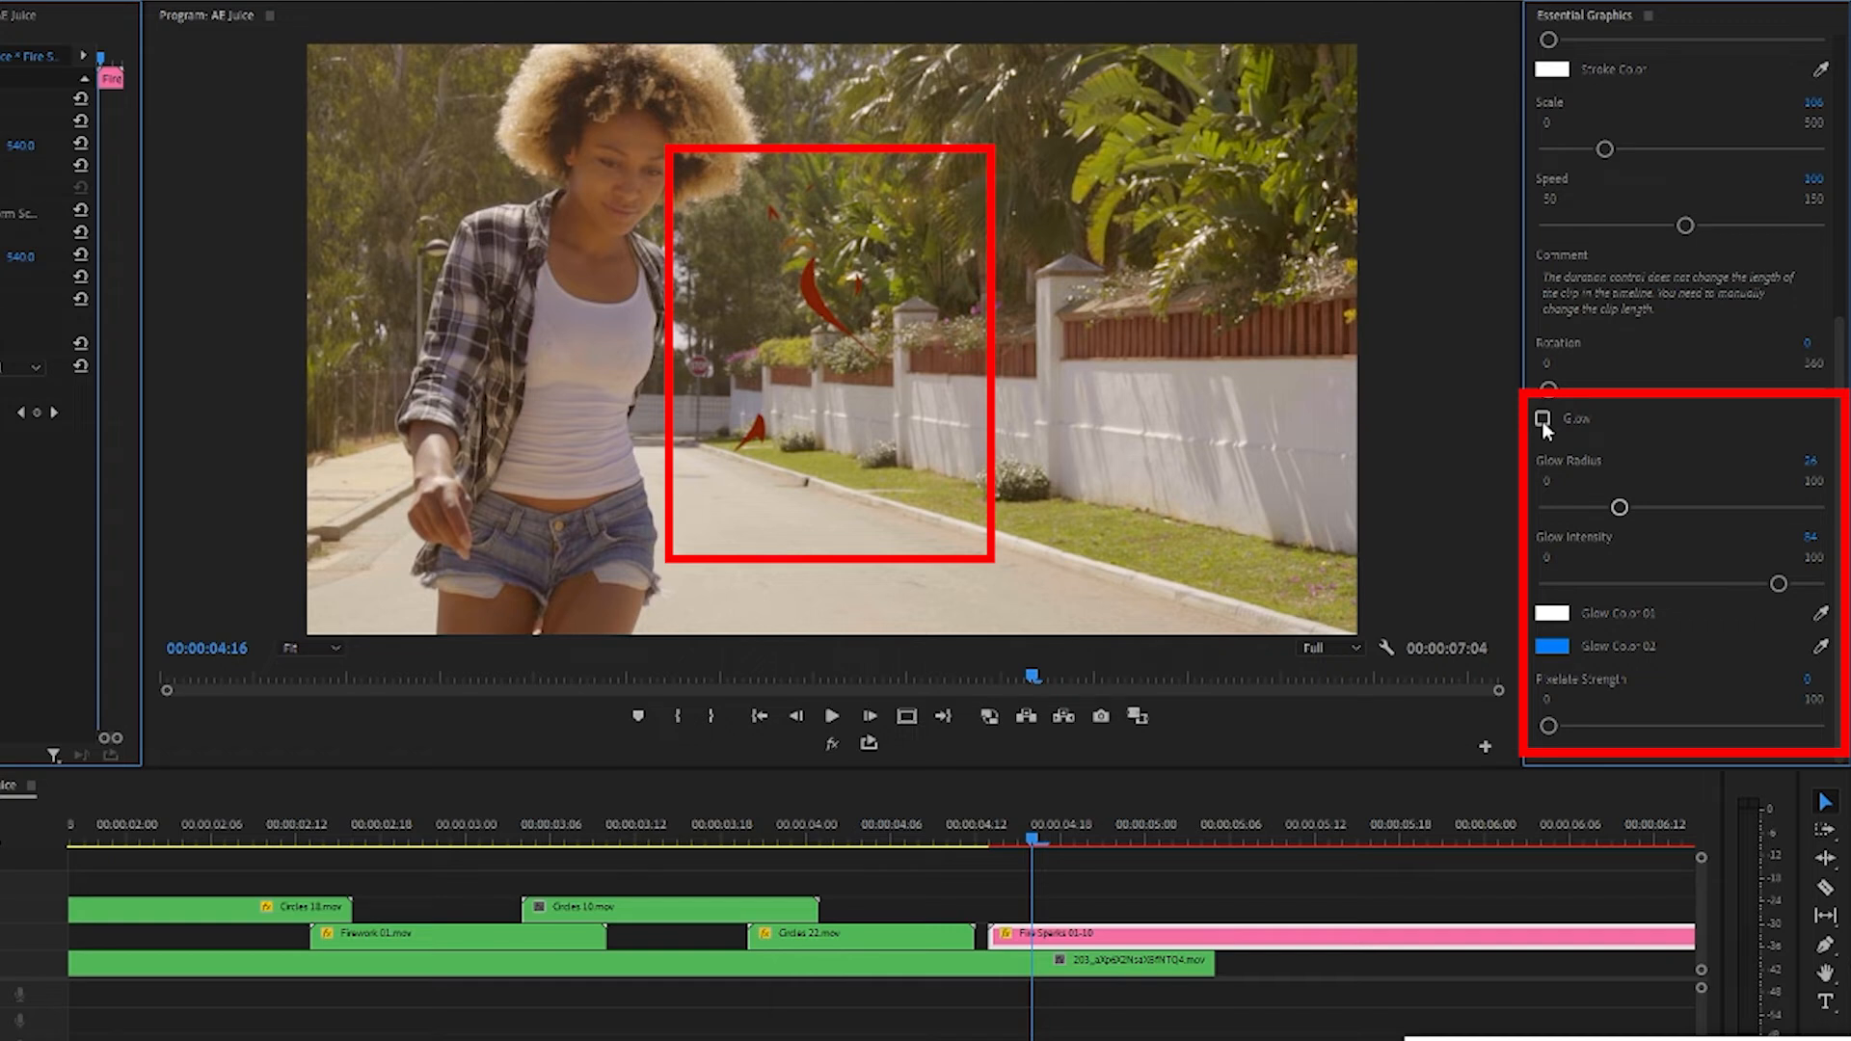
{"action": "left_click", "coordinate": [1542, 419]}
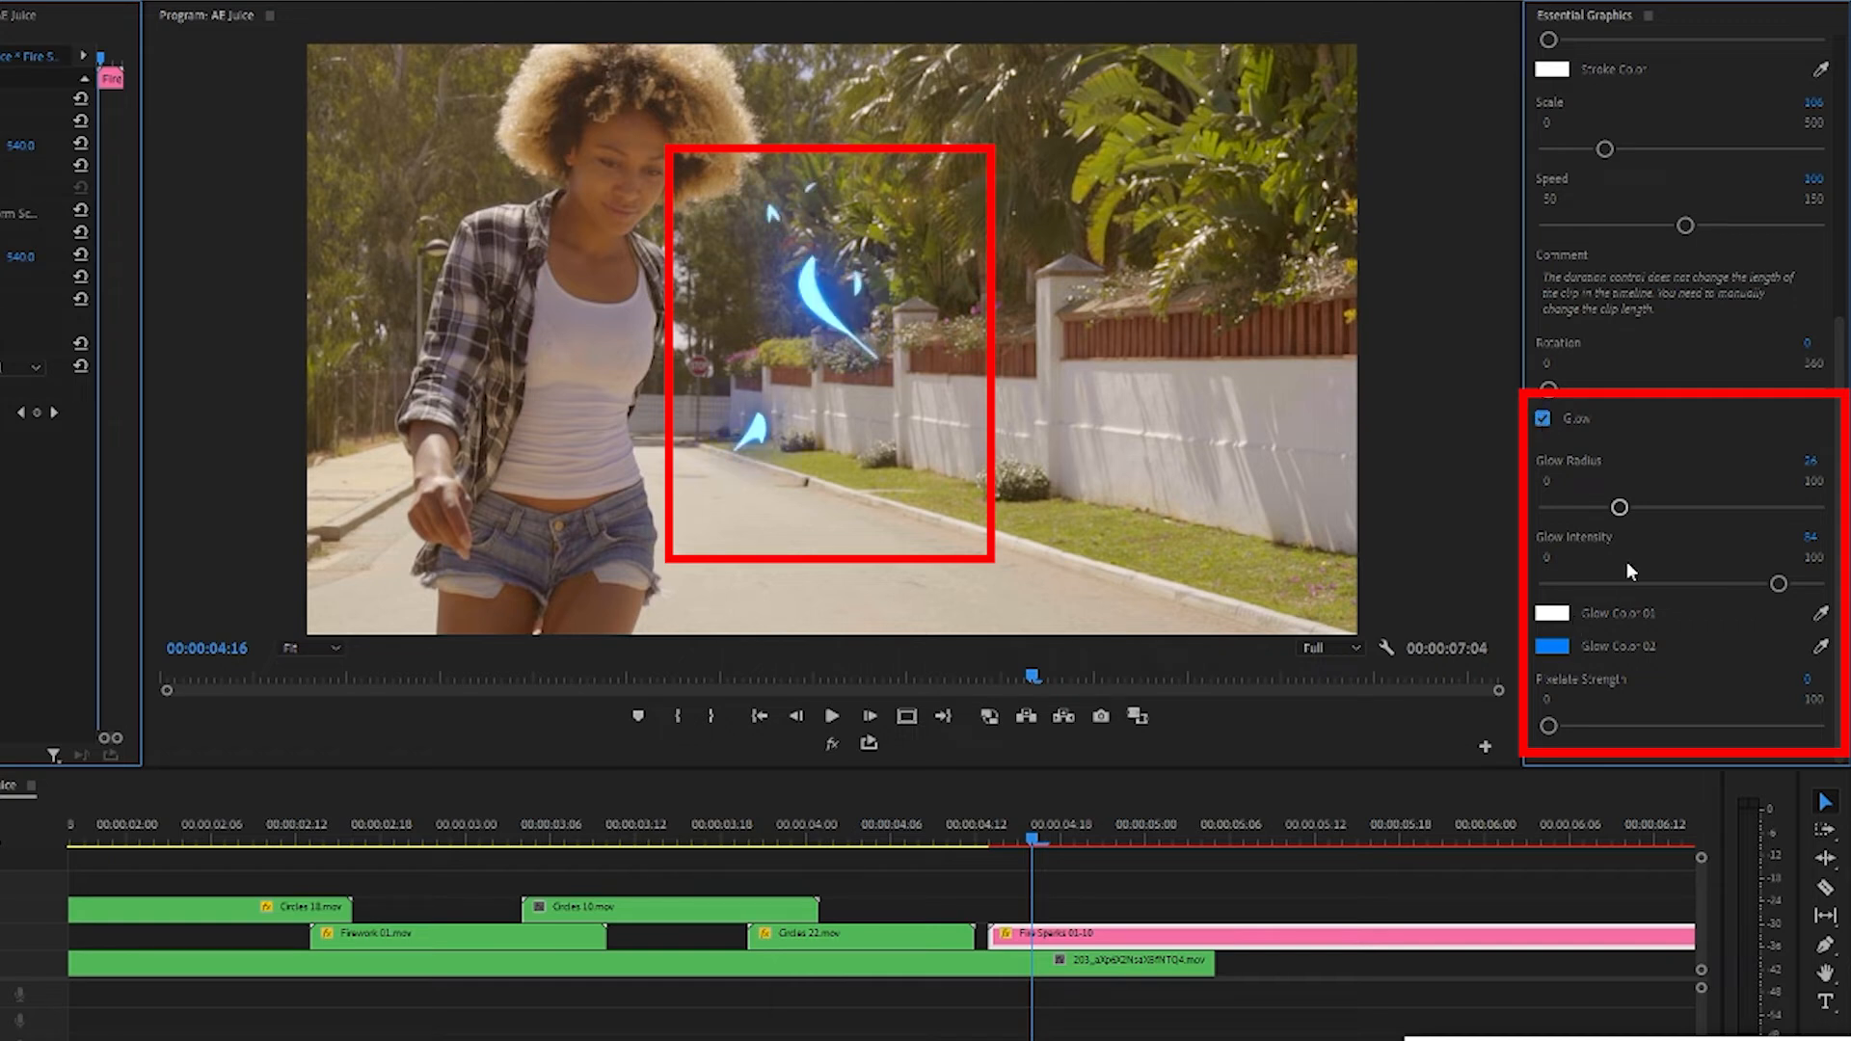
{"action": "left_click_drag", "start_coordinate": [1621, 508], "coordinate": [1815, 507]}
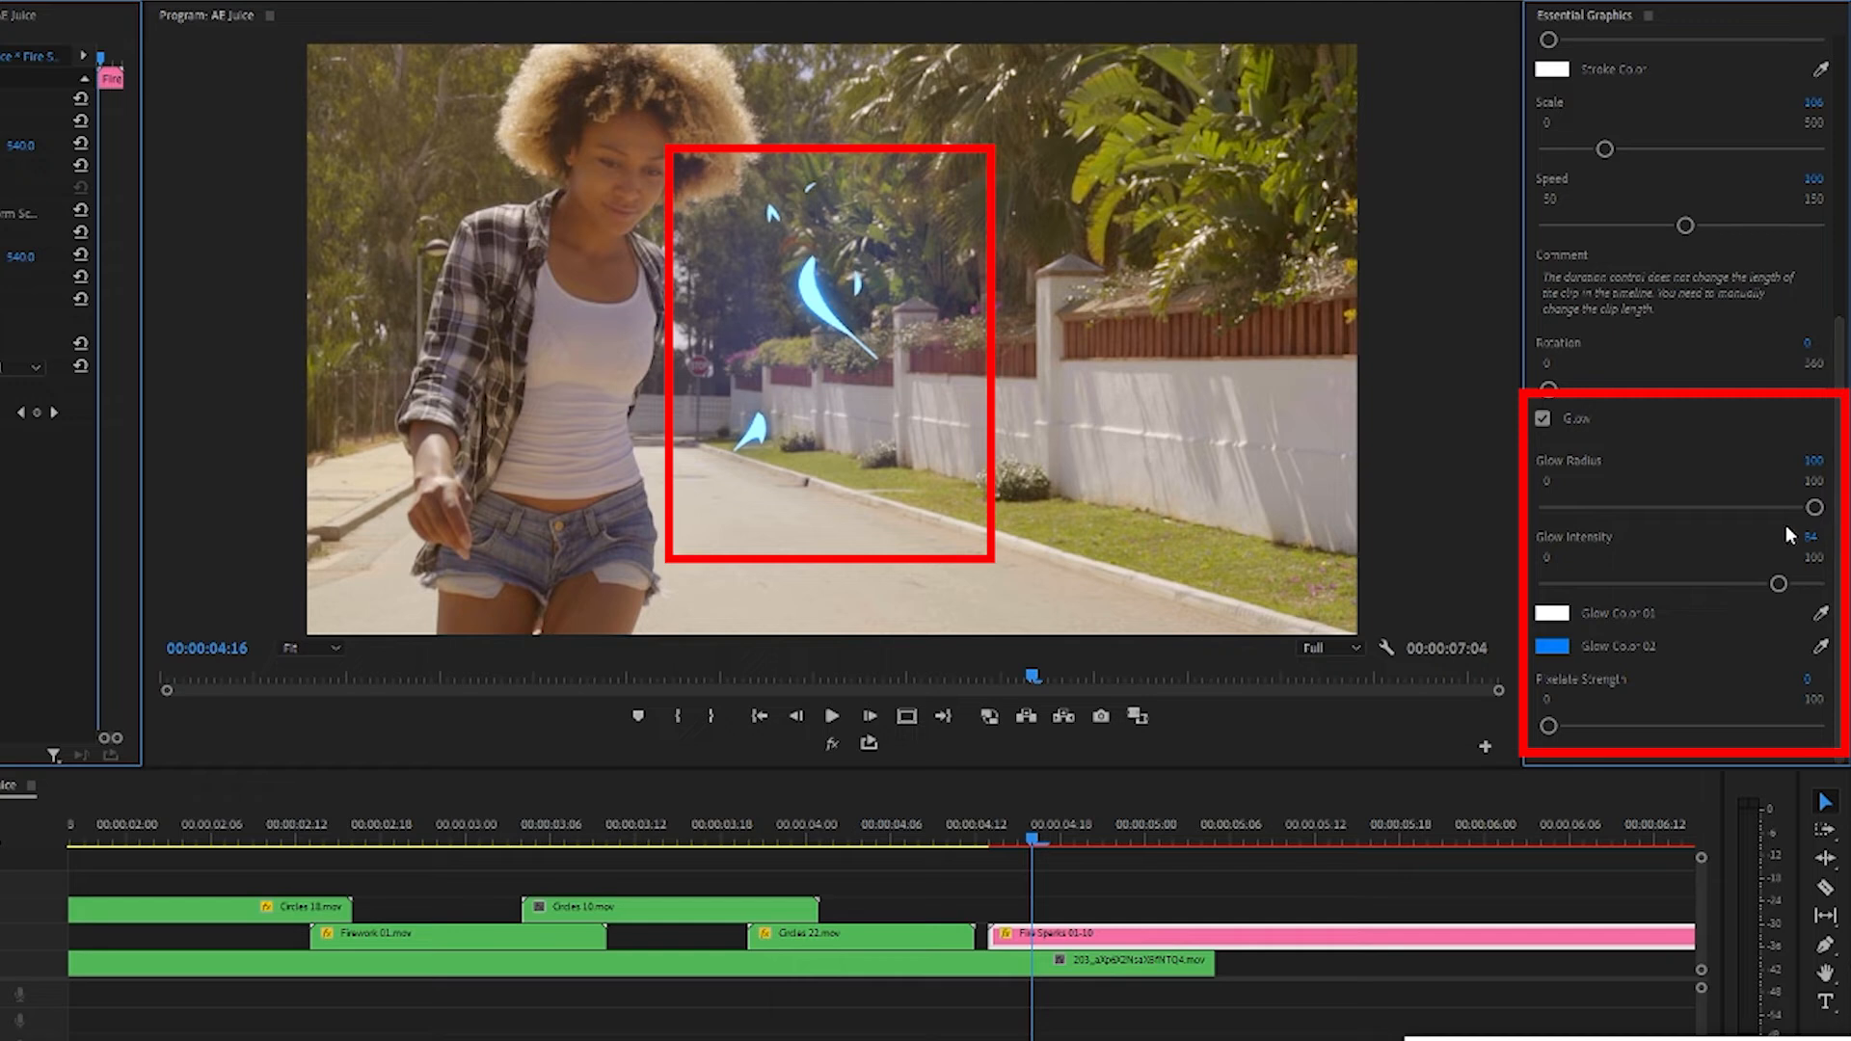
{"action": "left_click_drag", "start_coordinate": [1814, 508], "coordinate": [1620, 508]}
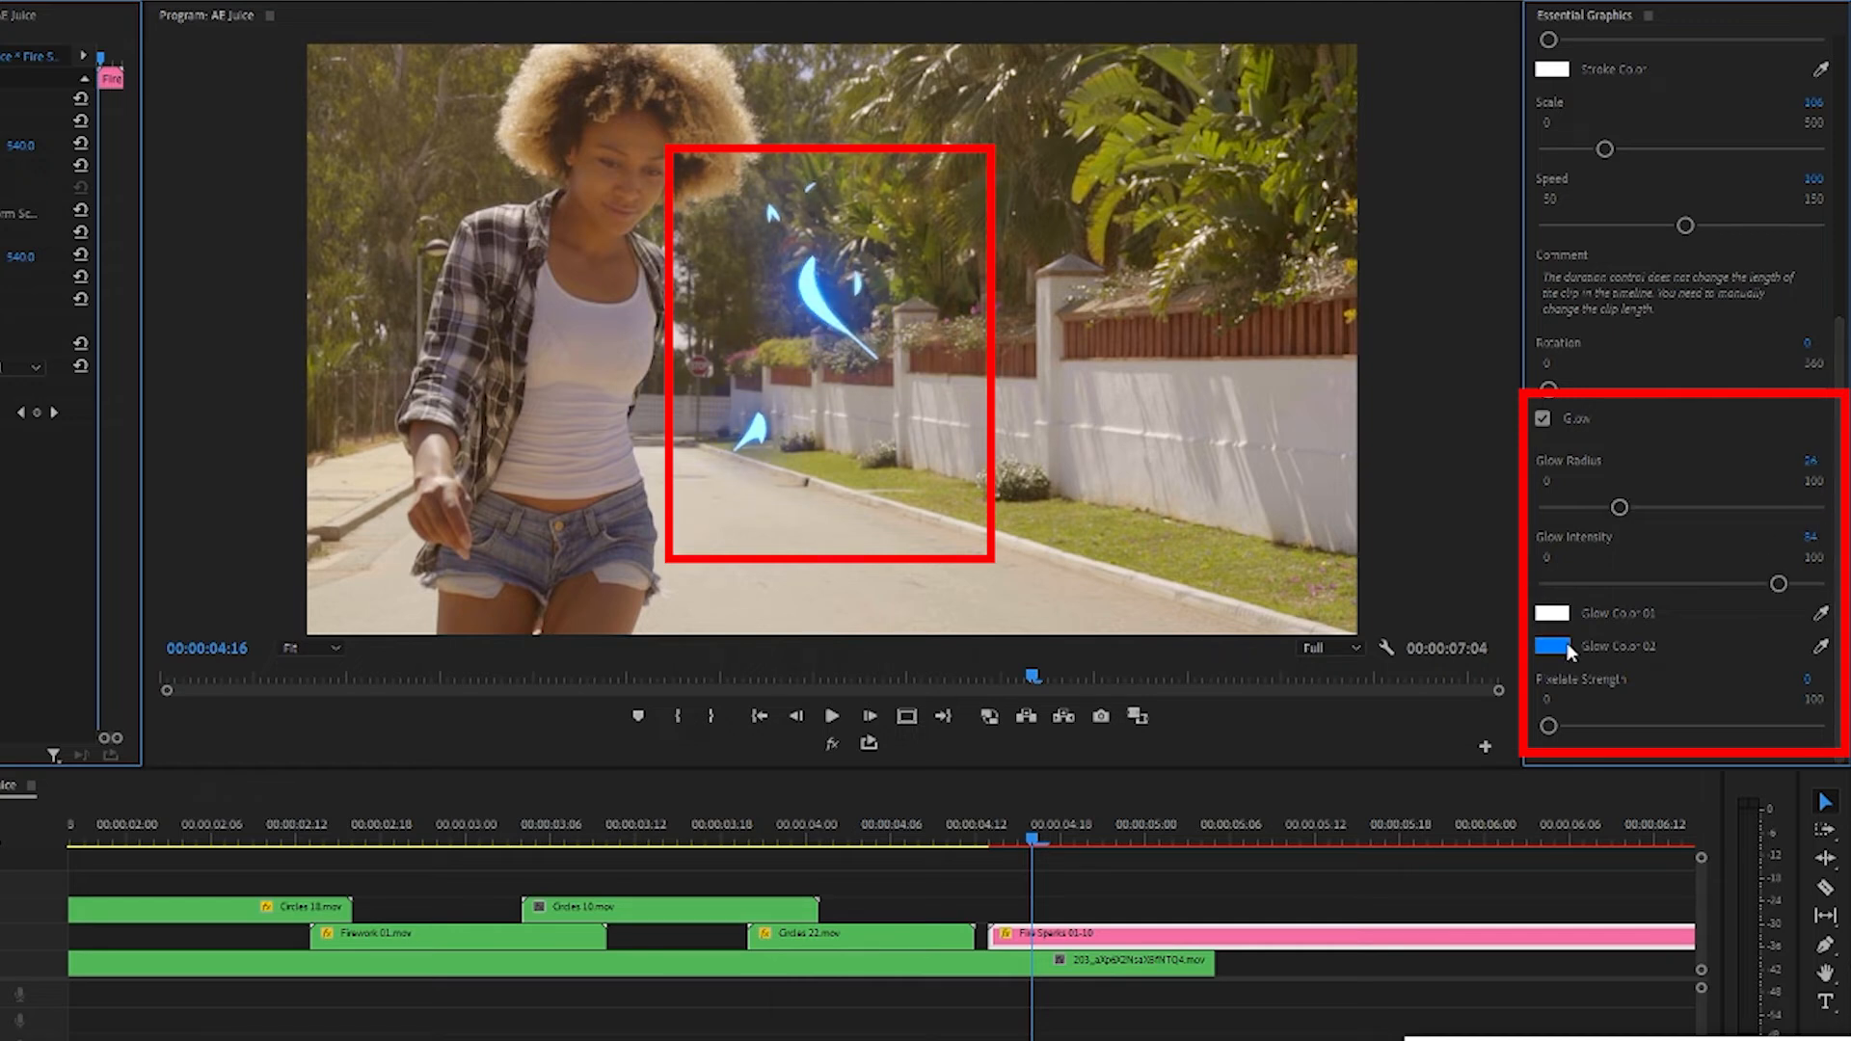
{"action": "mouse_move", "coordinate": [1557, 658]}
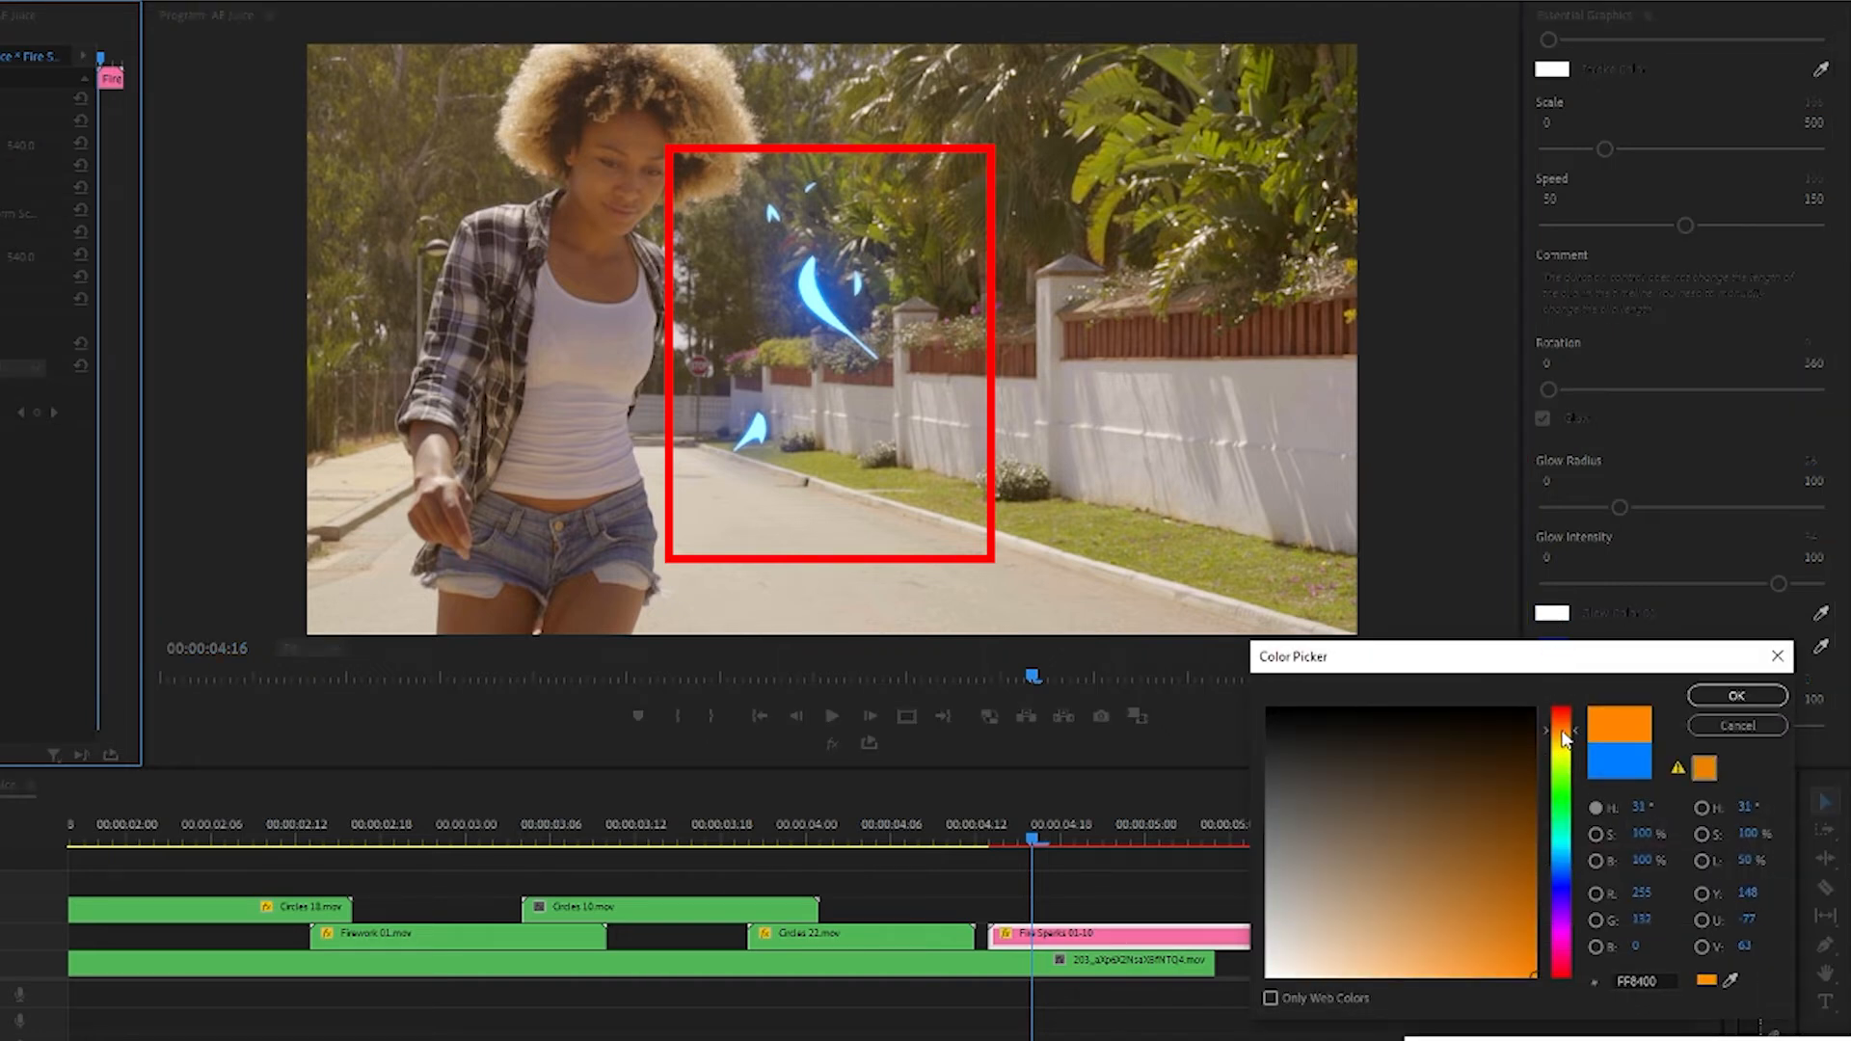
{"action": "left_click", "coordinate": [1736, 695]}
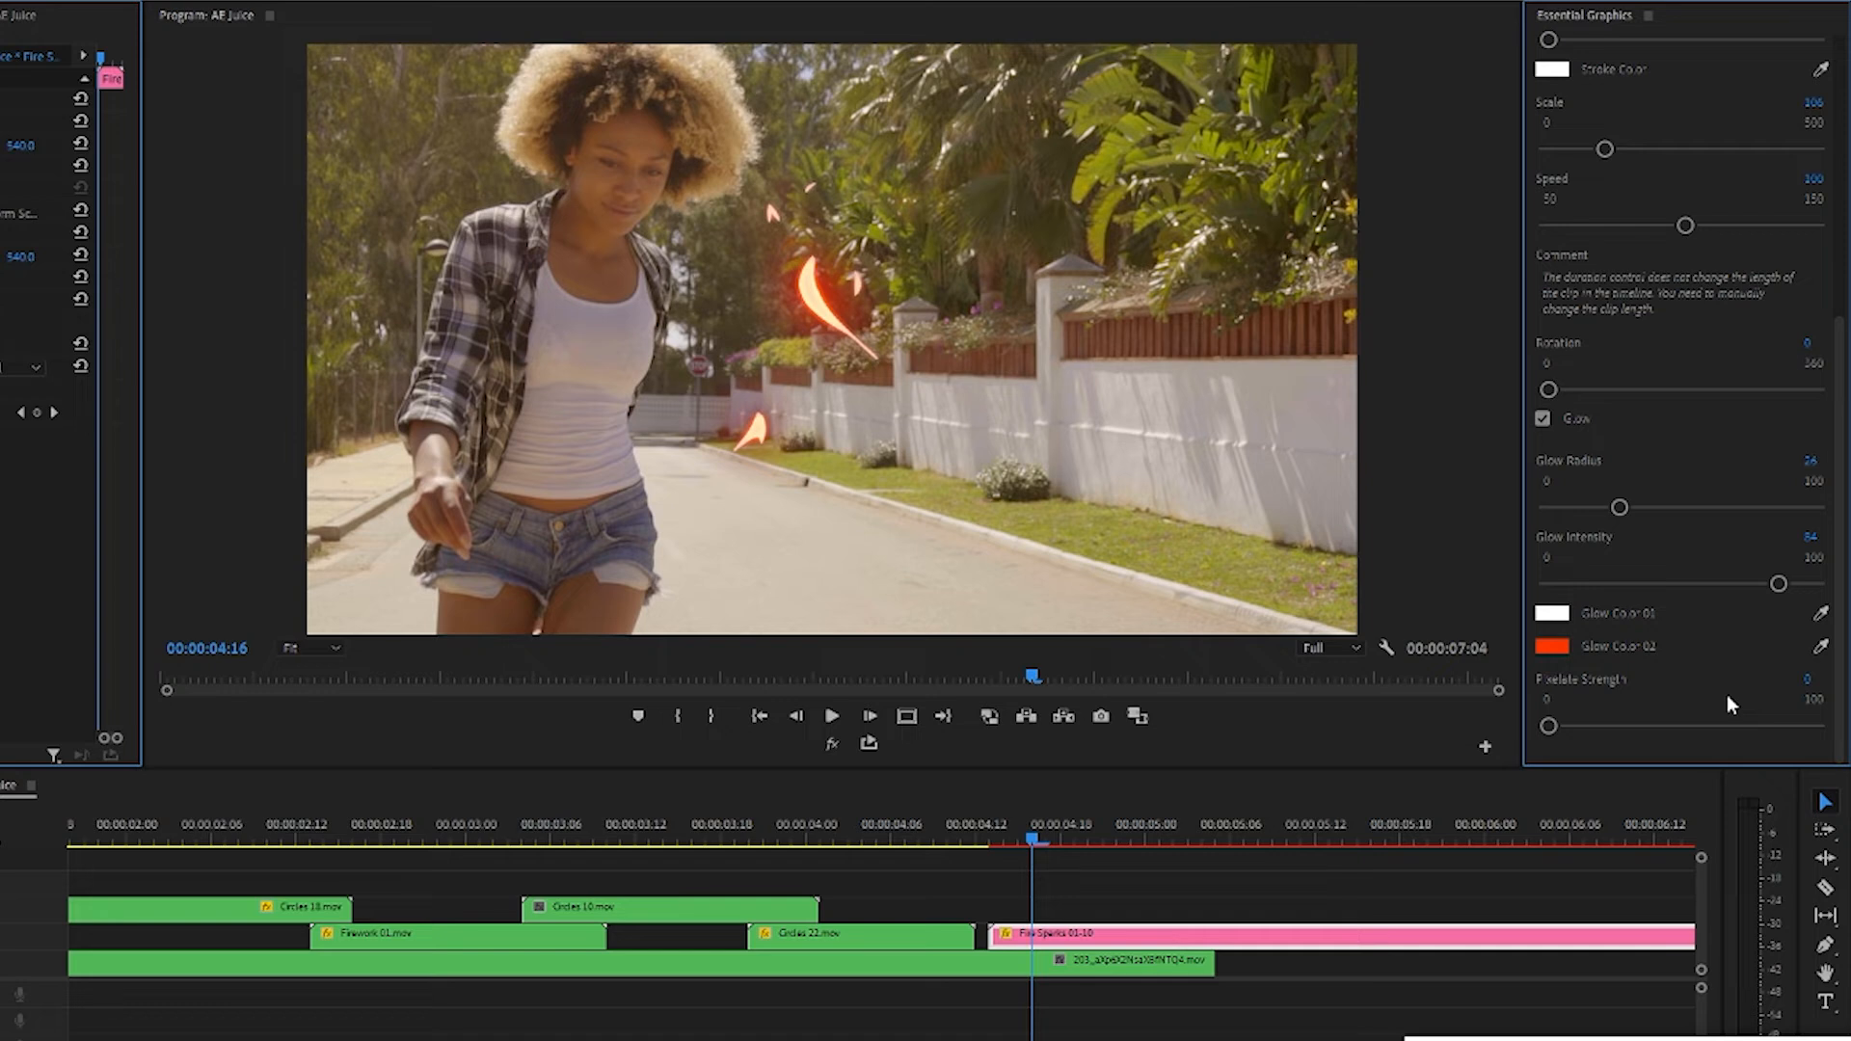
{"action": "left_click", "coordinate": [1543, 417]}
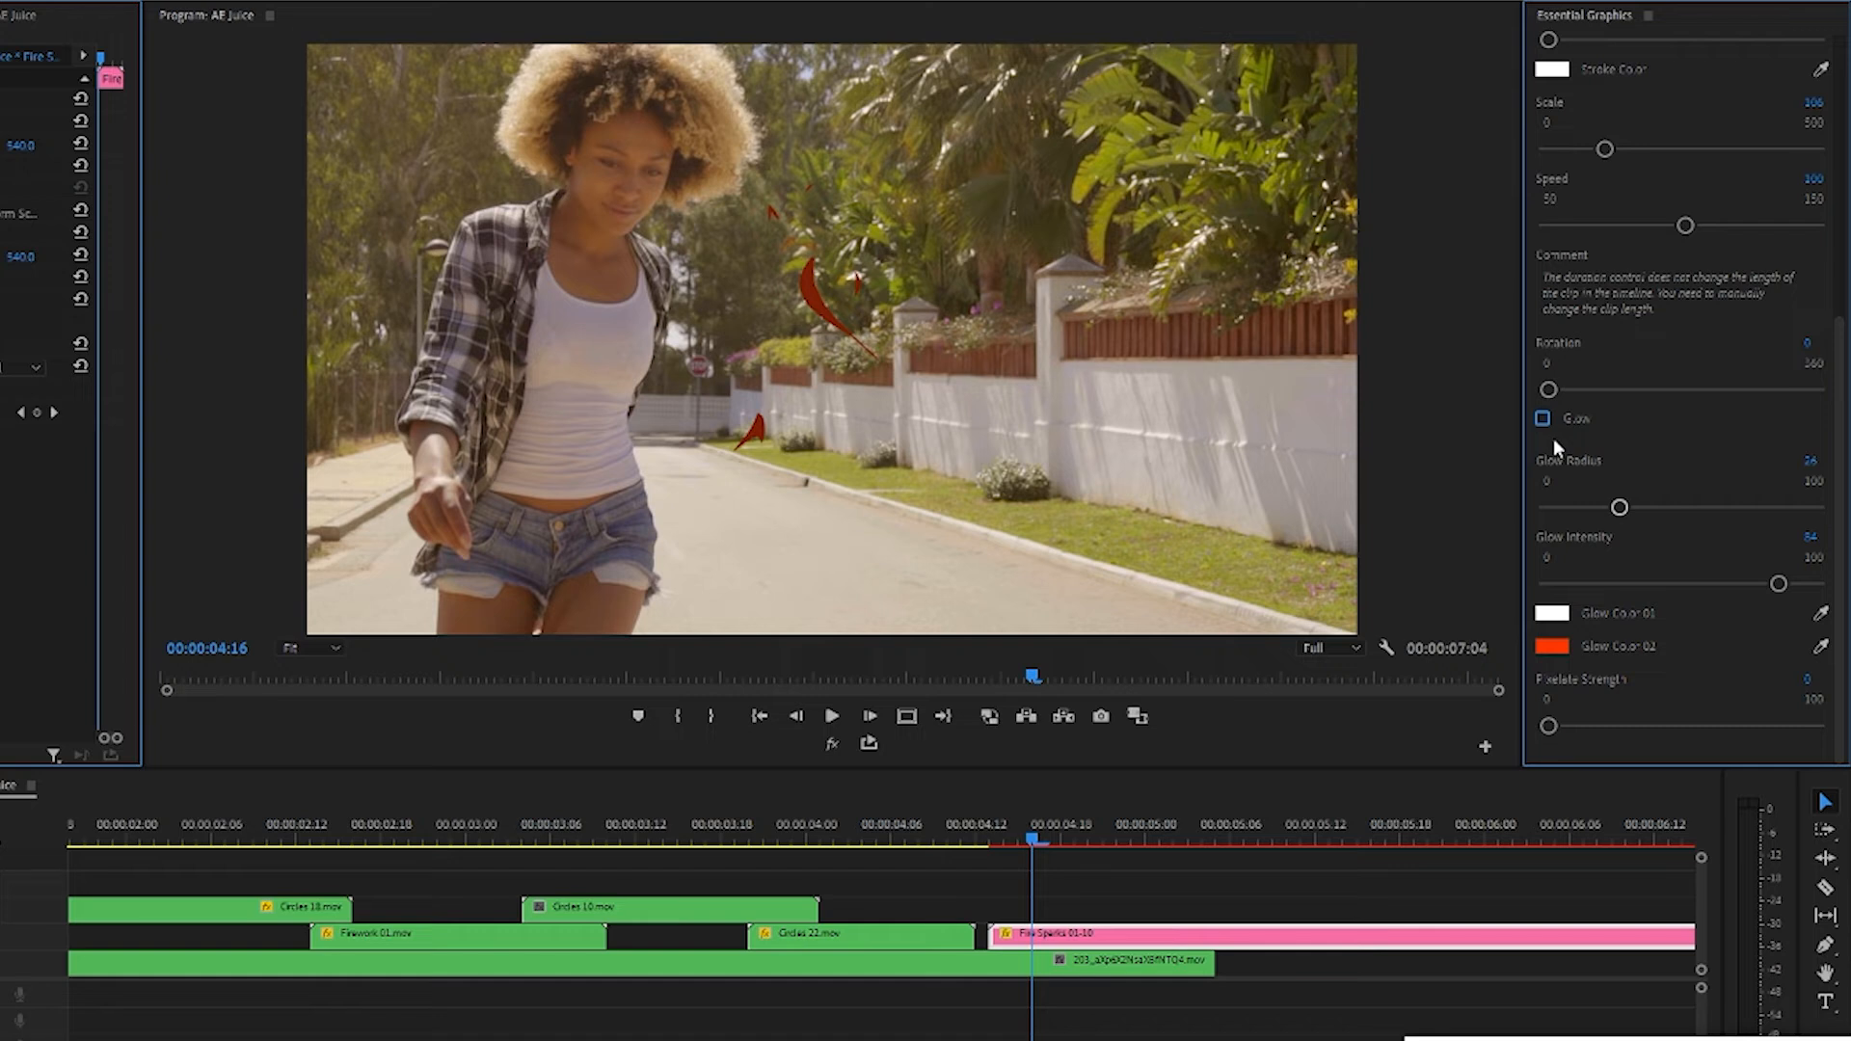
{"action": "left_click_drag", "start_coordinate": [1547, 389], "coordinate": [1571, 389]}
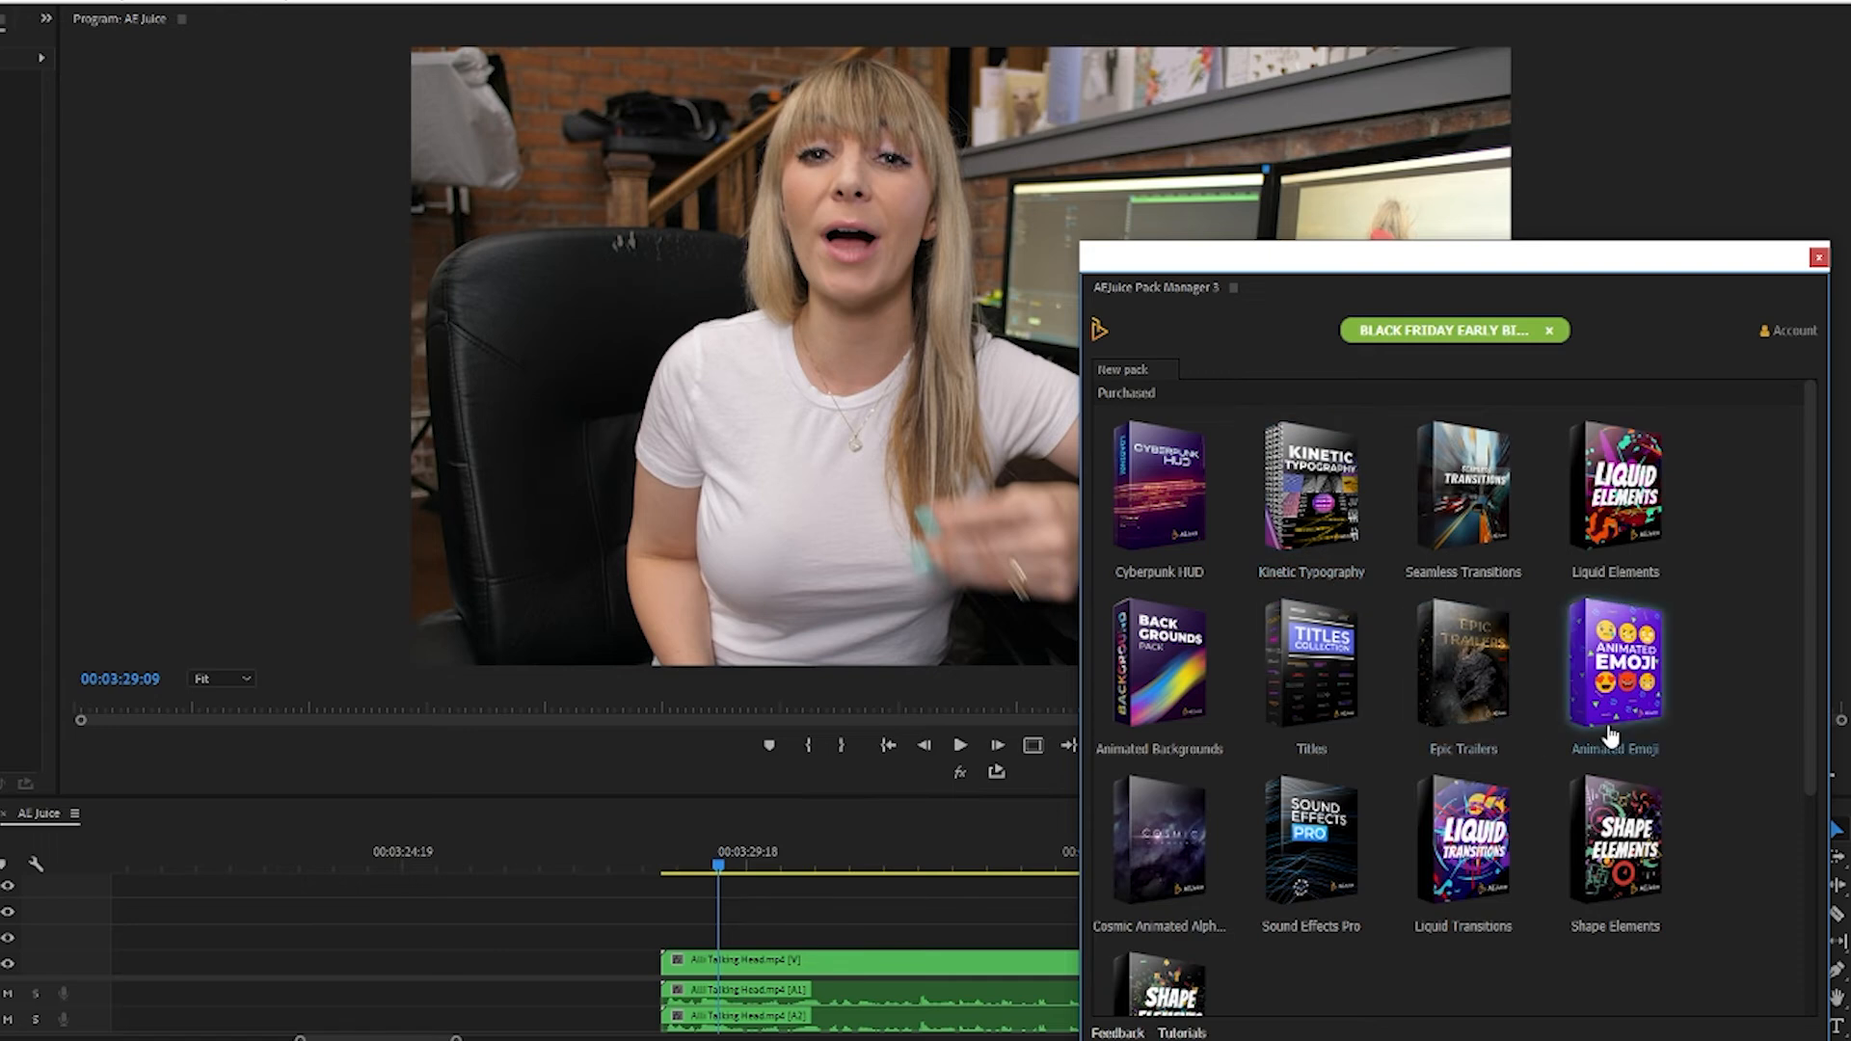
Import the Sign Like thumbs-up emoji from Animated Emoji, then search emojis for 'lamp'
{"action": "left_click", "coordinate": [1613, 664]}
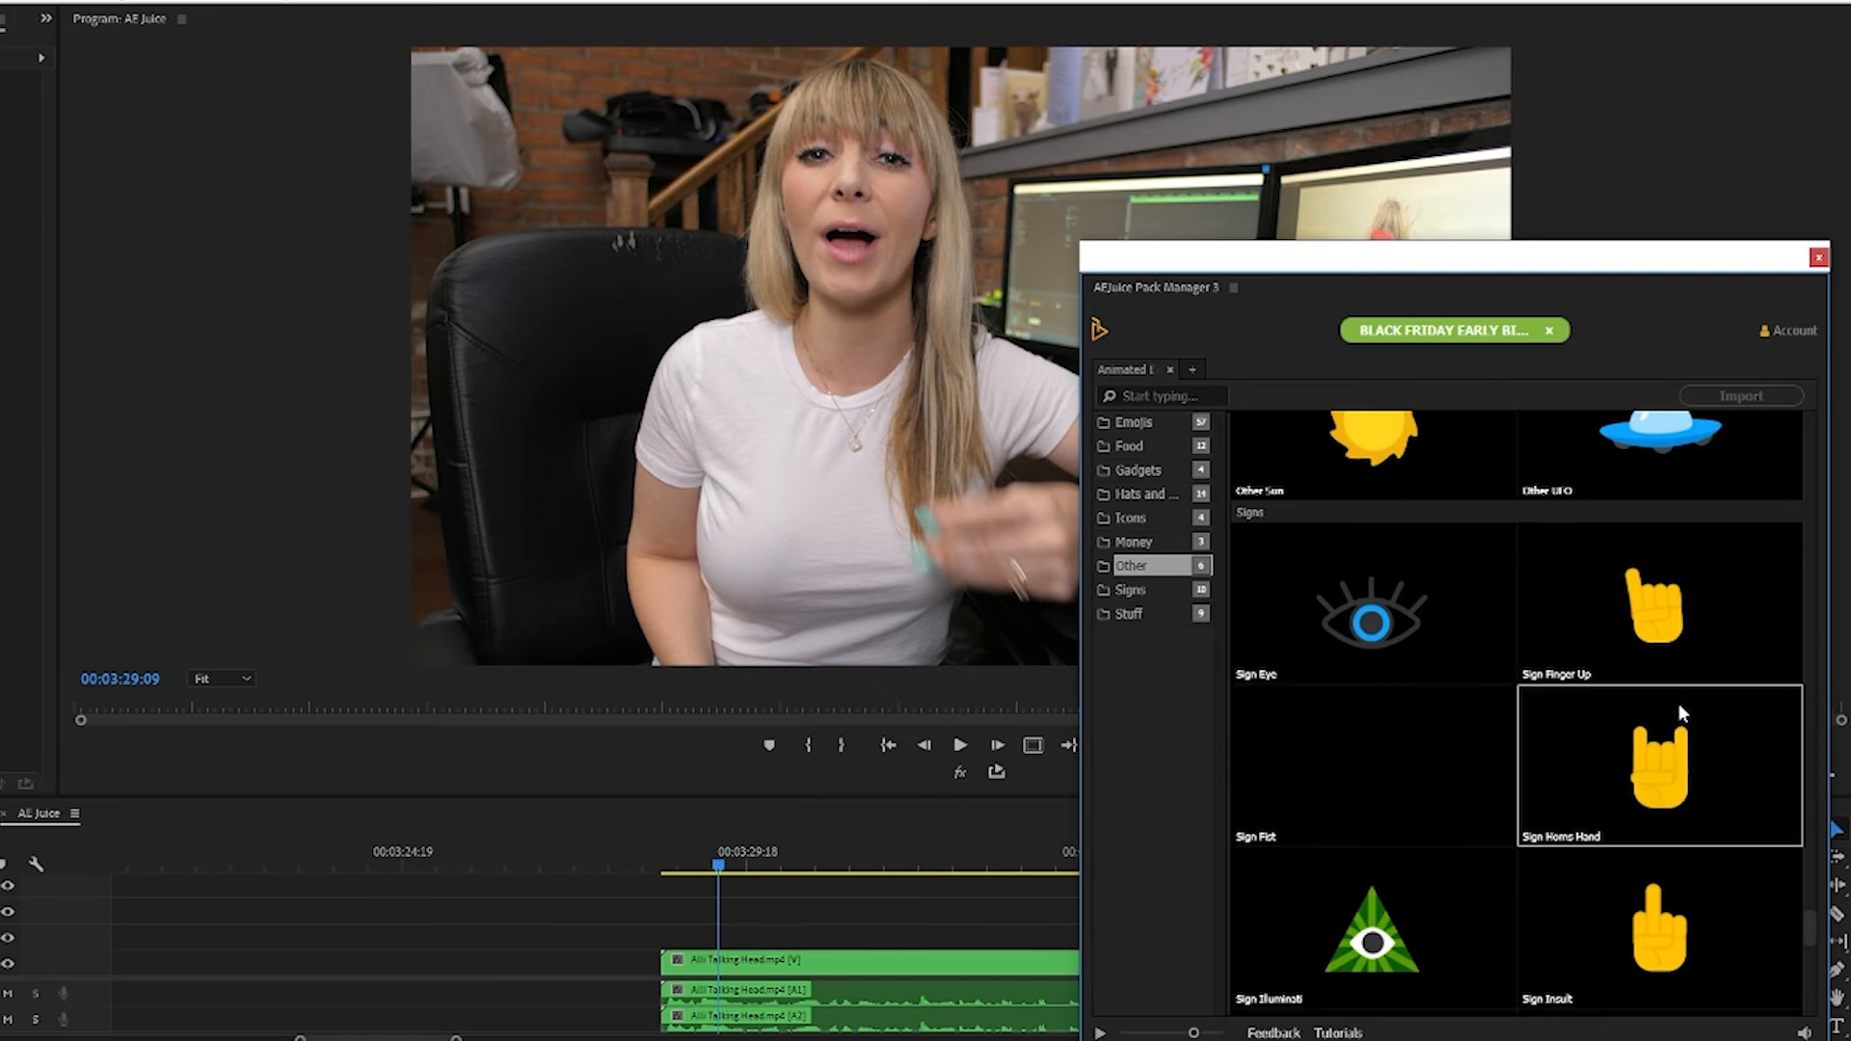
{"action": "scroll", "scroll_direction": "down", "scroll_amount": 3}
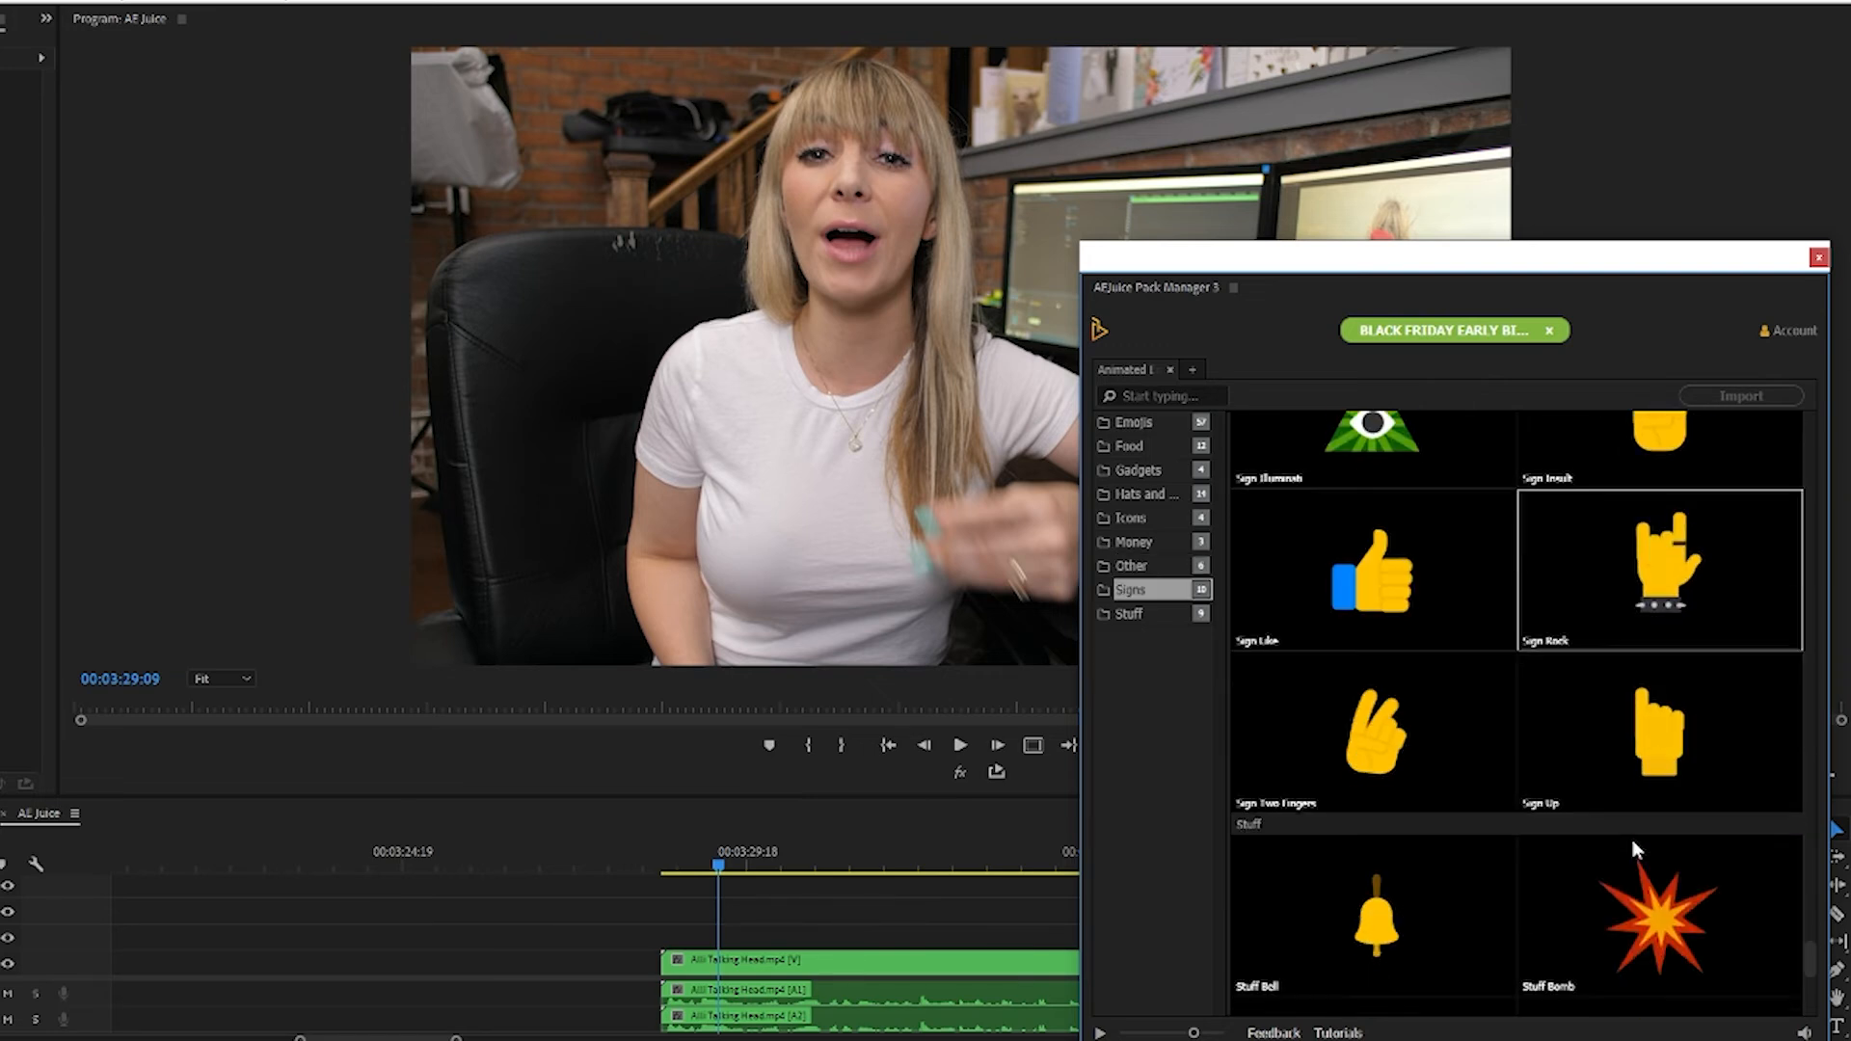
{"action": "left_click", "coordinate": [1372, 569]}
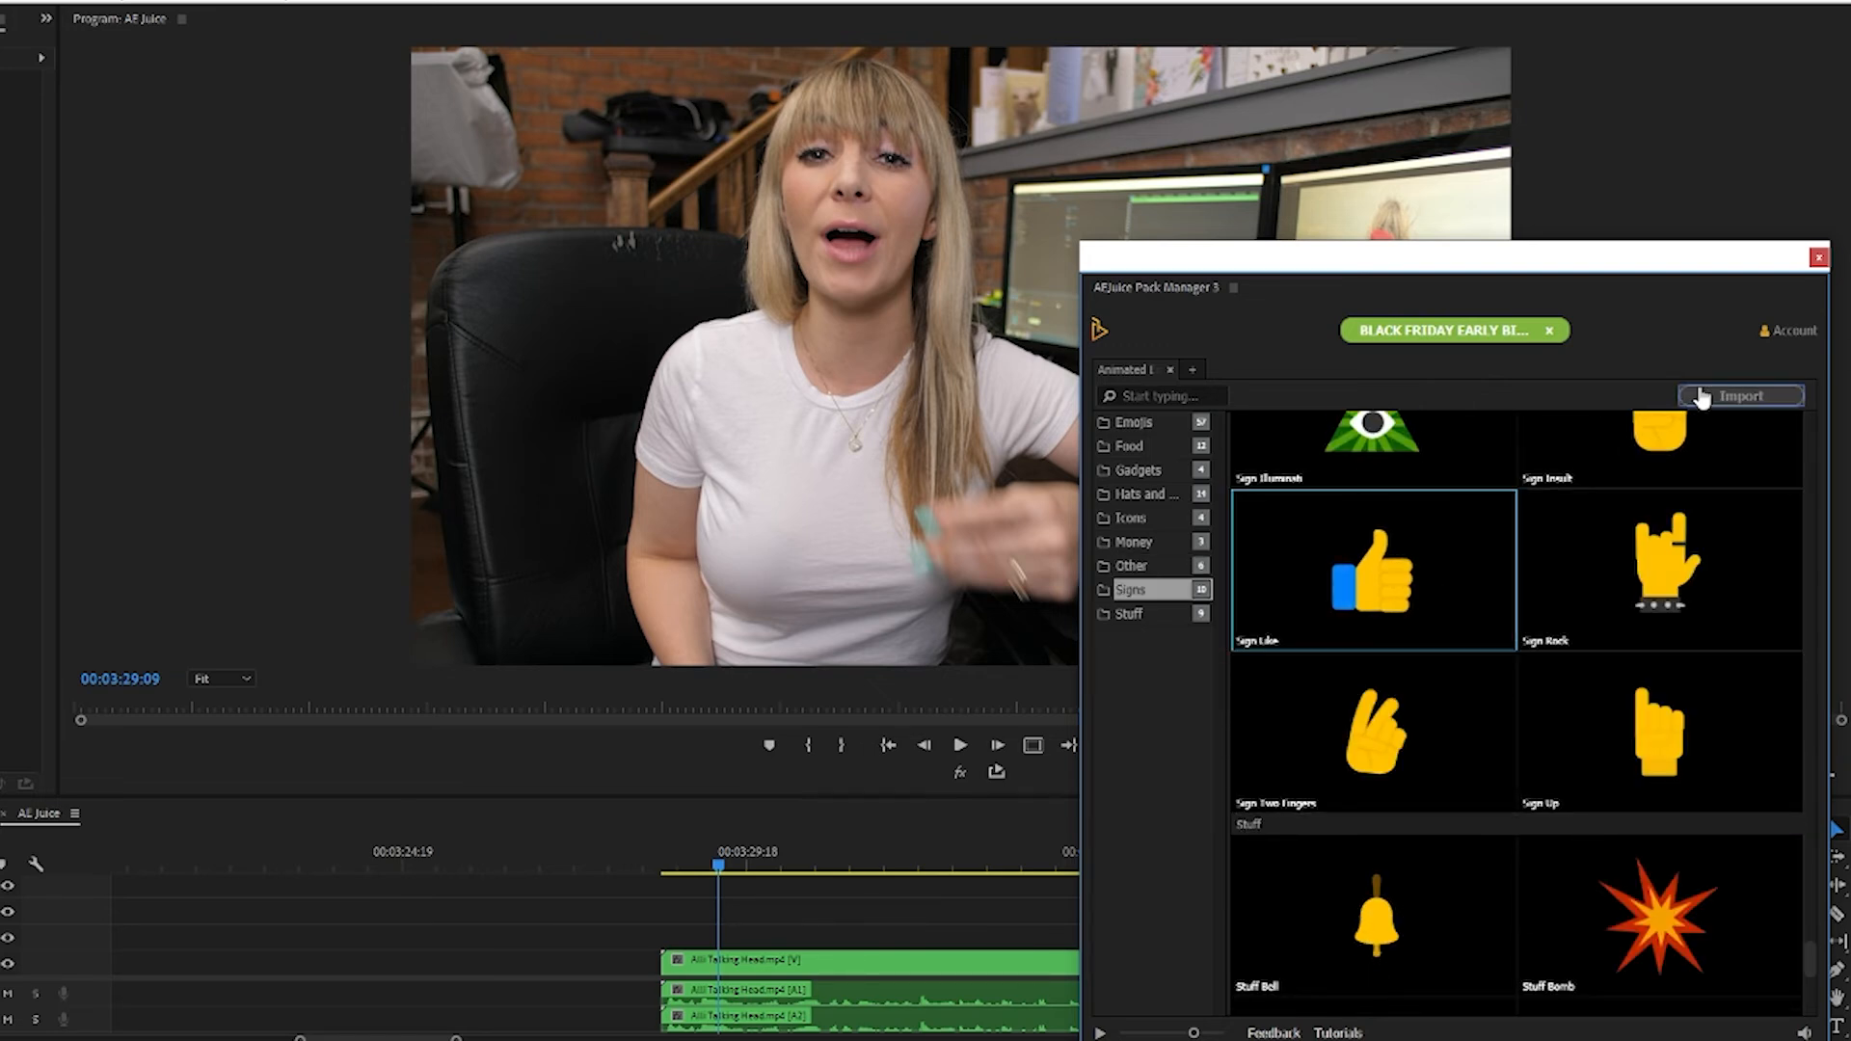
{"action": "left_click", "coordinate": [1160, 395]}
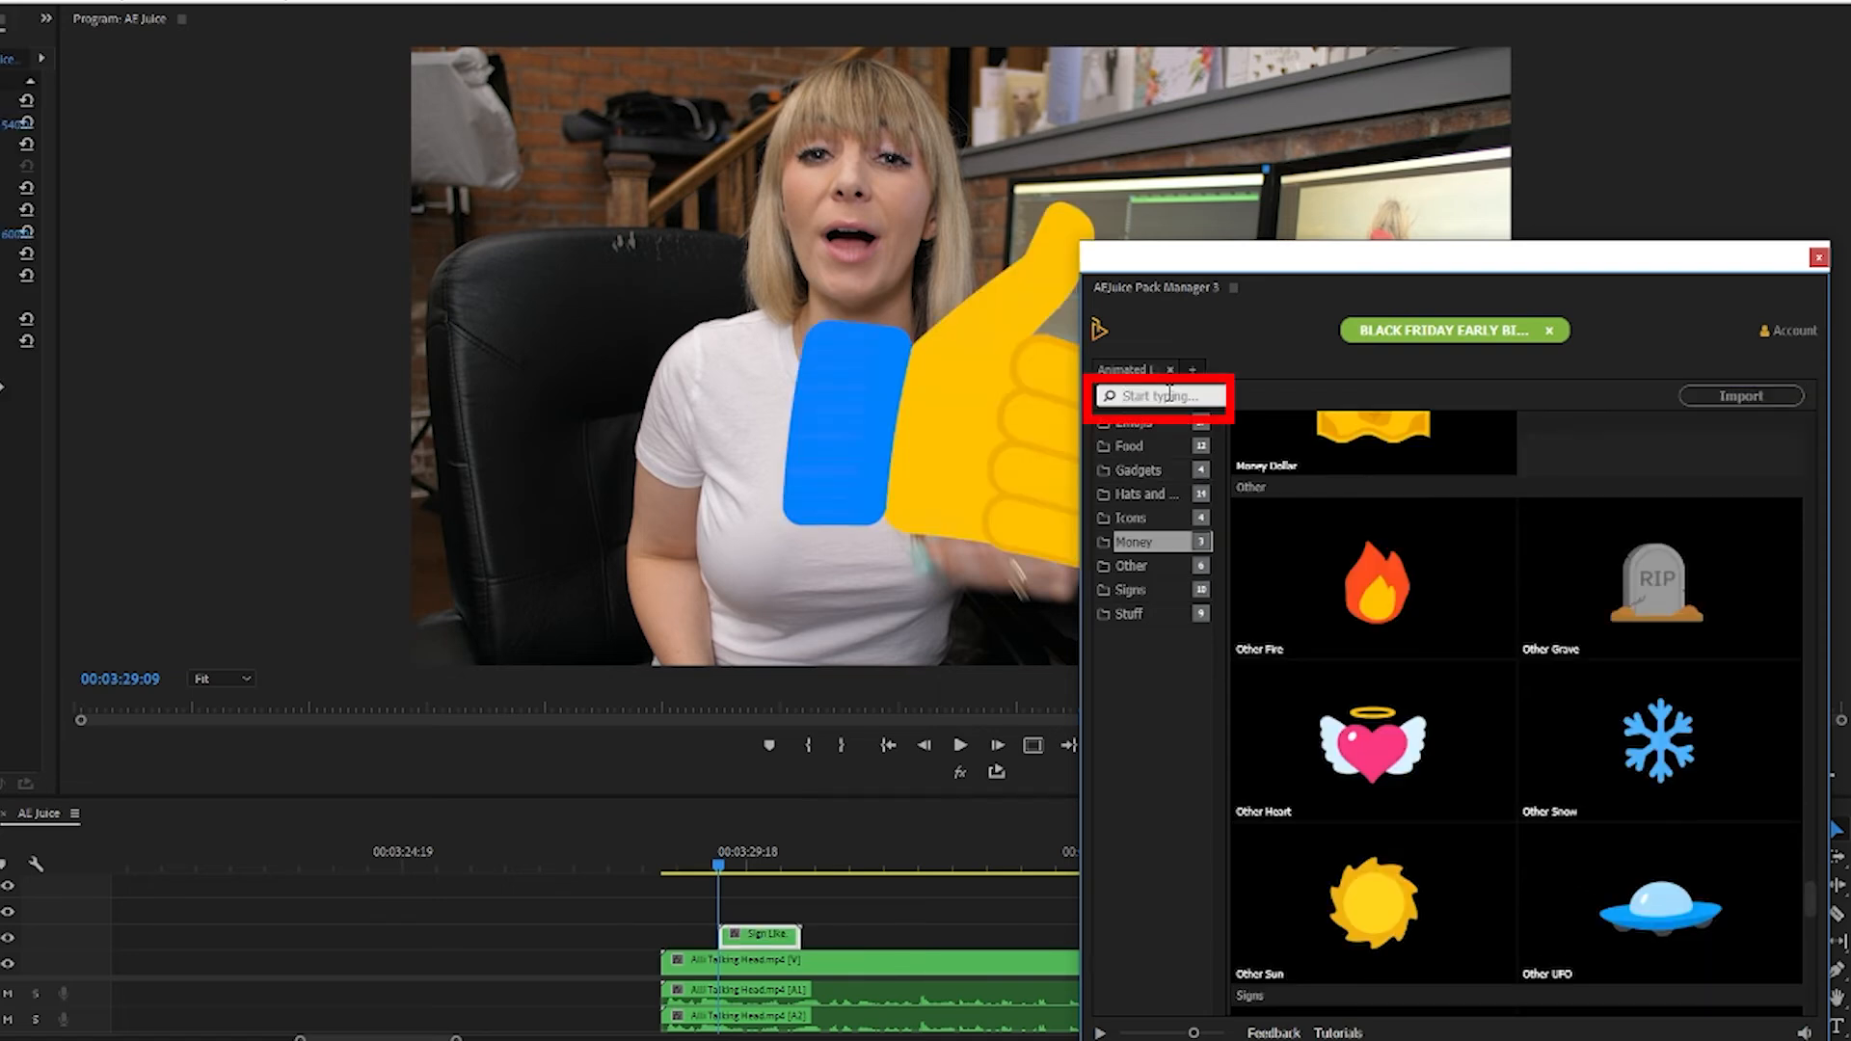
{"action": "type", "text": "lamp"}
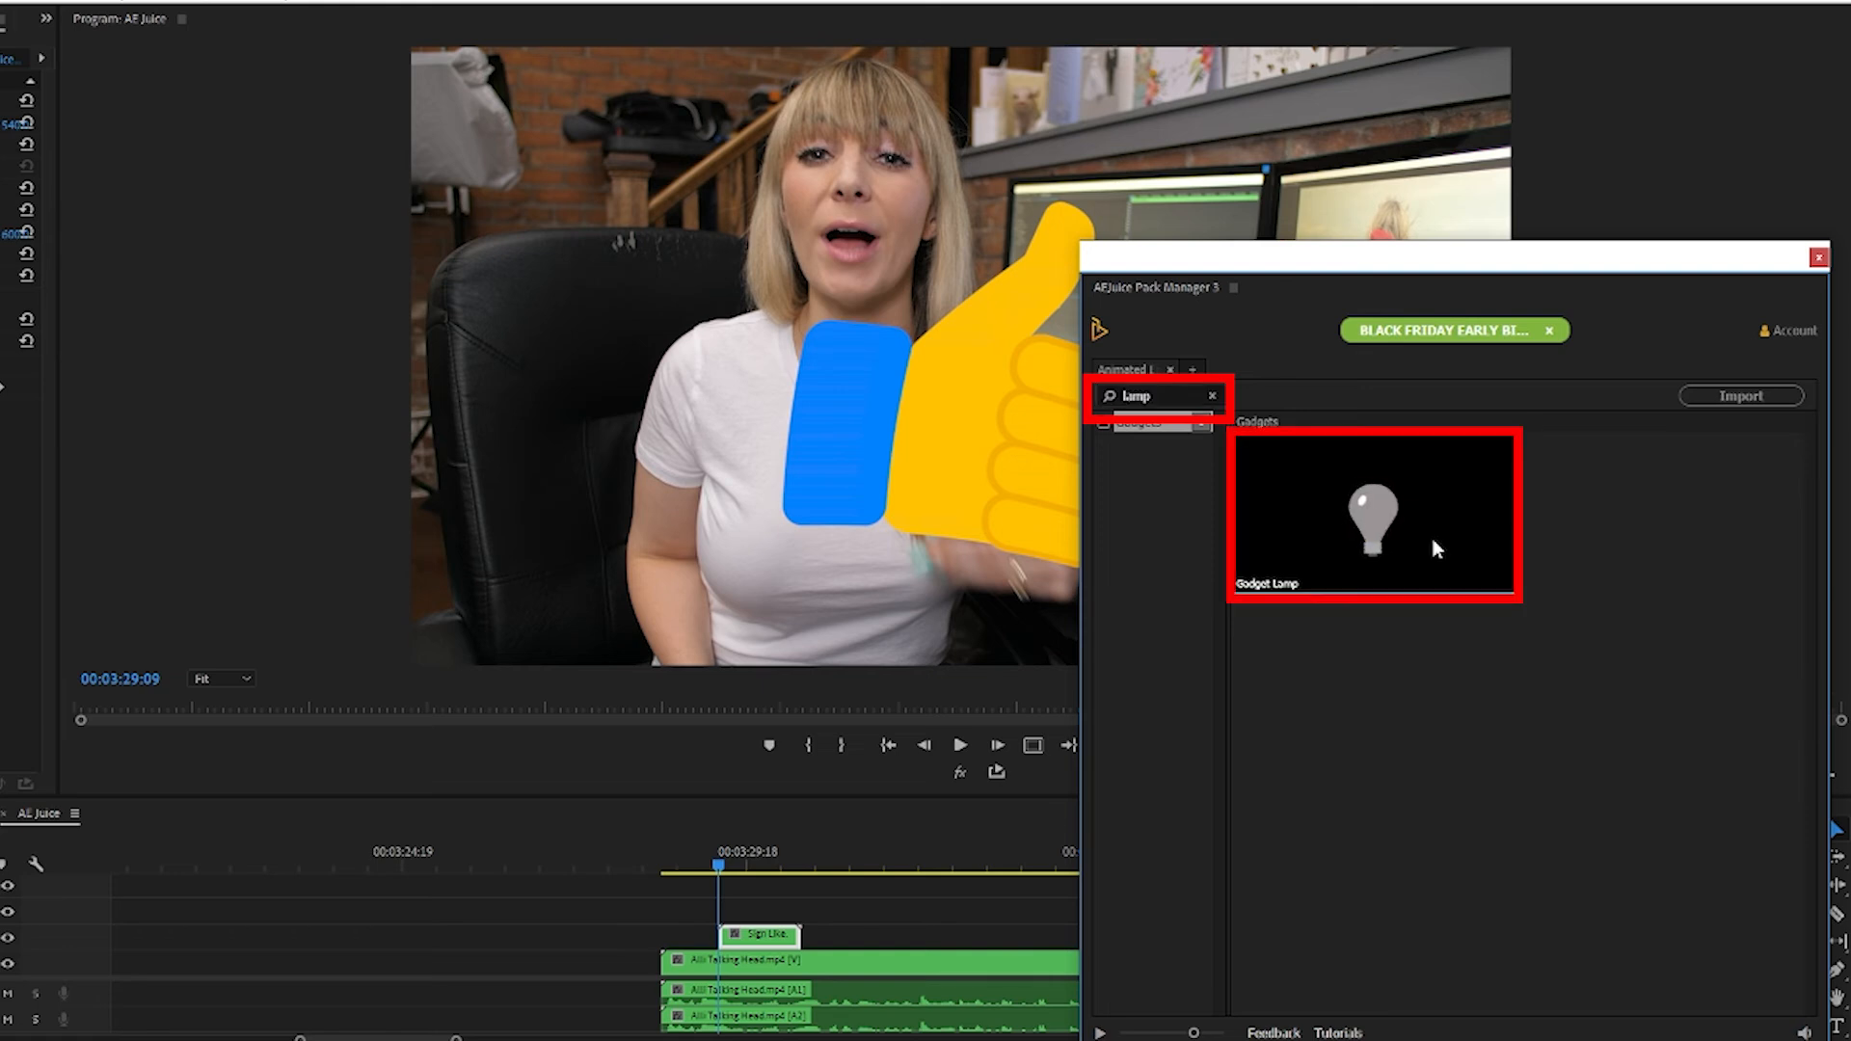